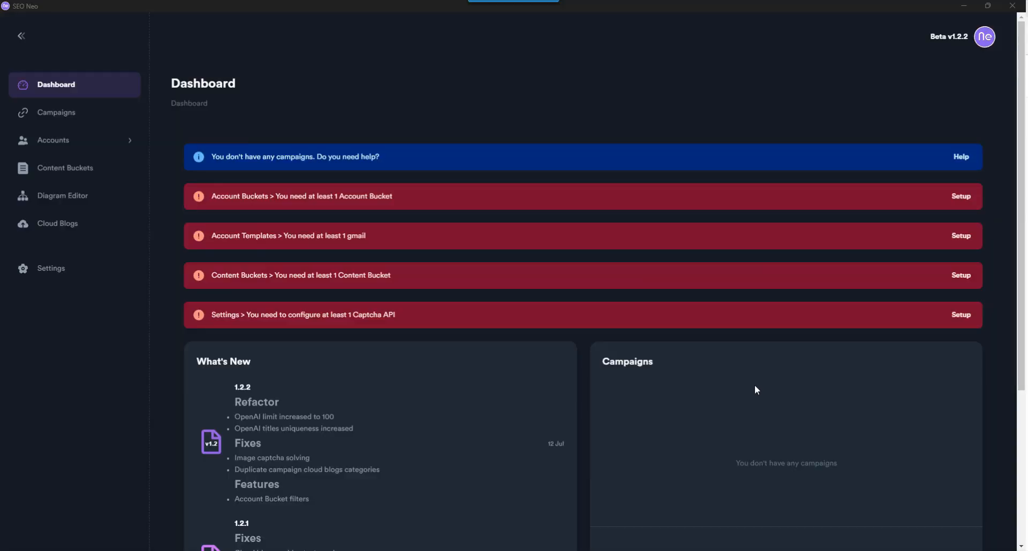
pyautogui.moveTo(277, 156)
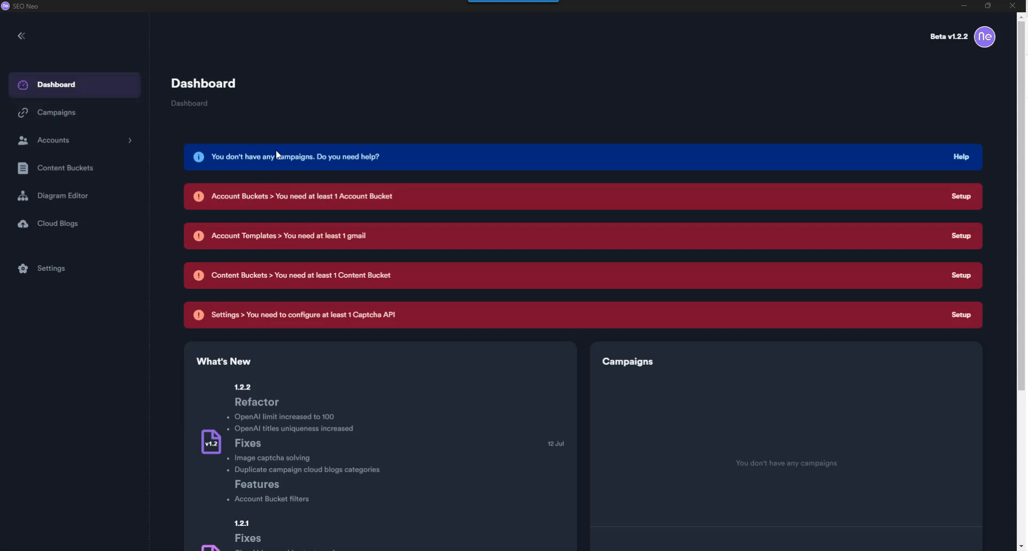
pyautogui.moveTo(82, 82)
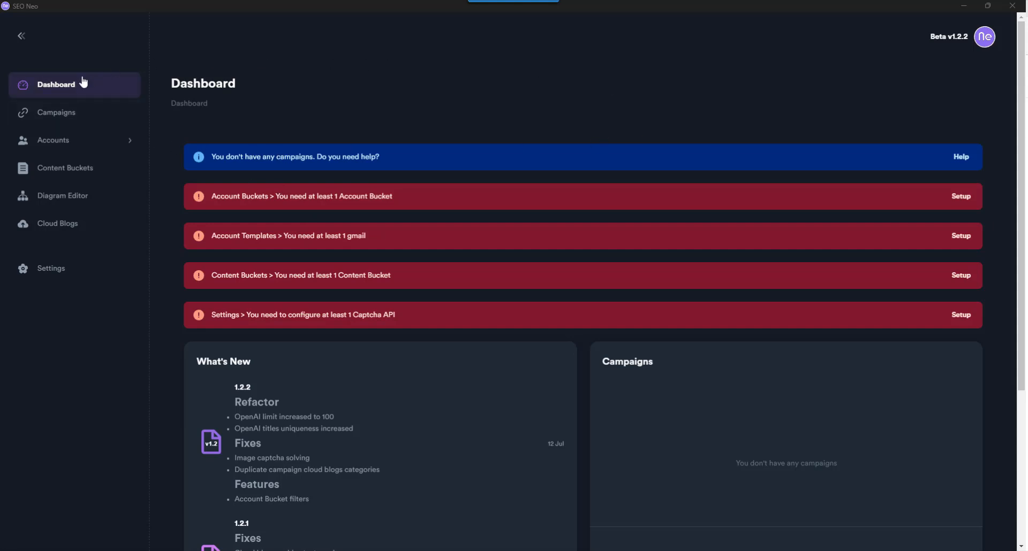
pyautogui.moveTo(336, 211)
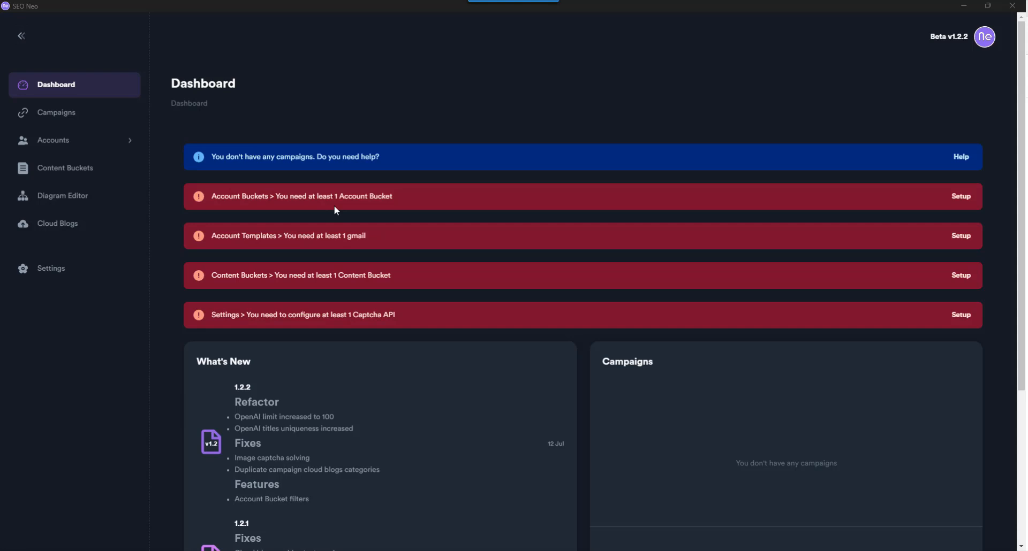
pyautogui.moveTo(525, 364)
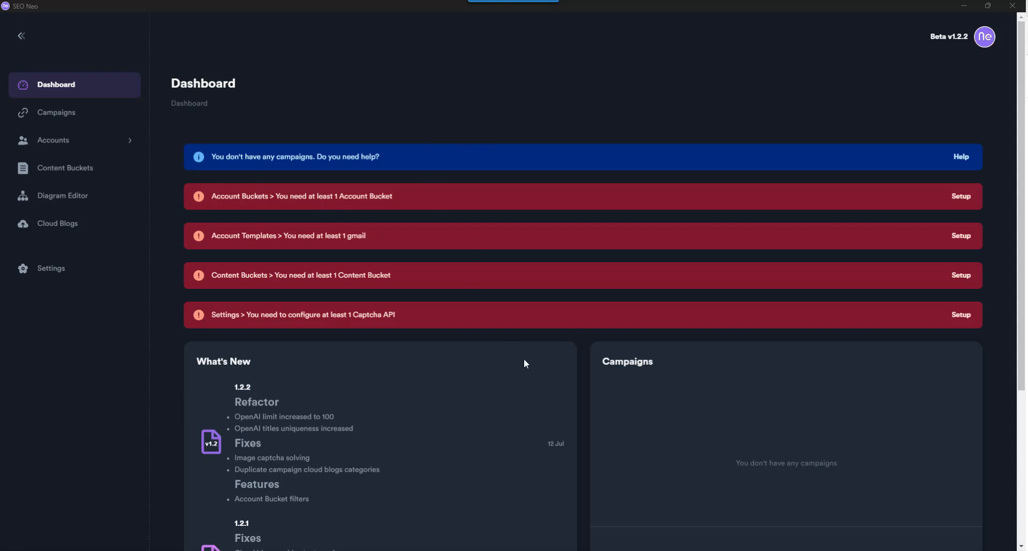
pyautogui.moveTo(475, 201)
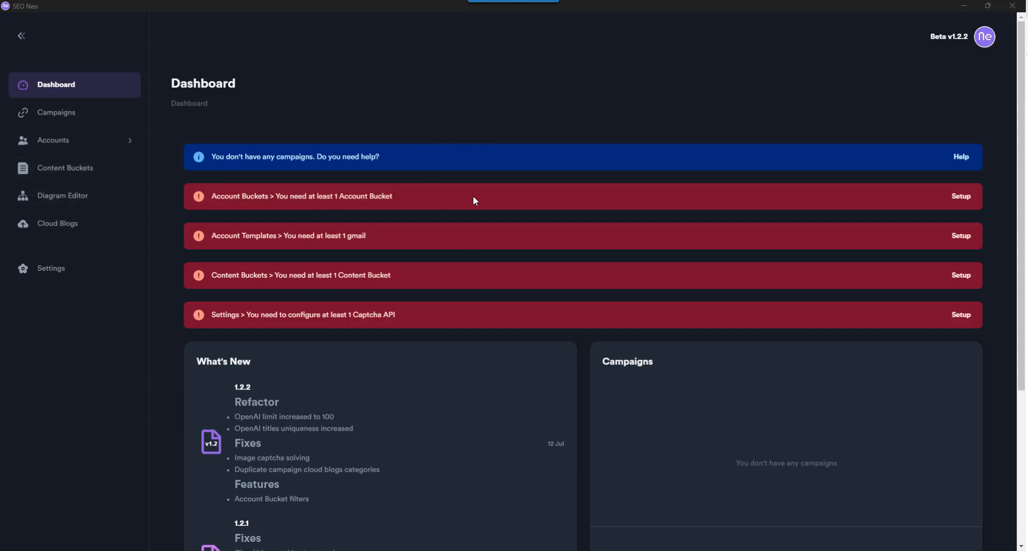
pyautogui.moveTo(777, 229)
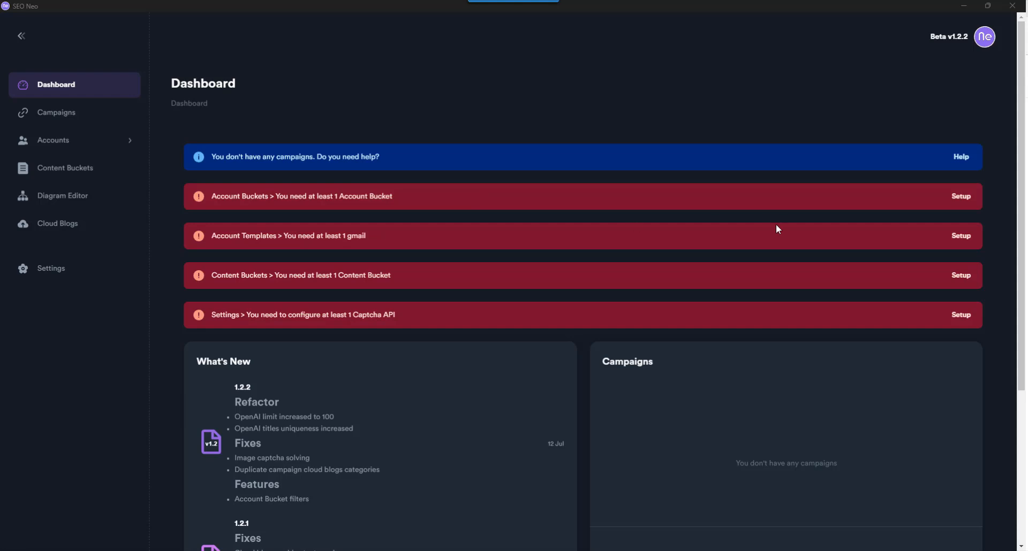
pyautogui.moveTo(3, 125)
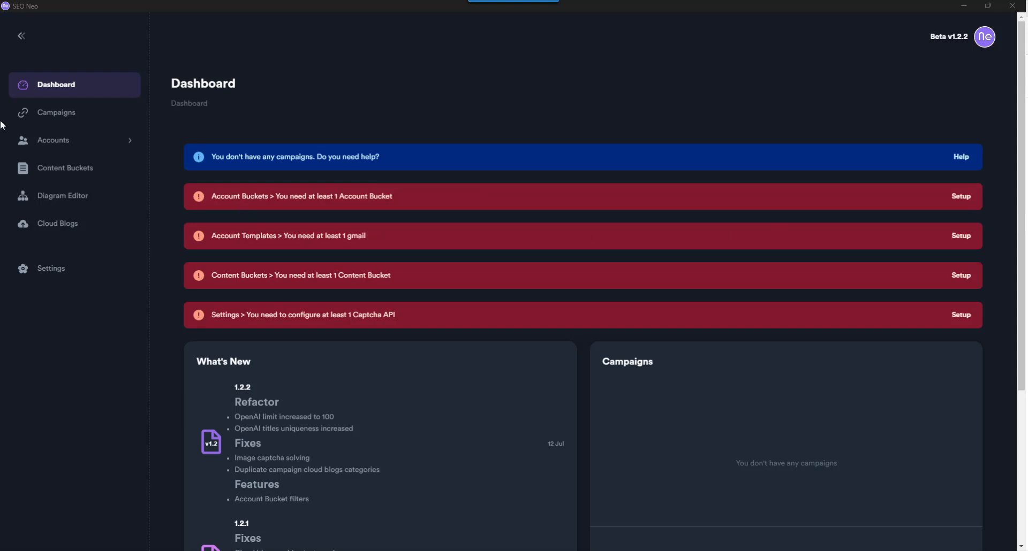
pyautogui.moveTo(567, 85)
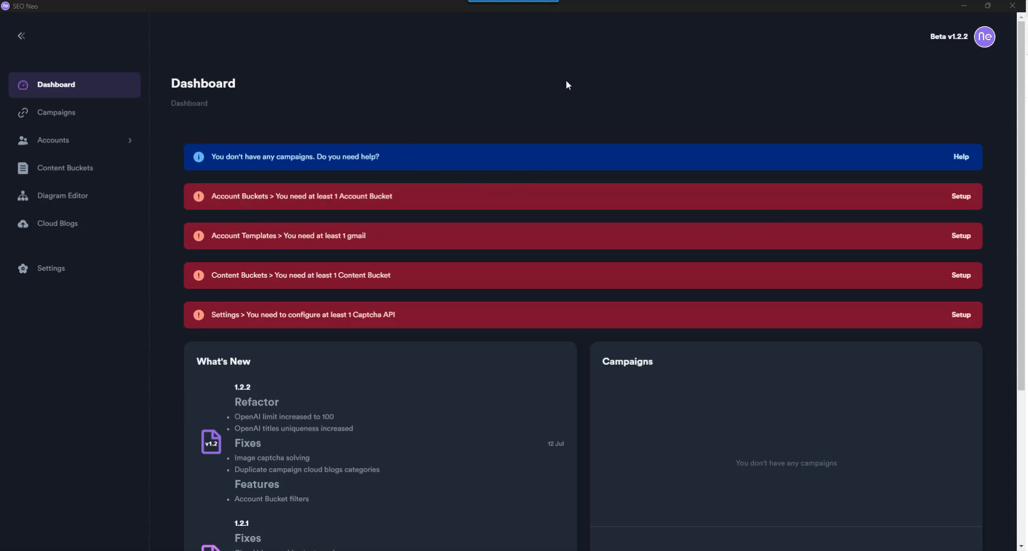
pyautogui.moveTo(452, 162)
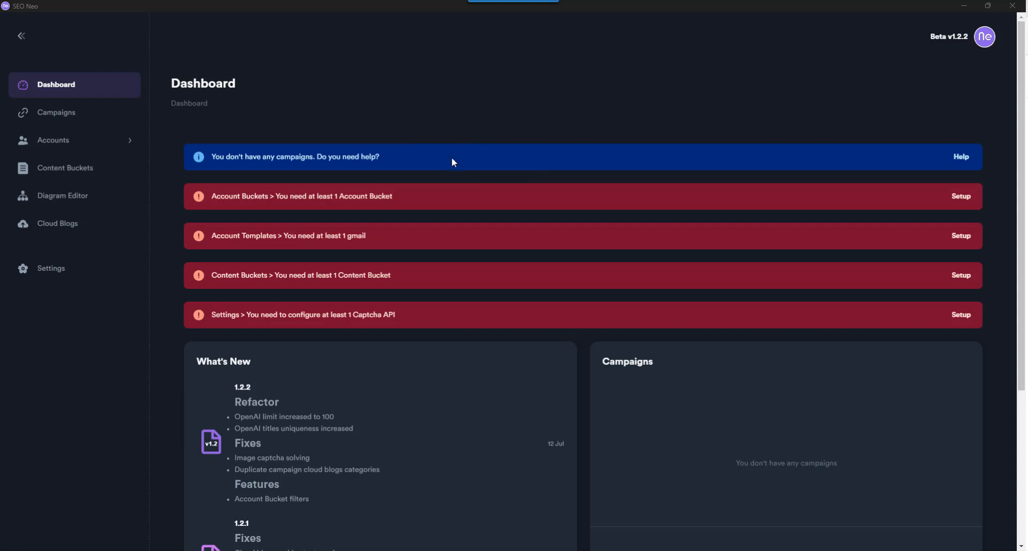
pyautogui.moveTo(364, 219)
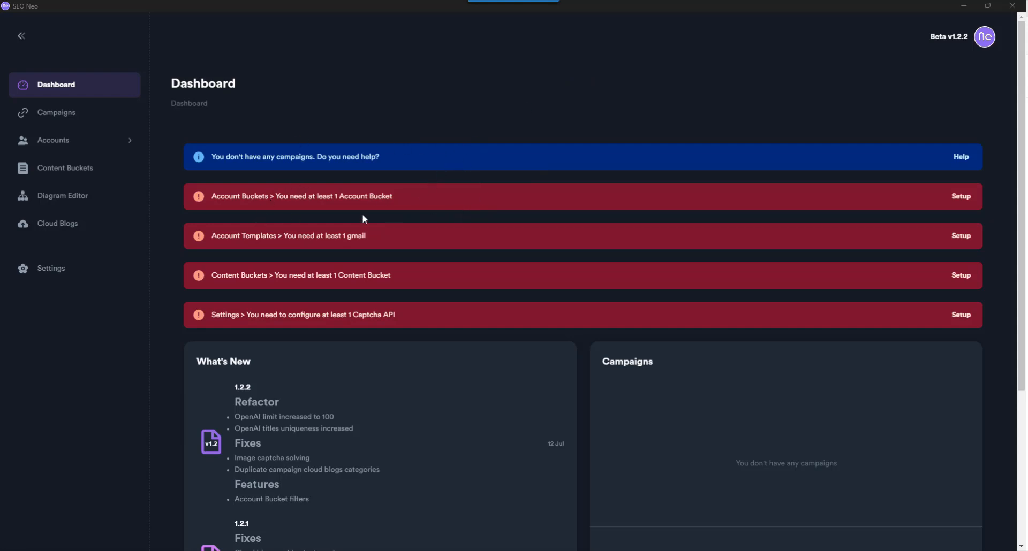
pyautogui.moveTo(159, 131)
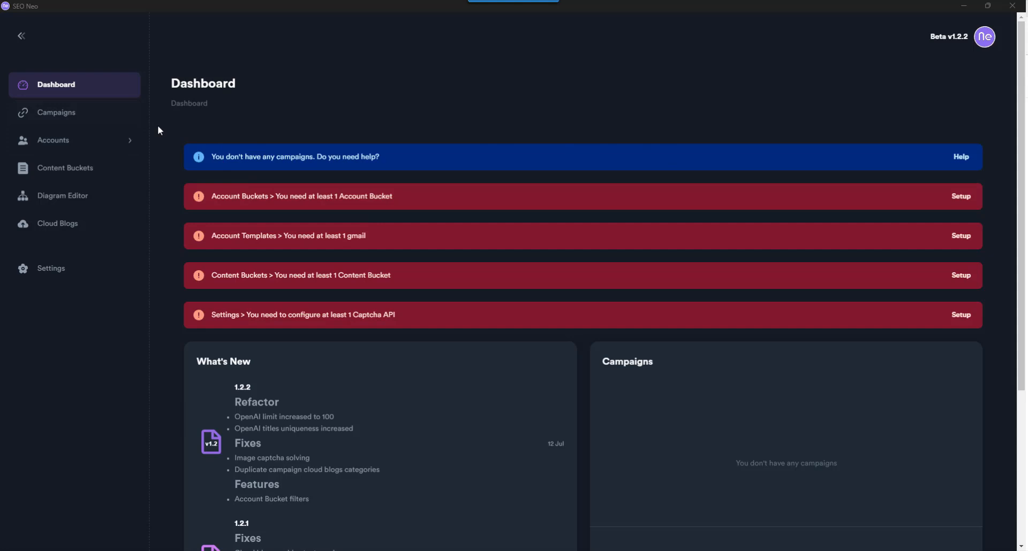
# - Scroll the Dashboard to the Links and Accounts counts and What's New notes back to version 1.1.3
pyautogui.scroll(-3)
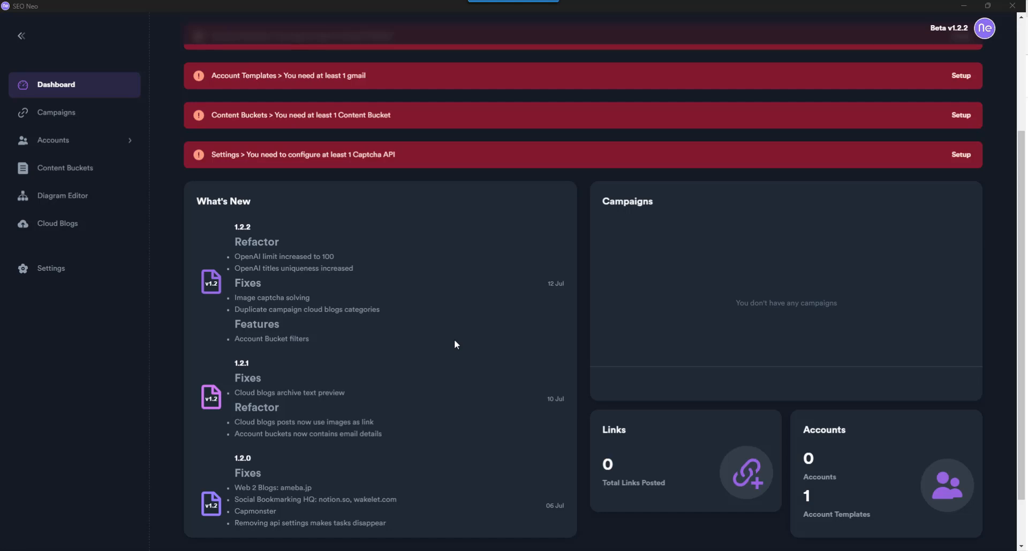
pyautogui.moveTo(284, 280)
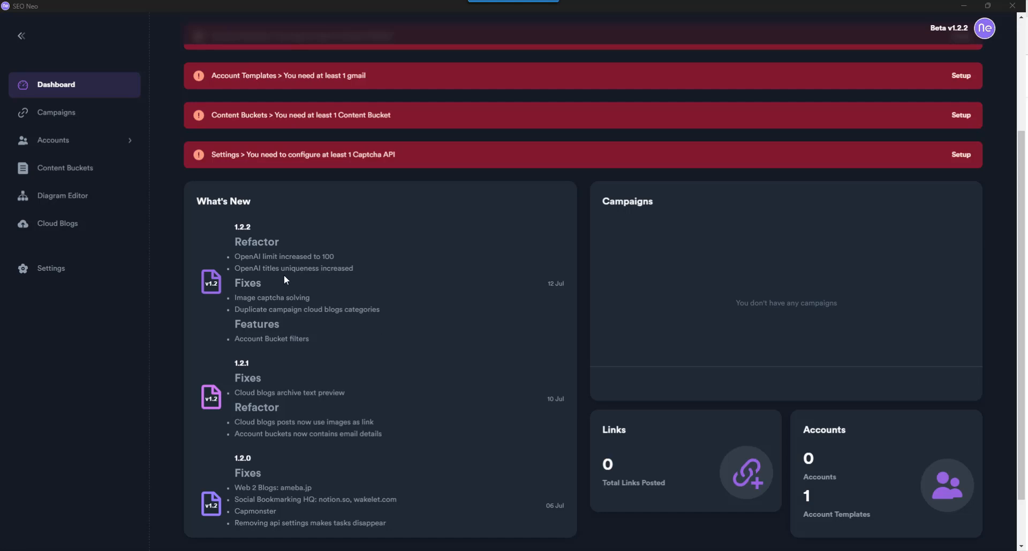
pyautogui.scroll(-3)
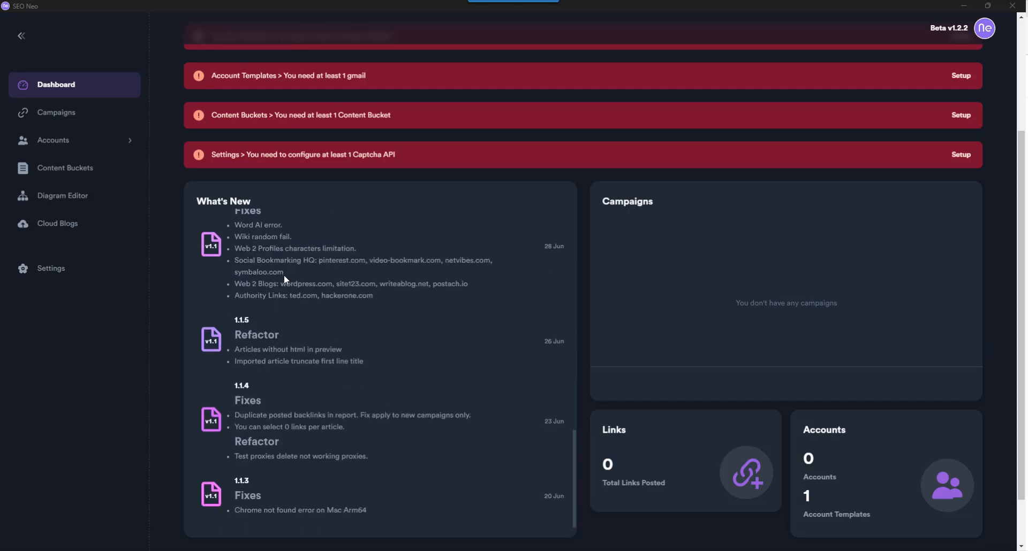
pyautogui.scroll(3)
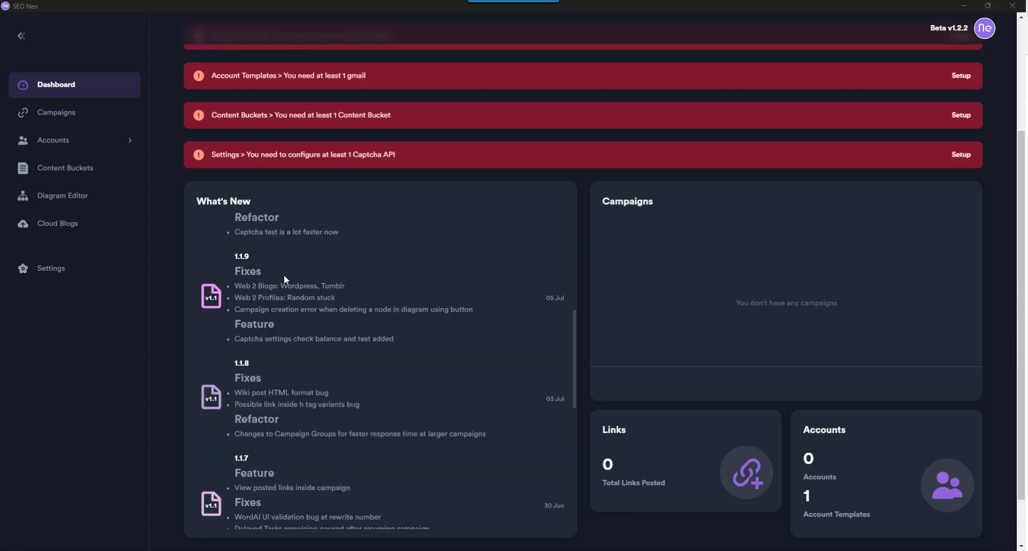
pyautogui.scroll(-3)
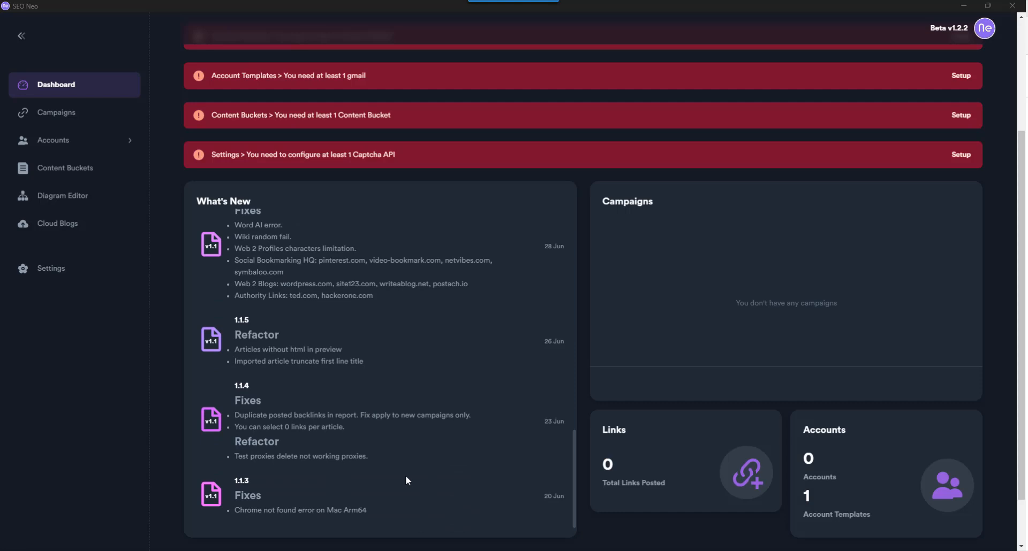
pyautogui.moveTo(323, 526)
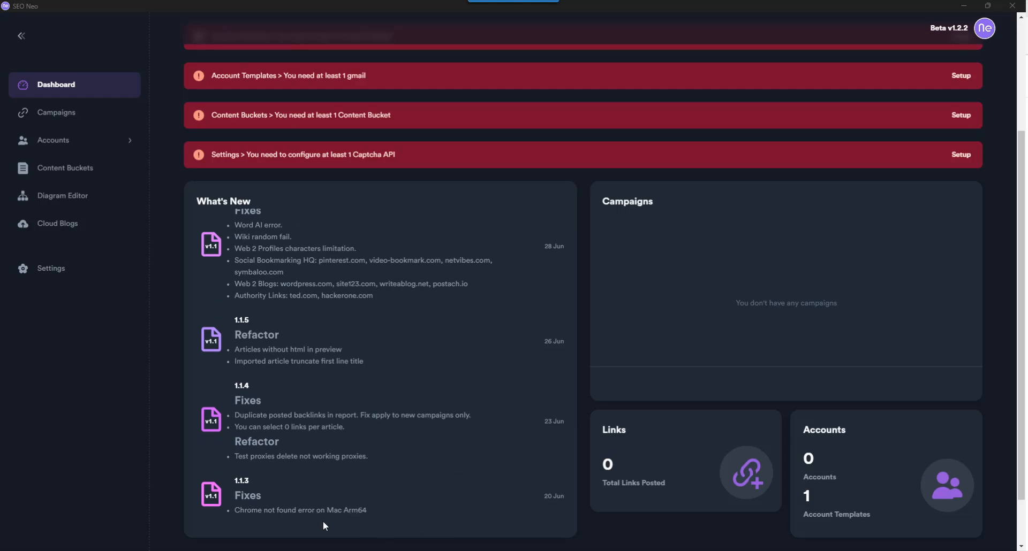
pyautogui.moveTo(279, 465)
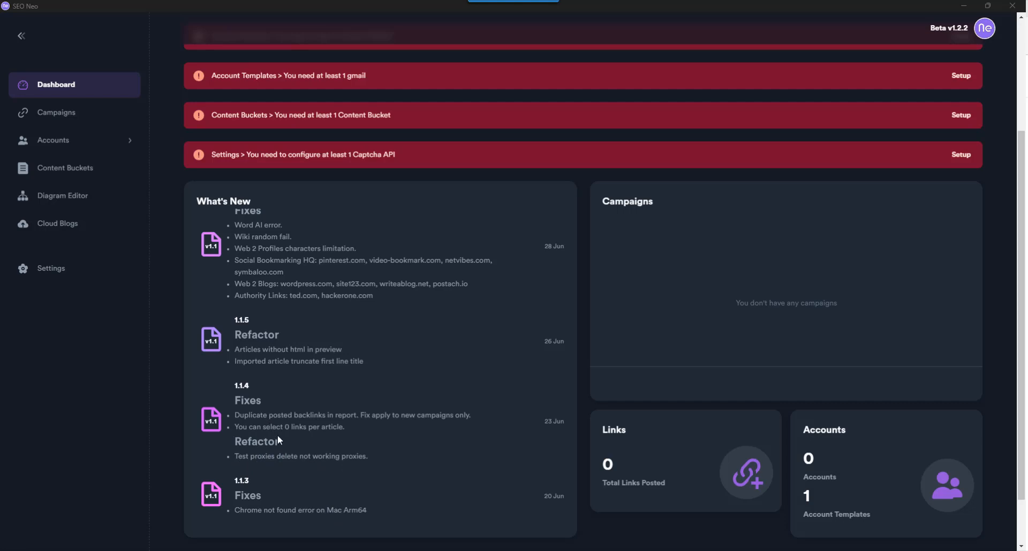
pyautogui.moveTo(359, 429)
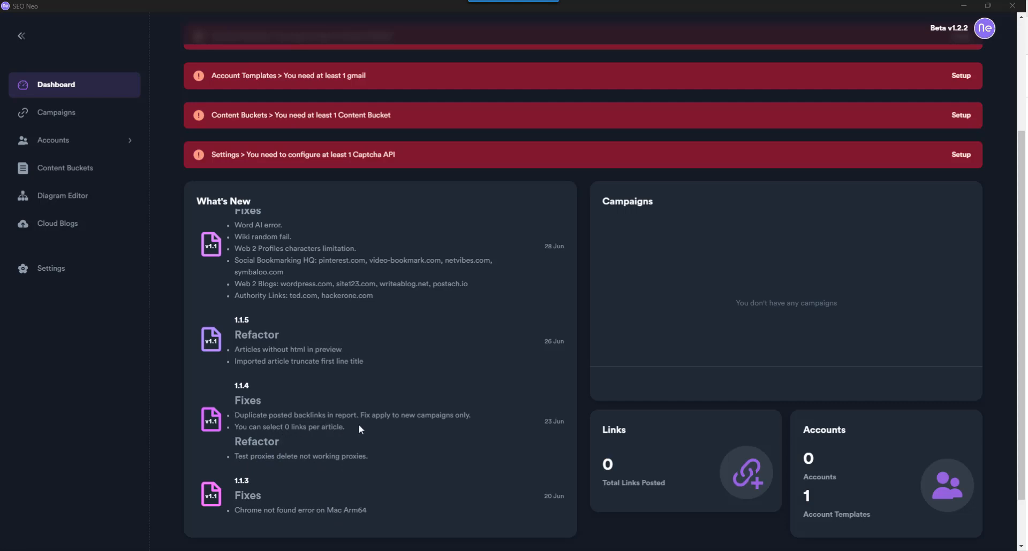
pyautogui.scroll(3)
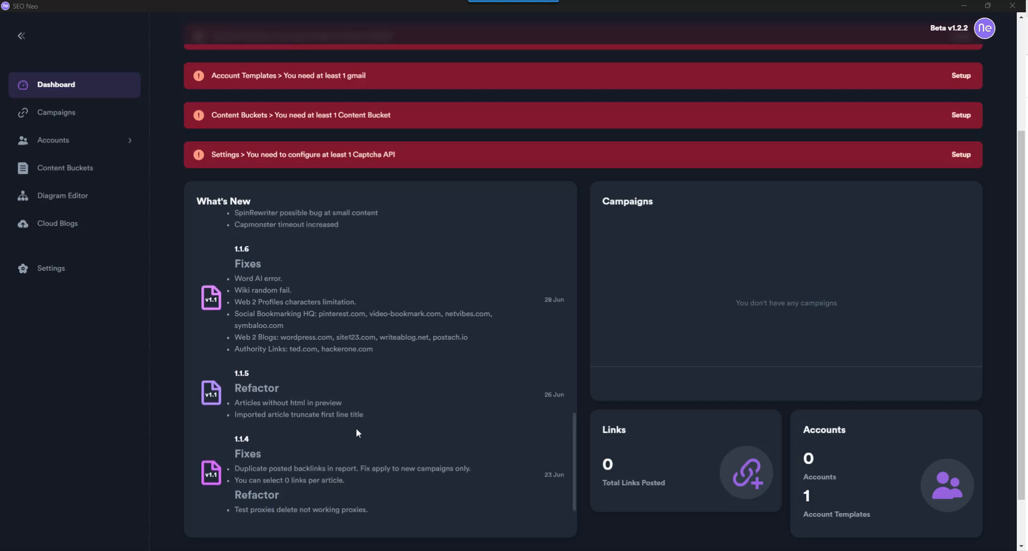
pyautogui.moveTo(306, 413)
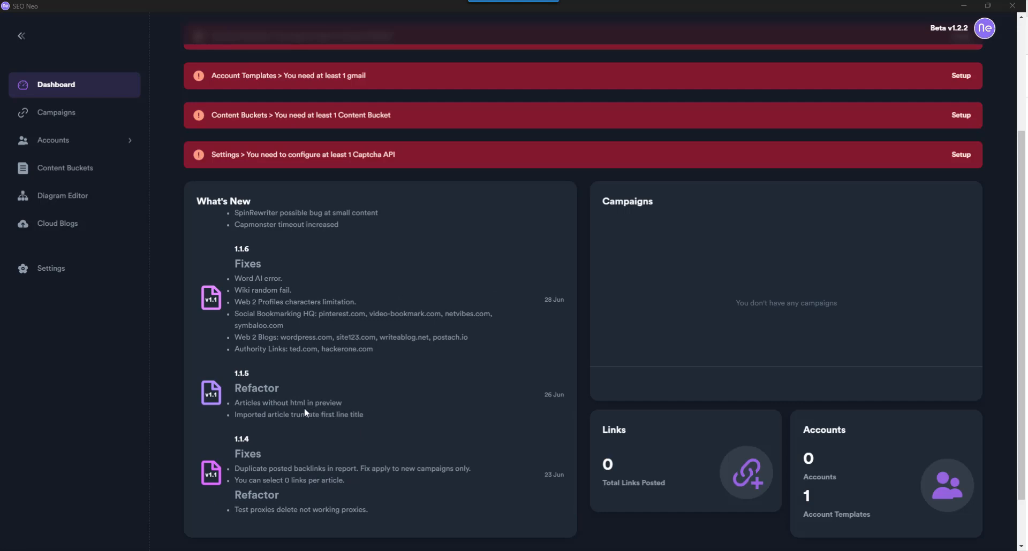
pyautogui.moveTo(235, 419)
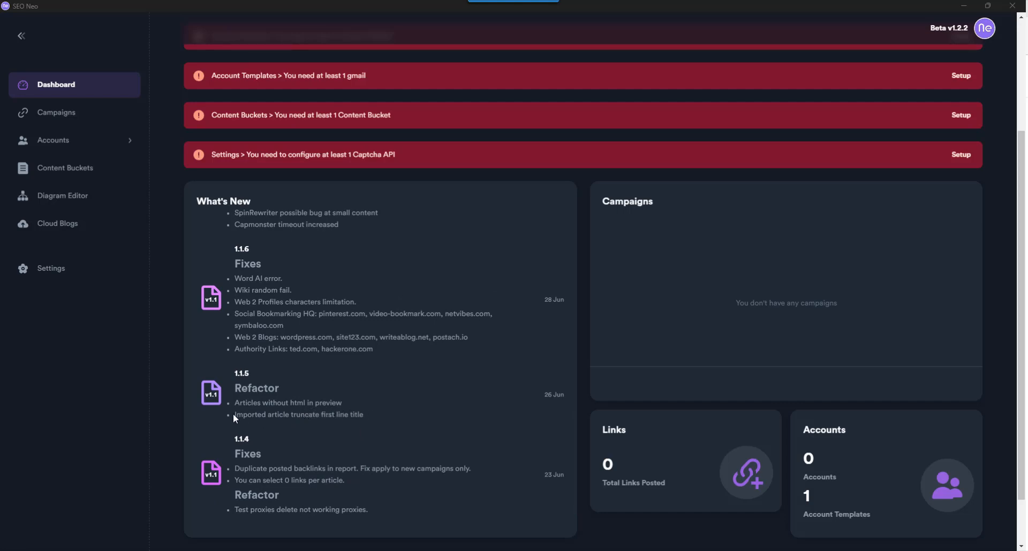
pyautogui.scroll(3)
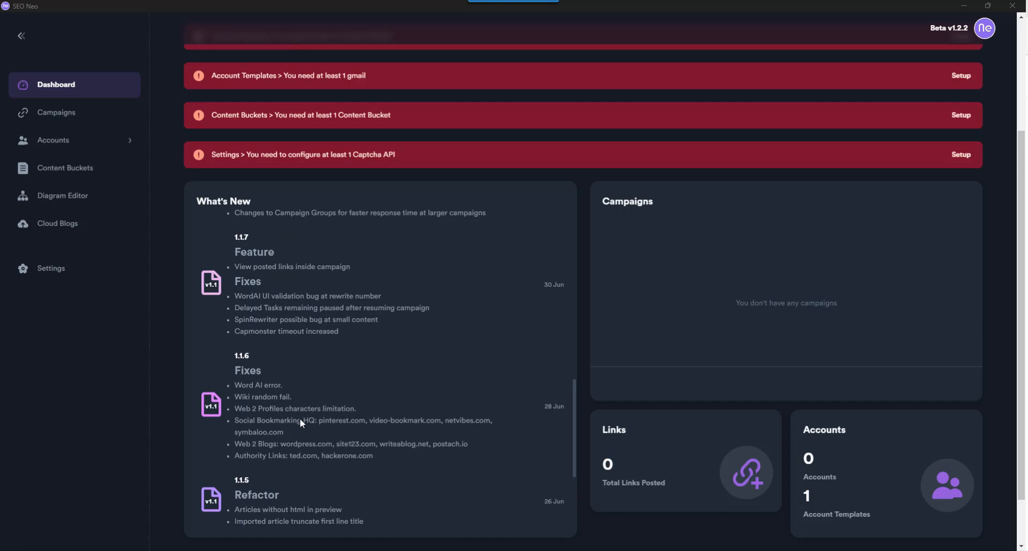
pyautogui.moveTo(275, 396)
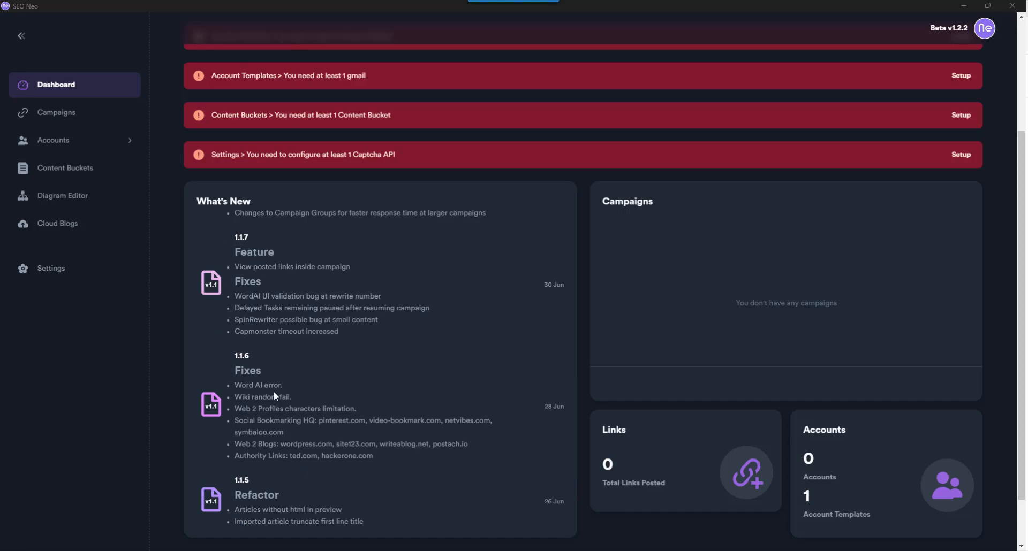
pyautogui.moveTo(282, 403)
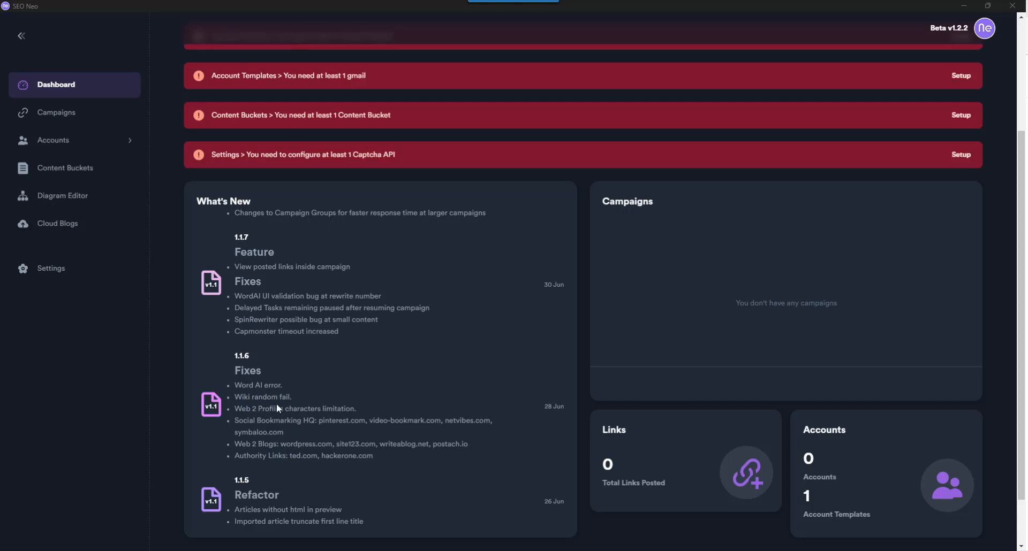
# - Scroll through the remaining What's New entries, then switch to the empty Campaigns page
pyautogui.scroll(3)
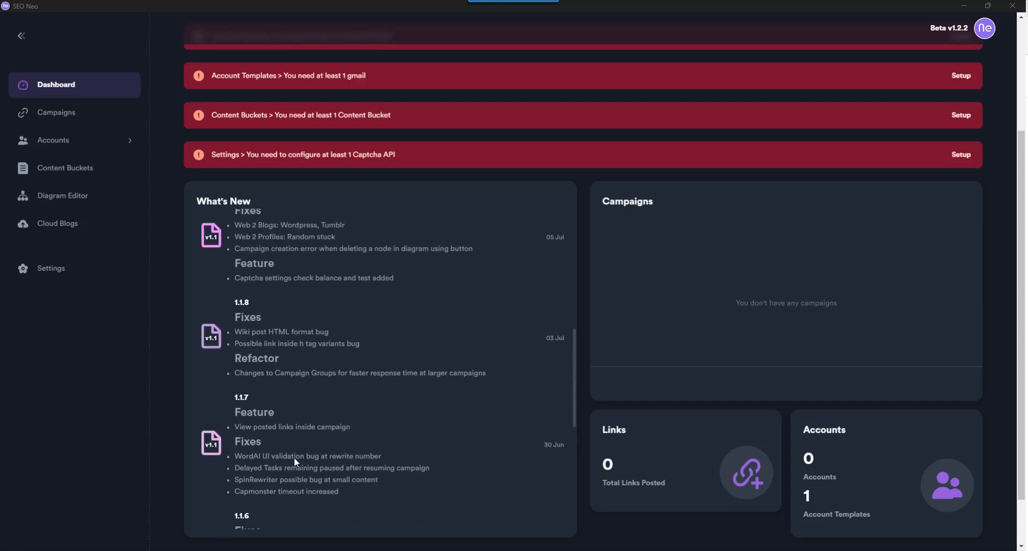
pyautogui.moveTo(314, 488)
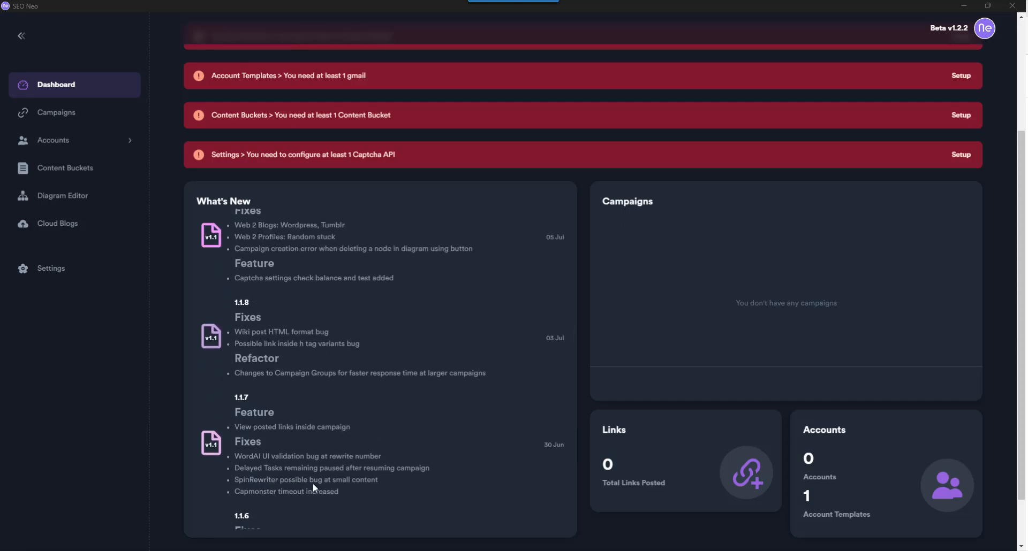
pyautogui.moveTo(256, 382)
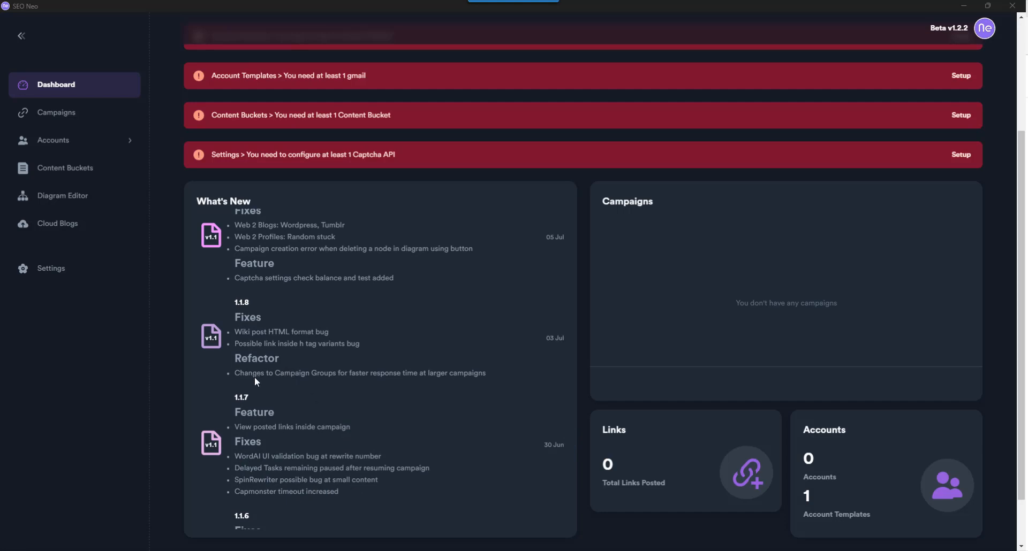
pyautogui.moveTo(337, 346)
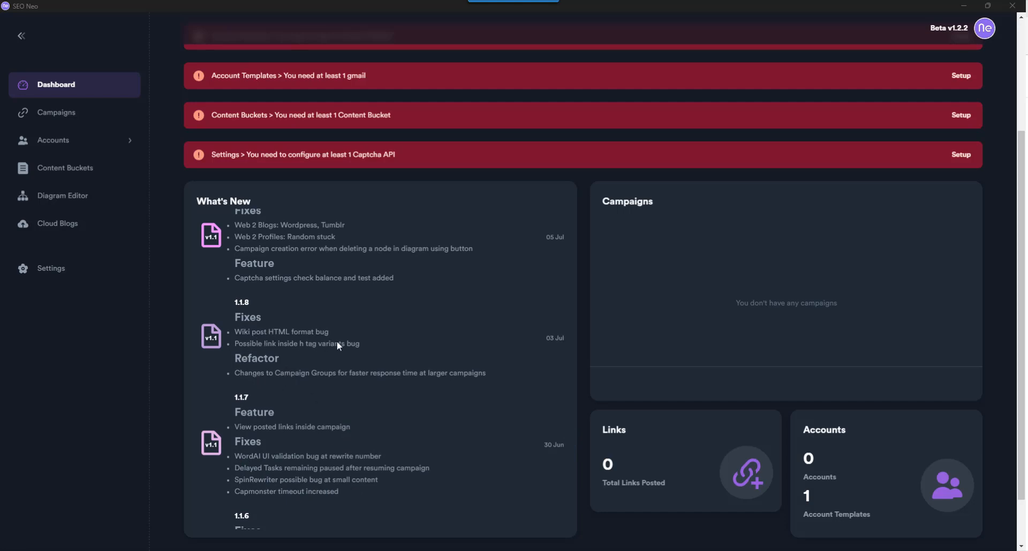
pyautogui.scroll(-3)
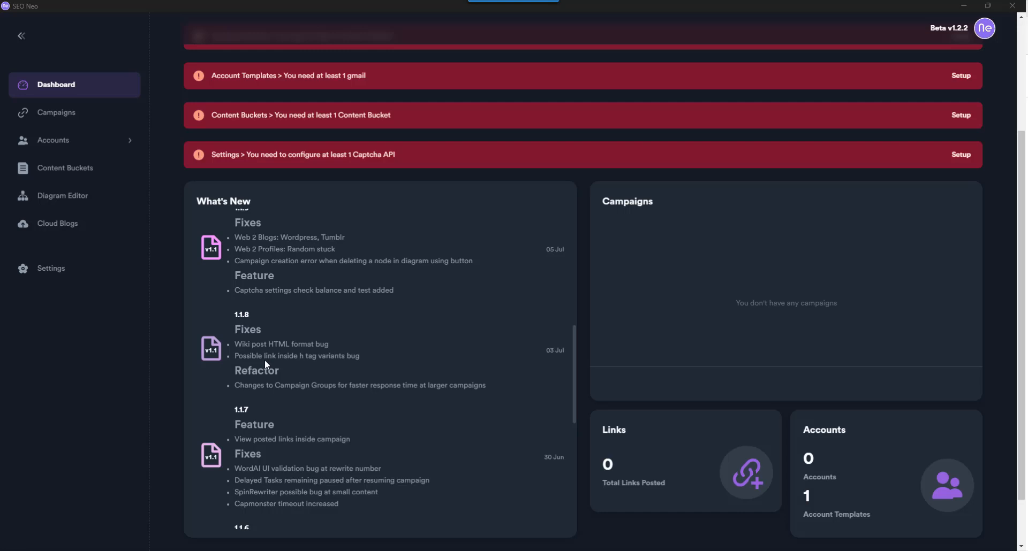
pyautogui.scroll(3)
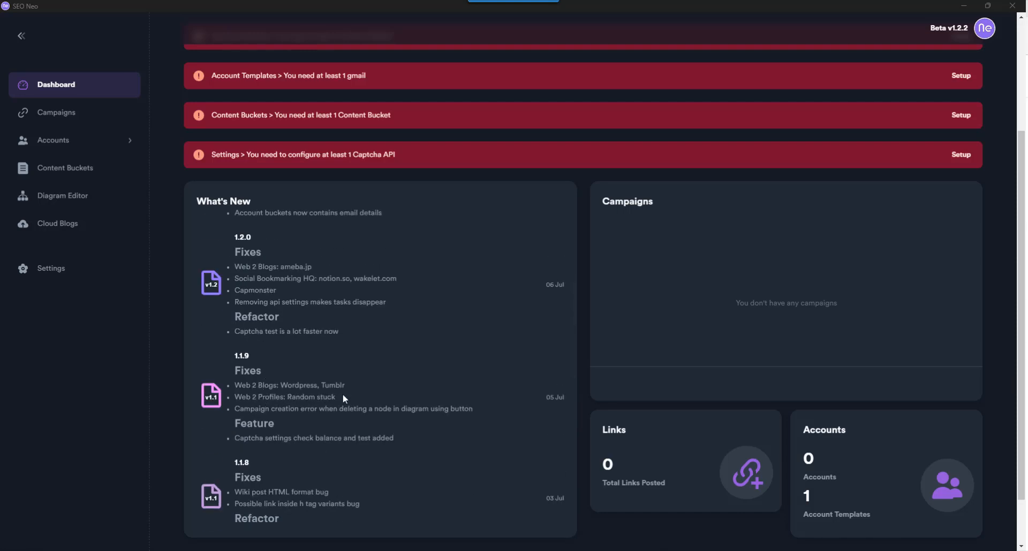
pyautogui.scroll(3)
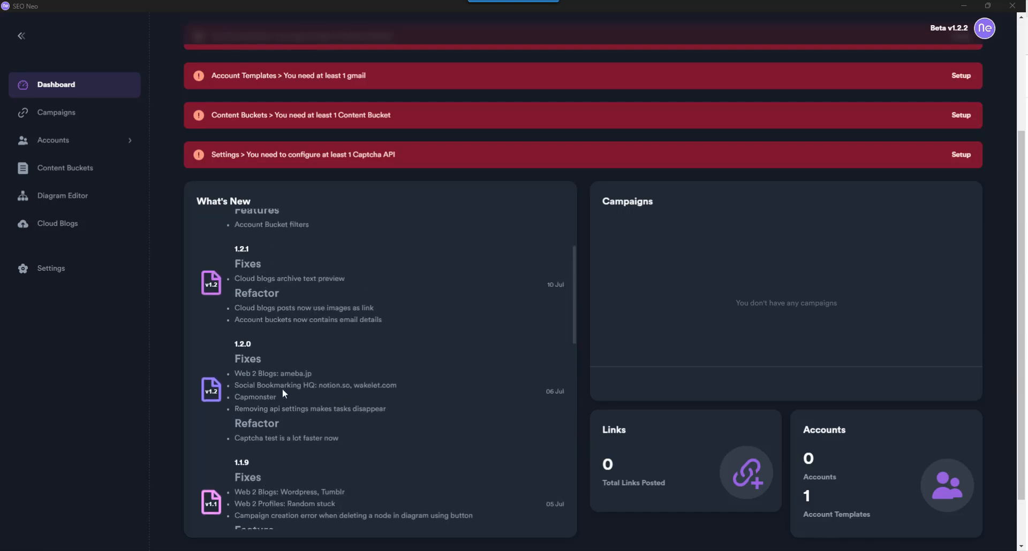
pyautogui.scroll(3)
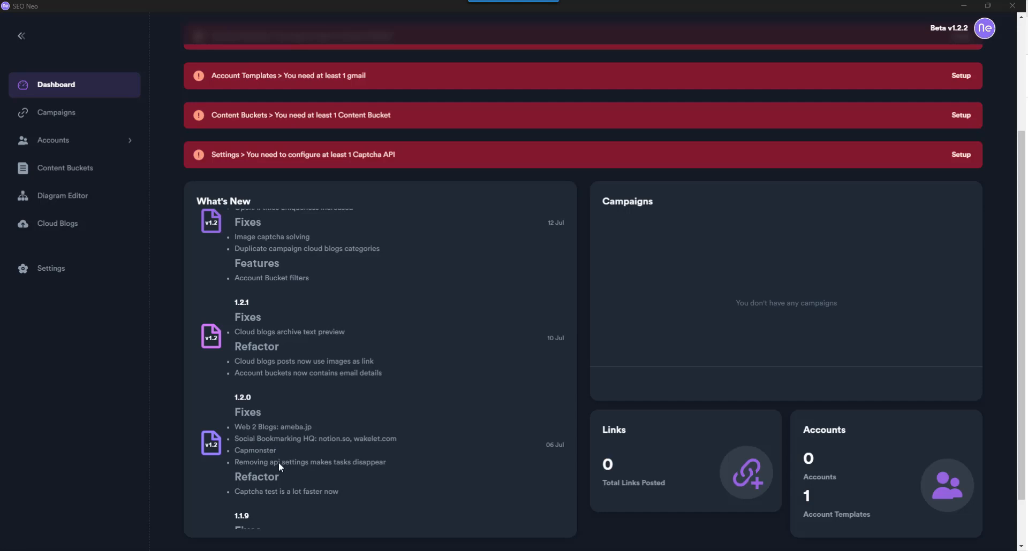
pyautogui.scroll(3)
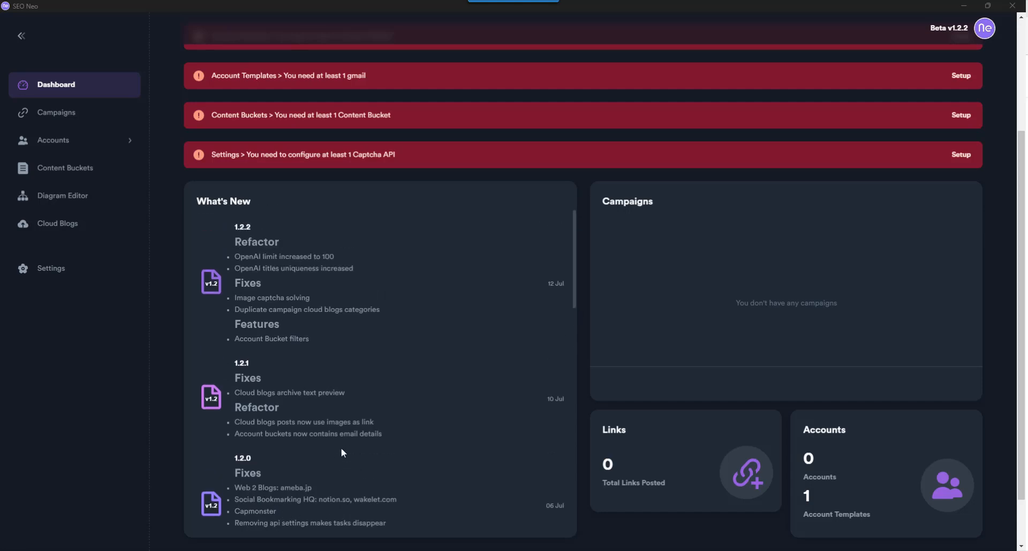
pyautogui.moveTo(264, 381)
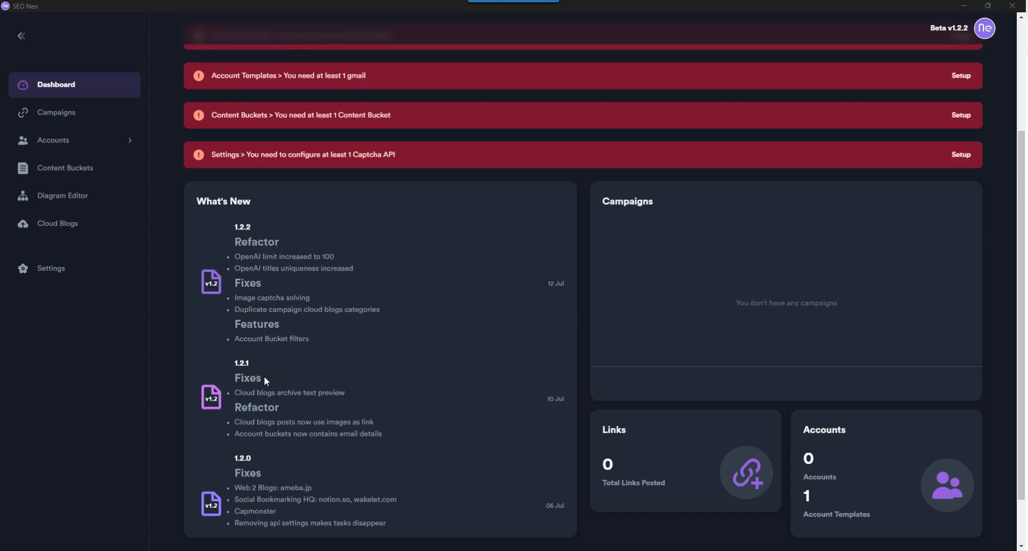
pyautogui.moveTo(296, 425)
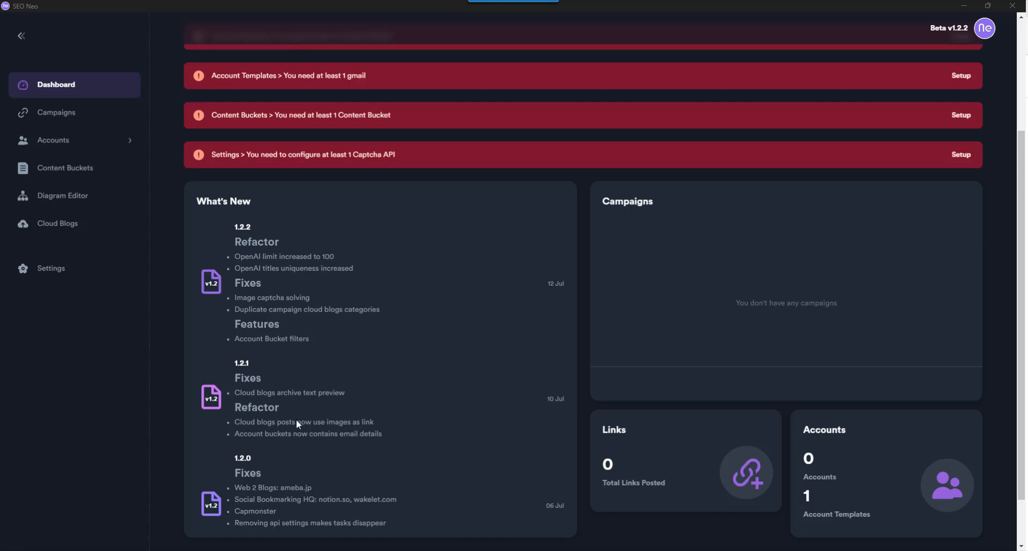
pyautogui.moveTo(315, 265)
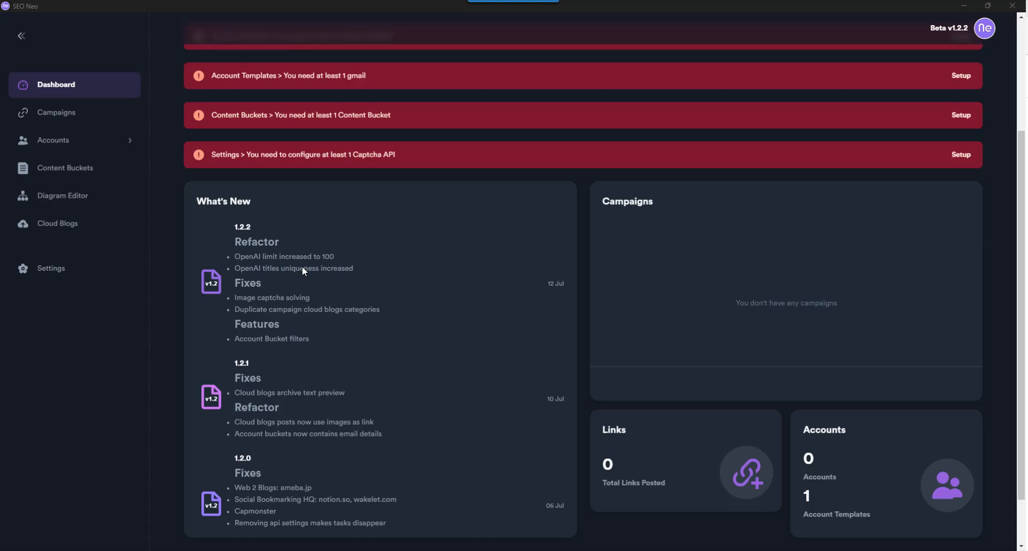
pyautogui.moveTo(412, 336)
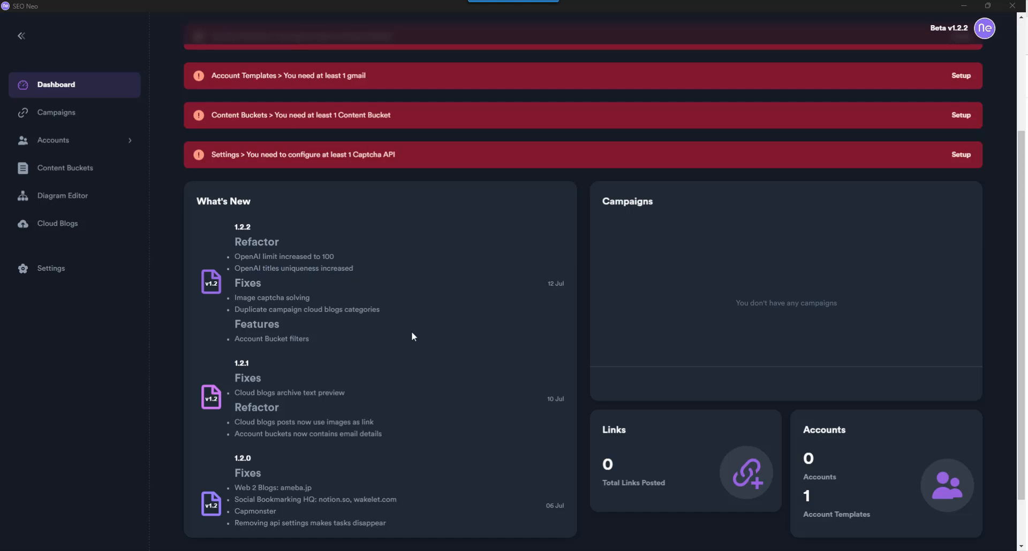
pyautogui.moveTo(510, 407)
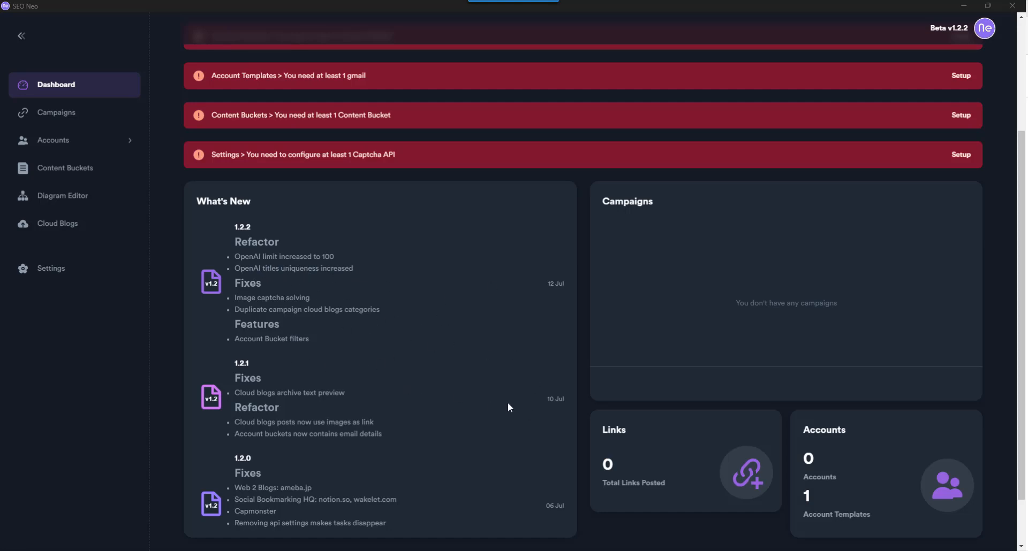
pyautogui.moveTo(544, 450)
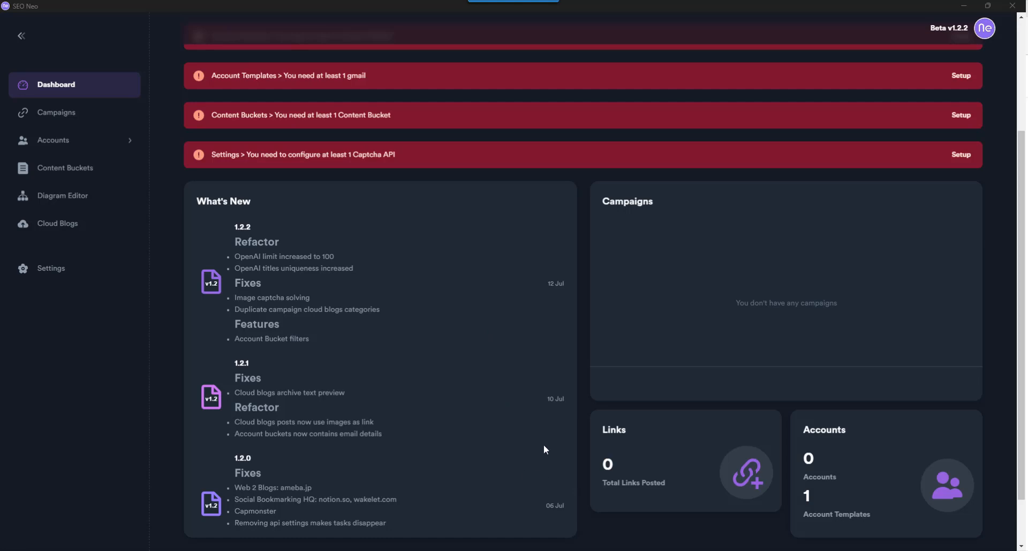
pyautogui.scroll(-3)
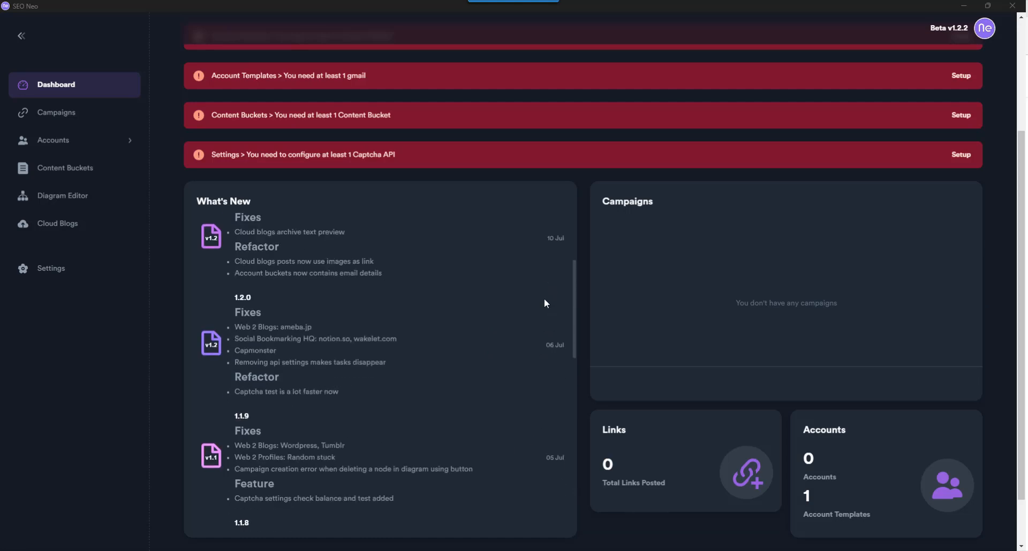
pyautogui.scroll(-3)
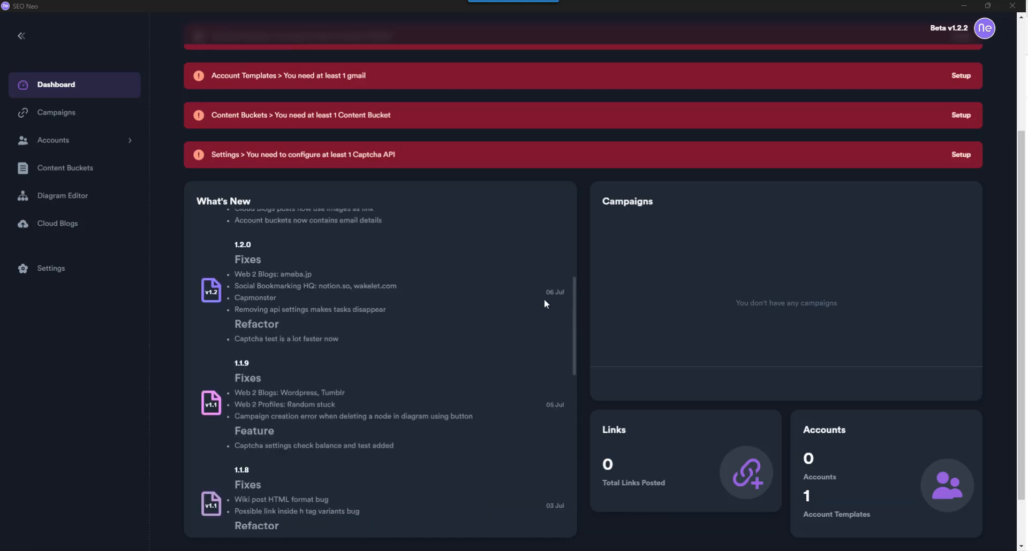
pyautogui.scroll(3)
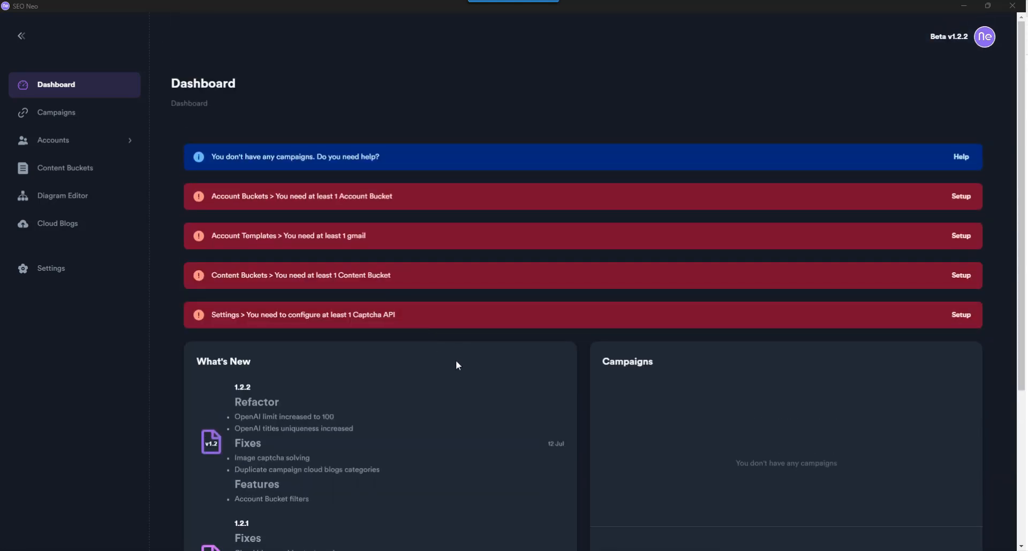
pyautogui.click(57, 112)
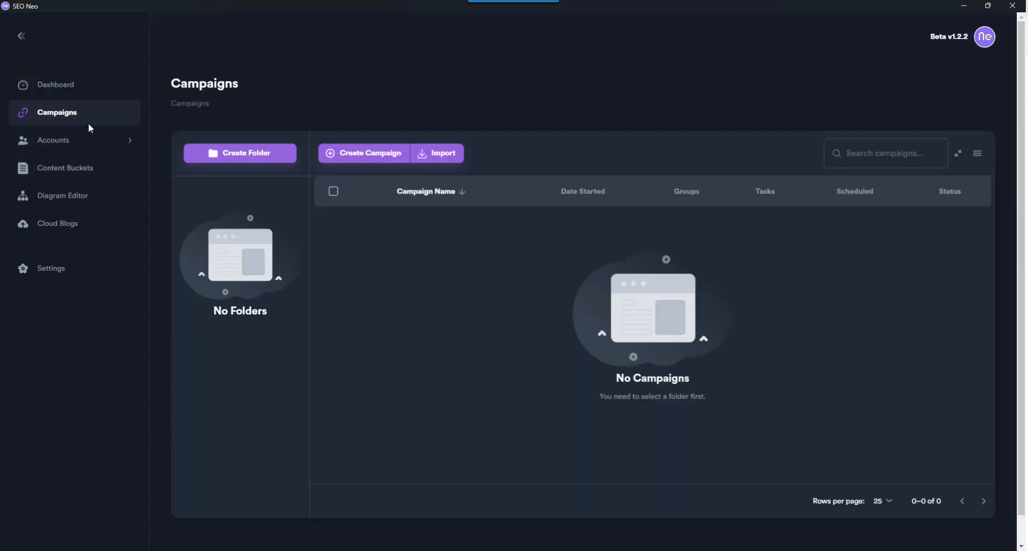
pyautogui.moveTo(265, 172)
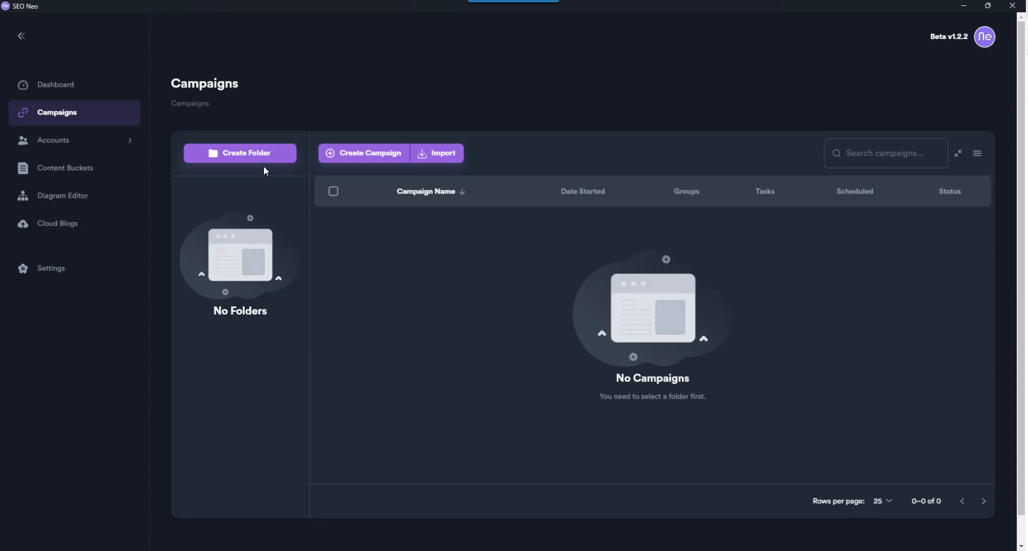
pyautogui.moveTo(65, 142)
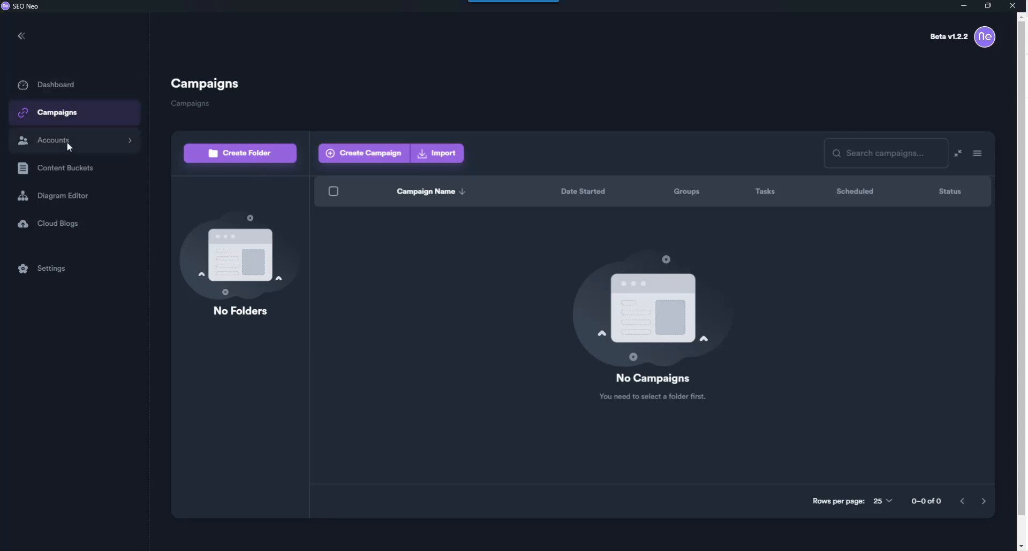
# - Expand Accounts and show the Templates page with the Default template's SEO Neo Email entry
pyautogui.click(53, 140)
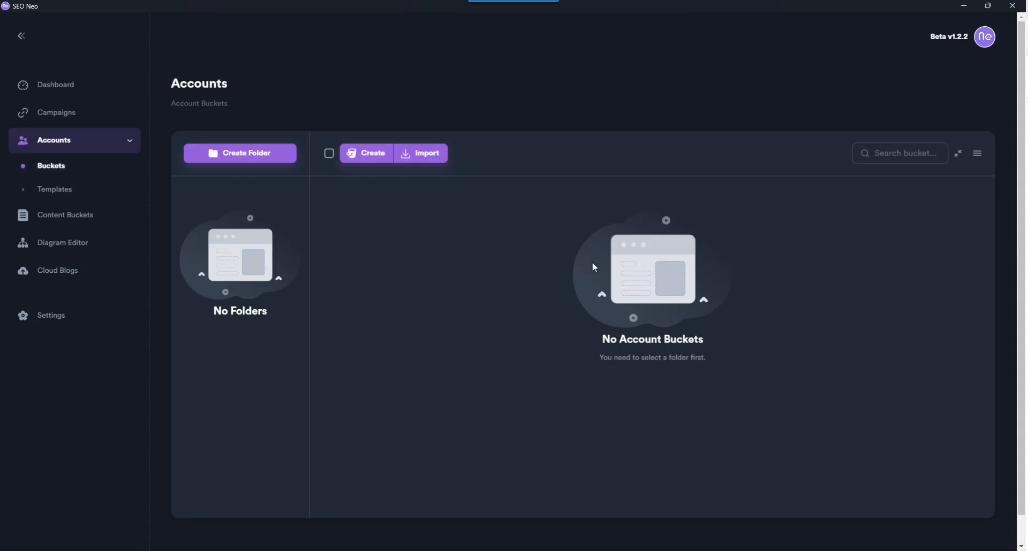
pyautogui.moveTo(399, 188)
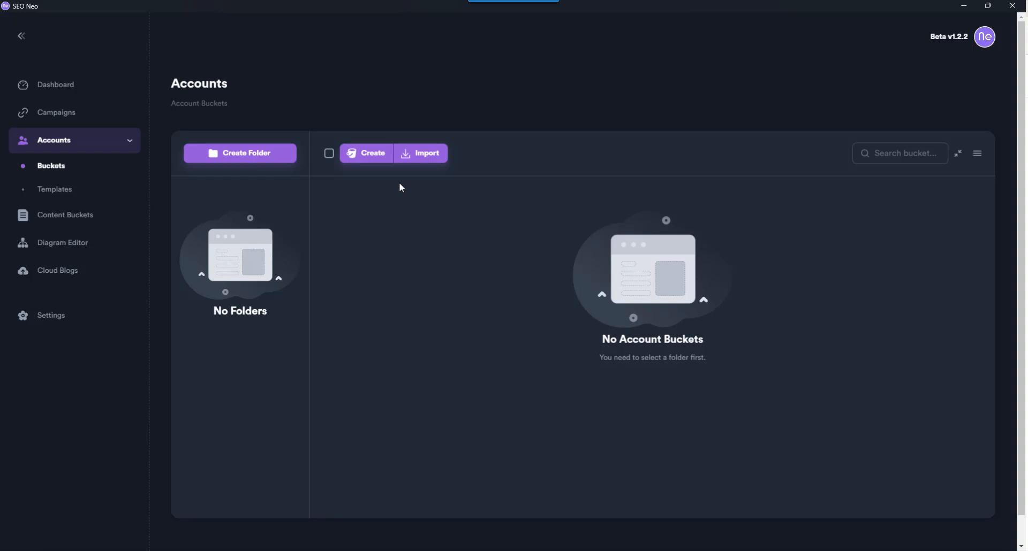
pyautogui.moveTo(456, 264)
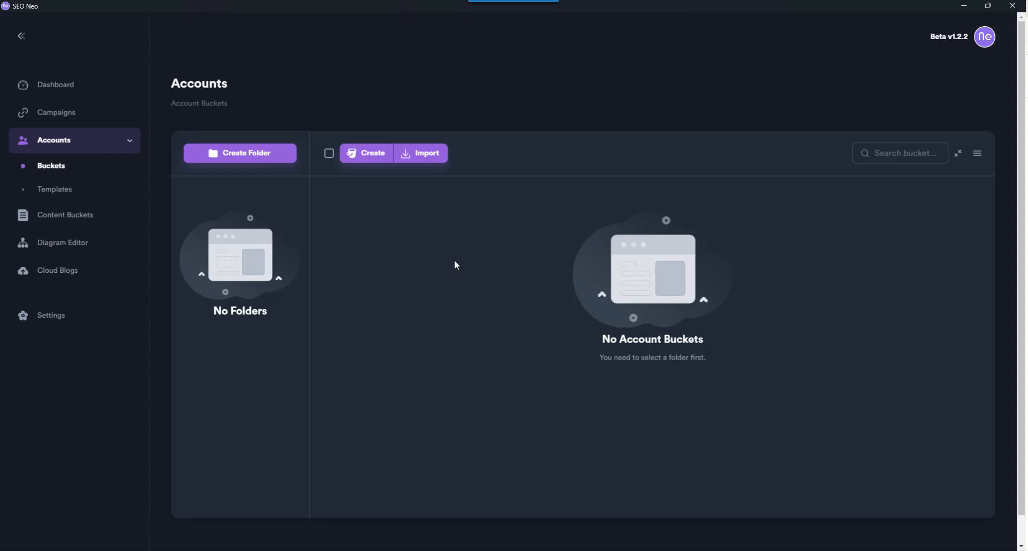
pyautogui.moveTo(661, 287)
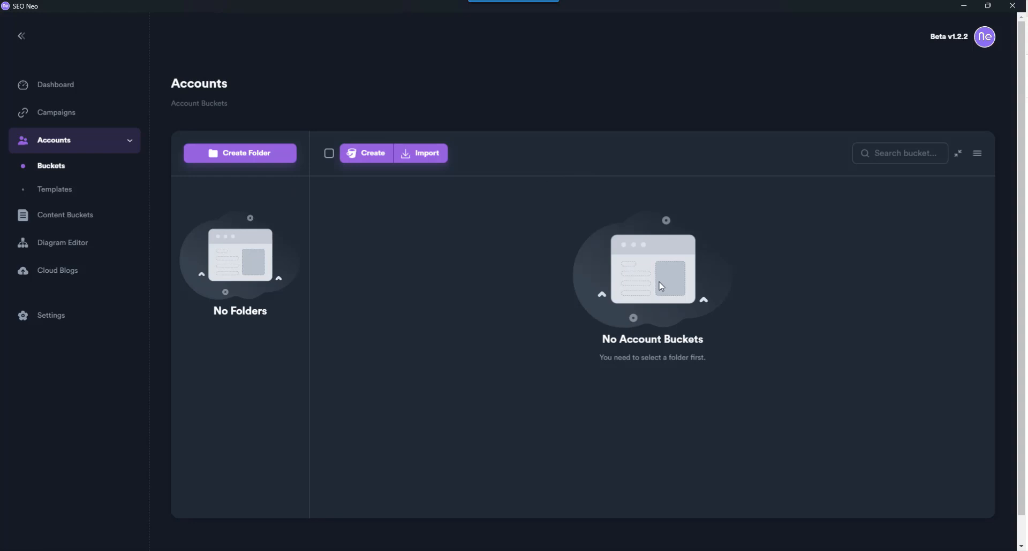
pyautogui.moveTo(414, 247)
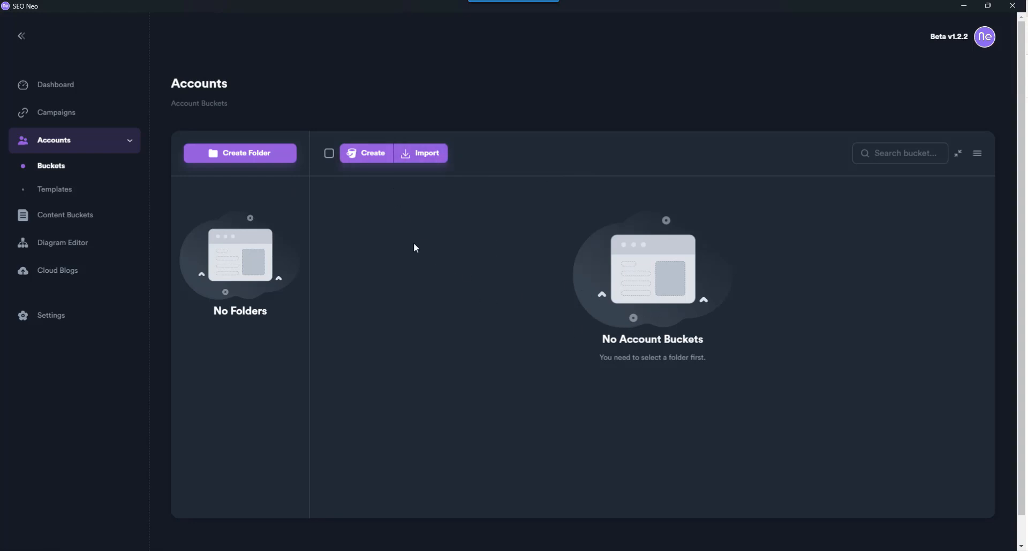
pyautogui.click(54, 189)
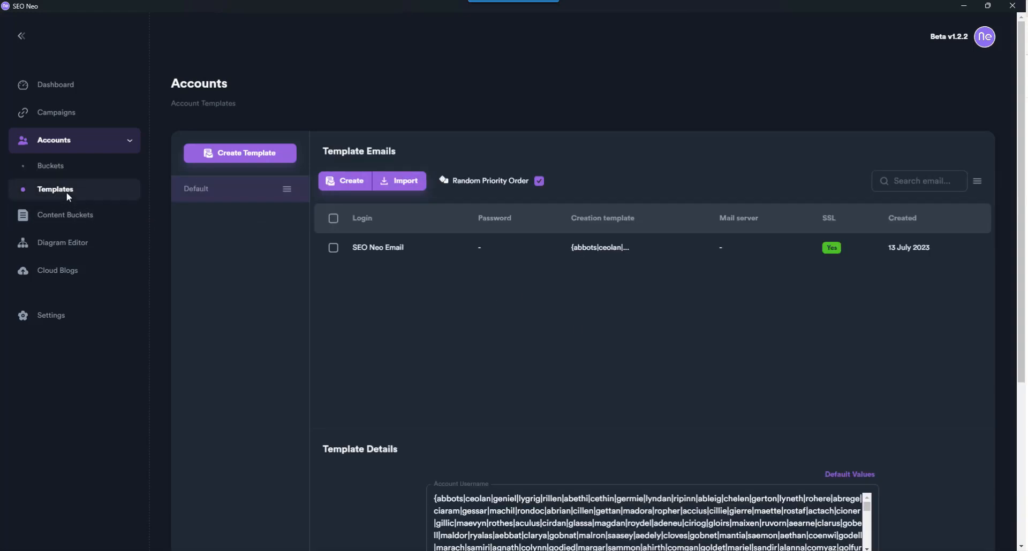
pyautogui.moveTo(387, 254)
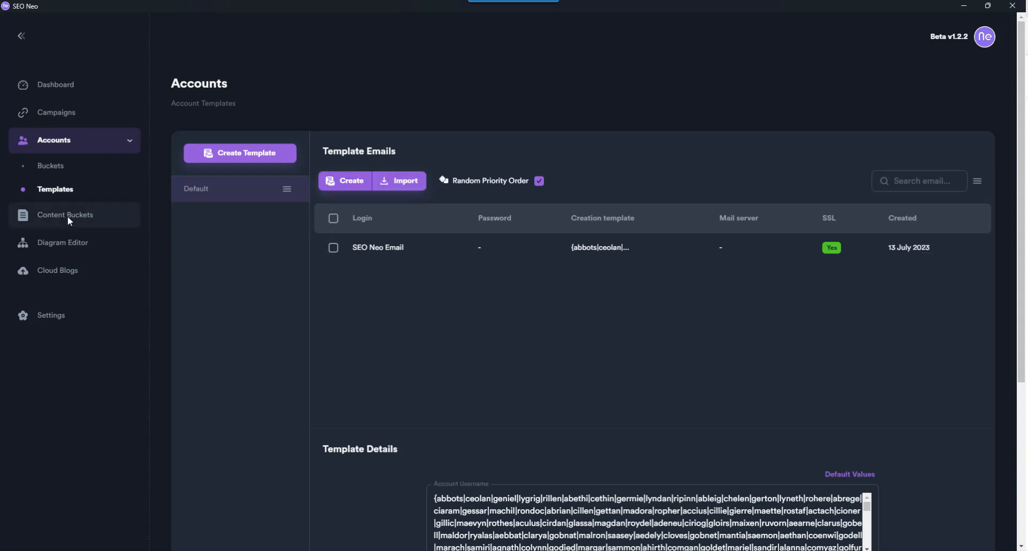
# - Show the Content Buckets page, which lists no content buckets yet
pyautogui.click(66, 214)
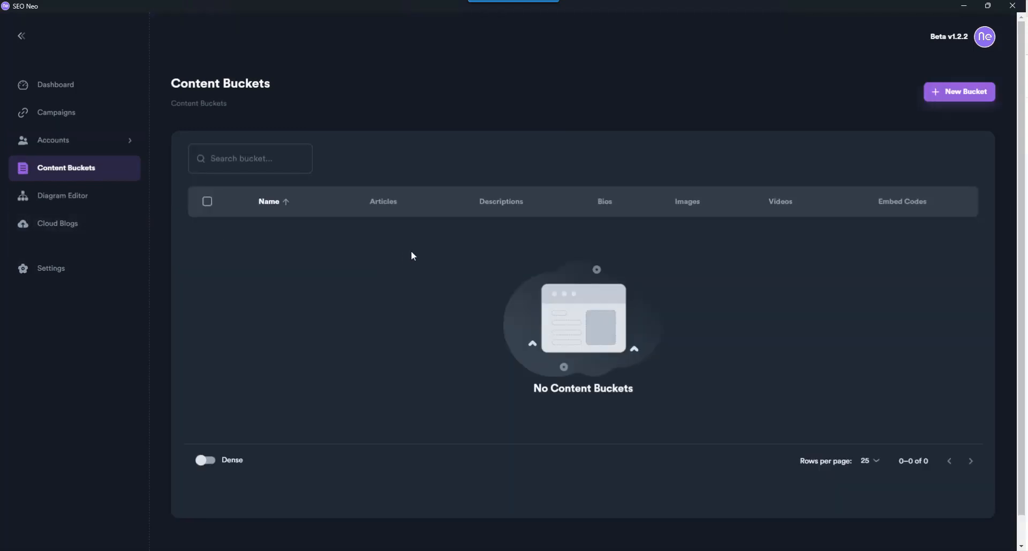
pyautogui.click(960, 91)
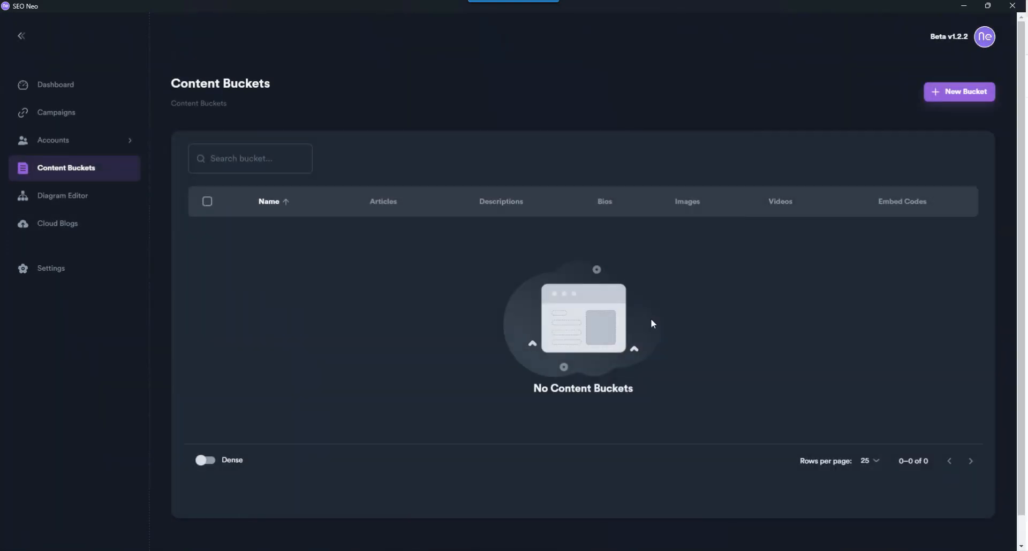
pyautogui.moveTo(247, 246)
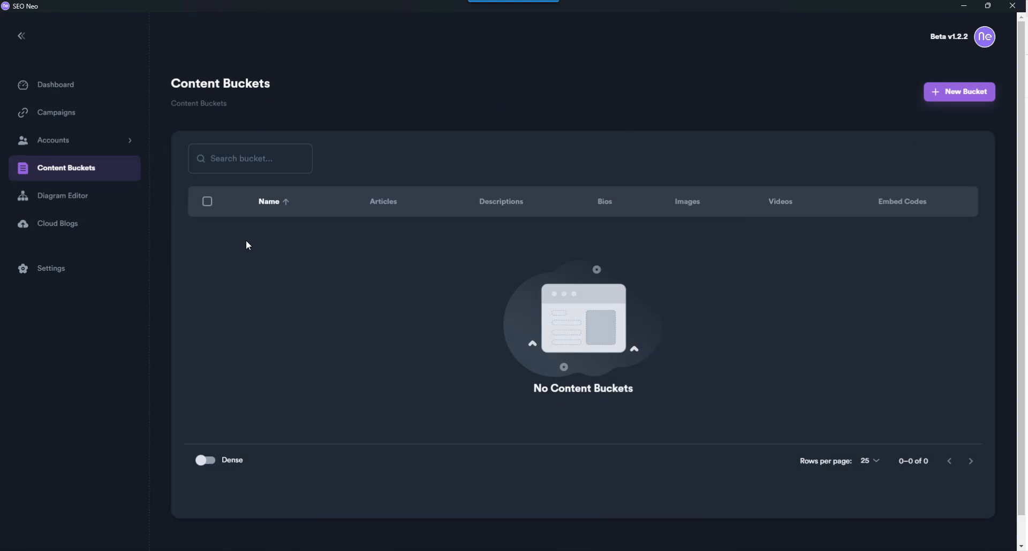
pyautogui.moveTo(60, 211)
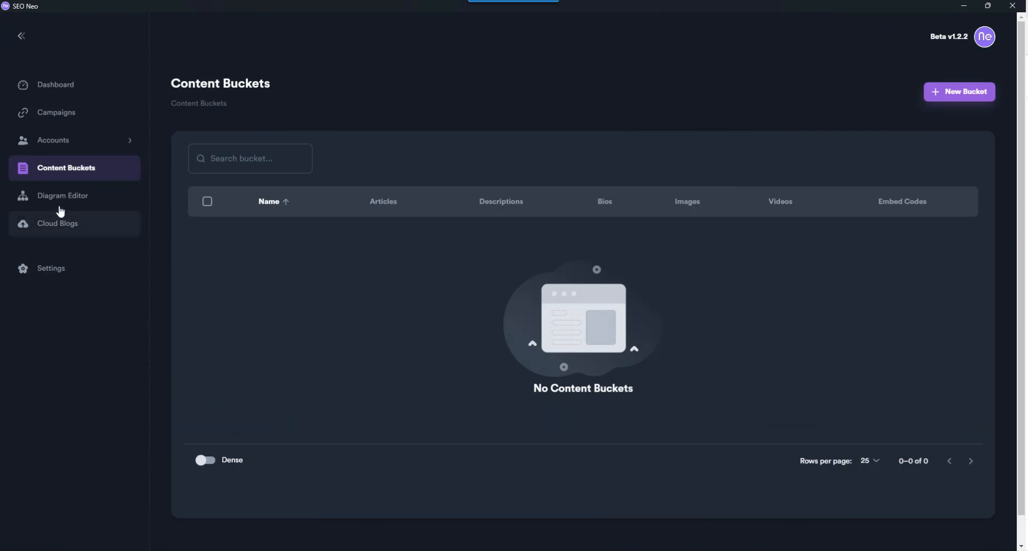
pyautogui.click(63, 195)
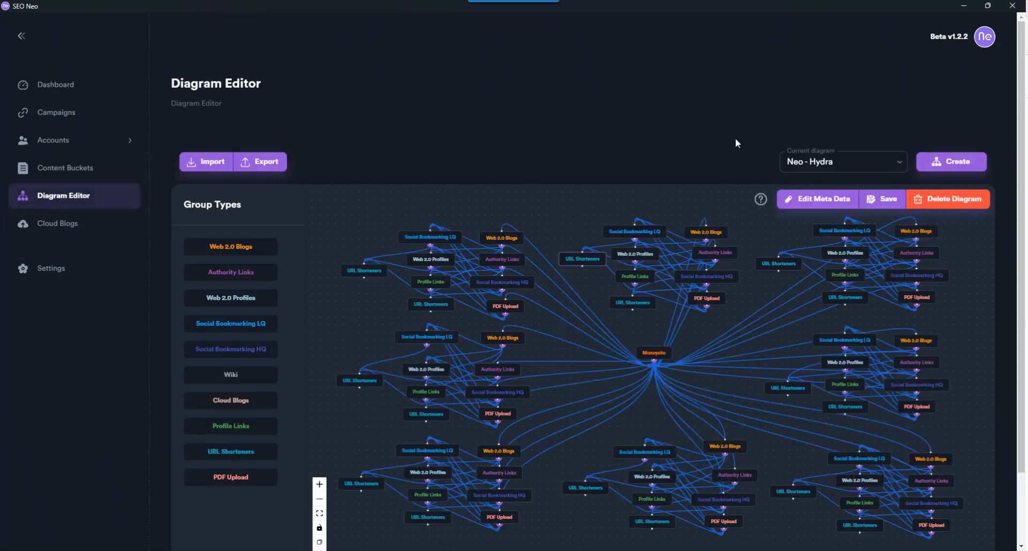
pyautogui.moveTo(695, 116)
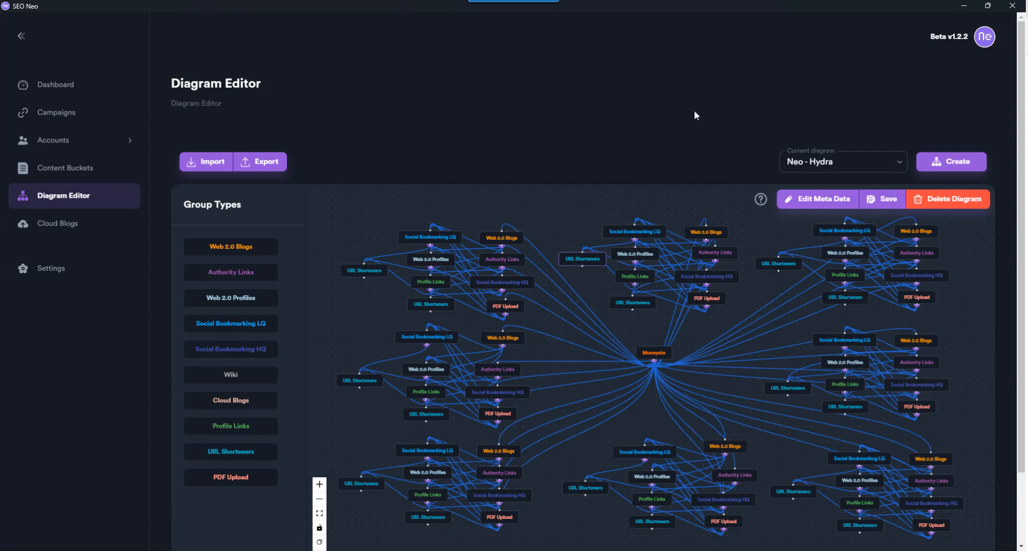
pyautogui.click(843, 161)
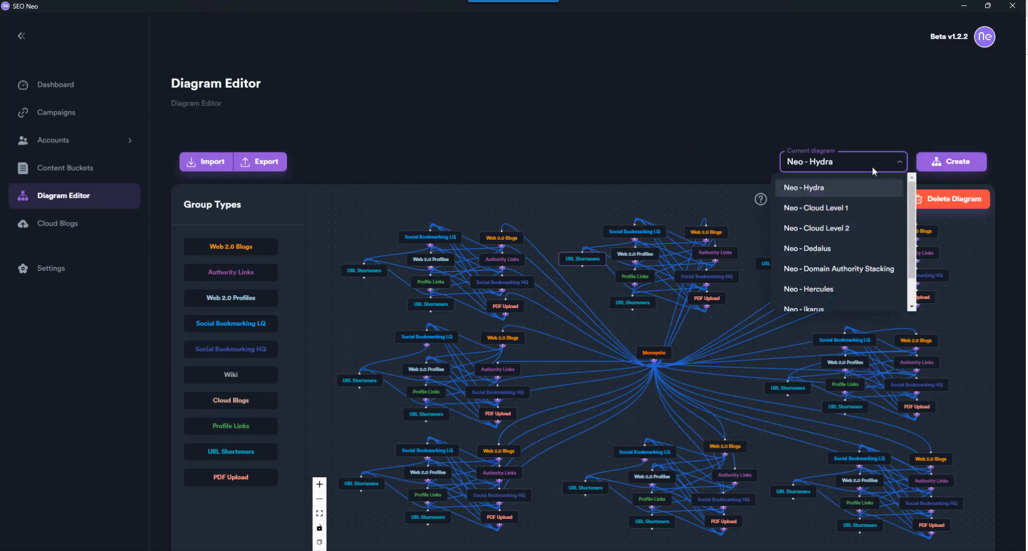
pyautogui.scroll(-3)
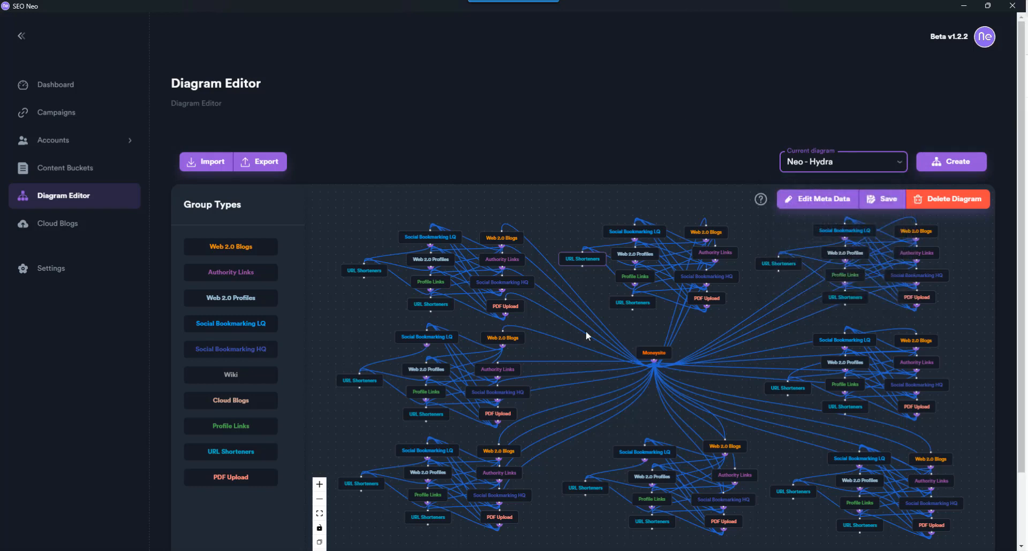
pyautogui.moveTo(578, 392)
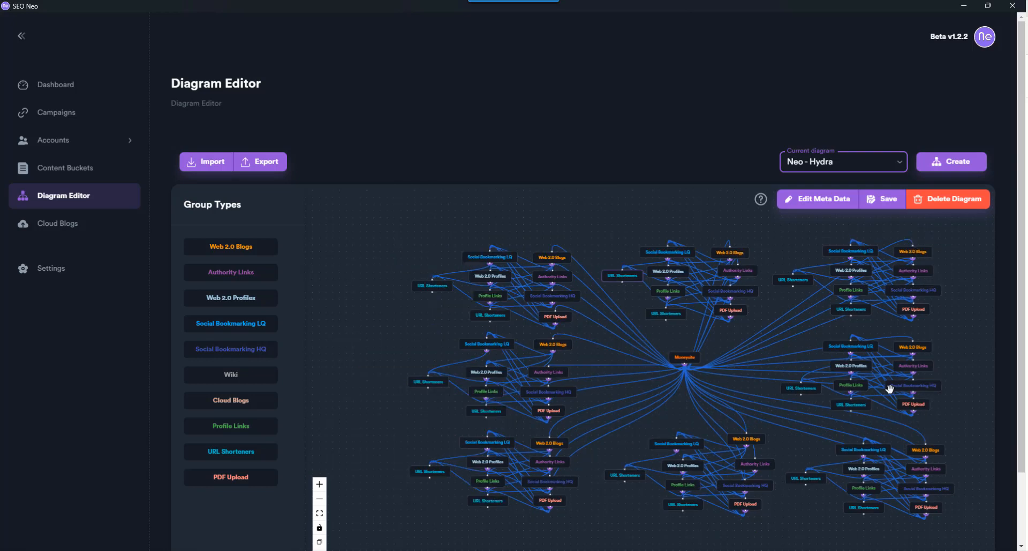
pyautogui.moveTo(547, 433)
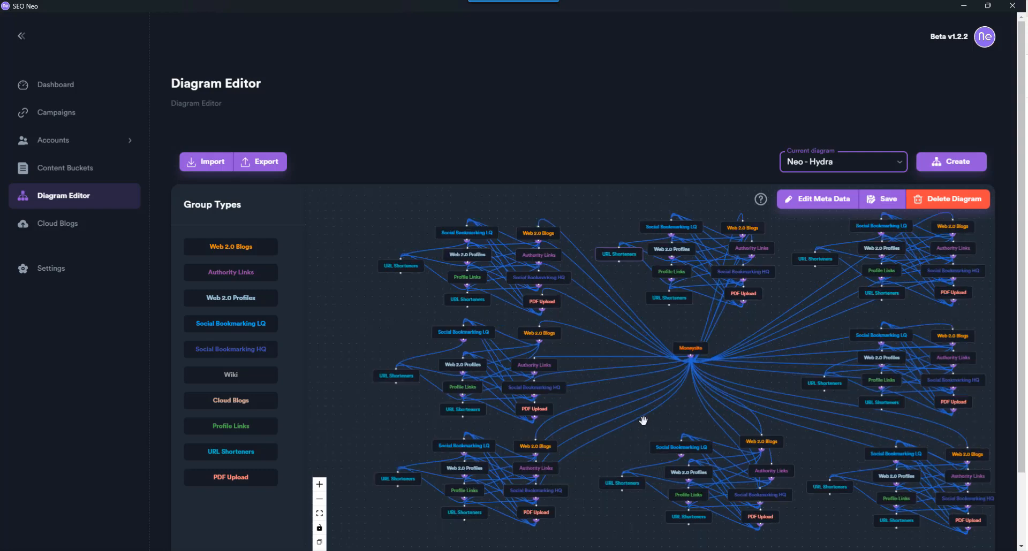
pyautogui.moveTo(535, 470)
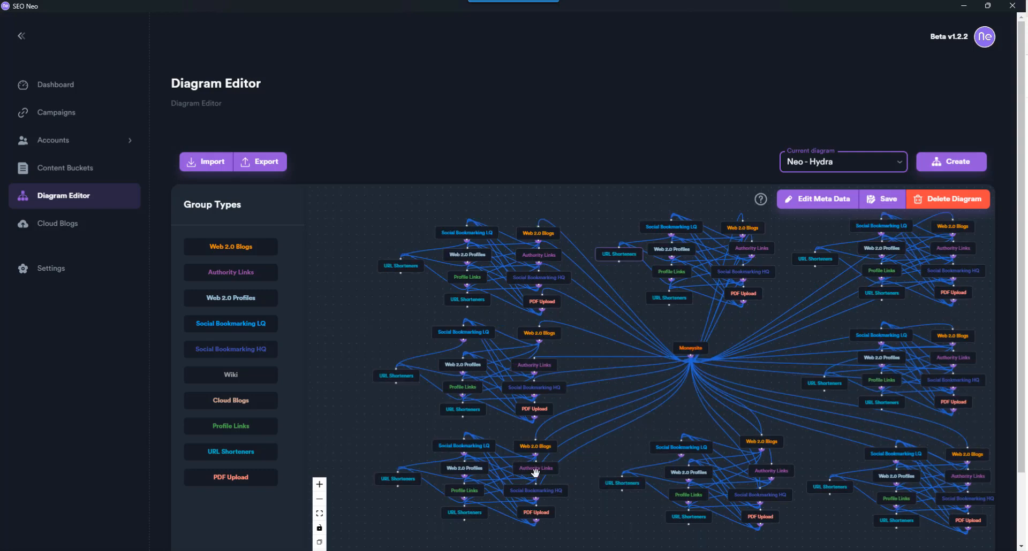
pyautogui.moveTo(656, 456)
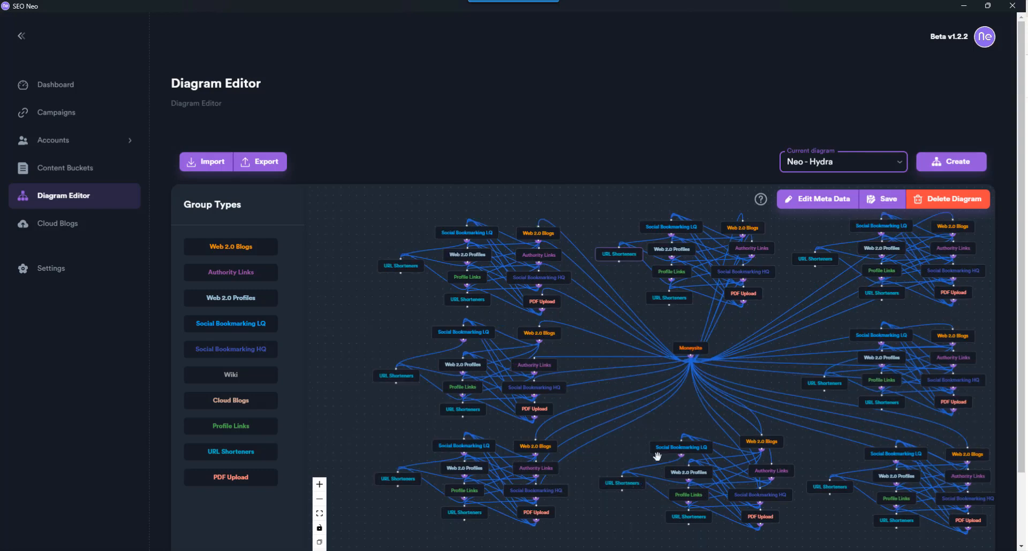
pyautogui.moveTo(904, 253)
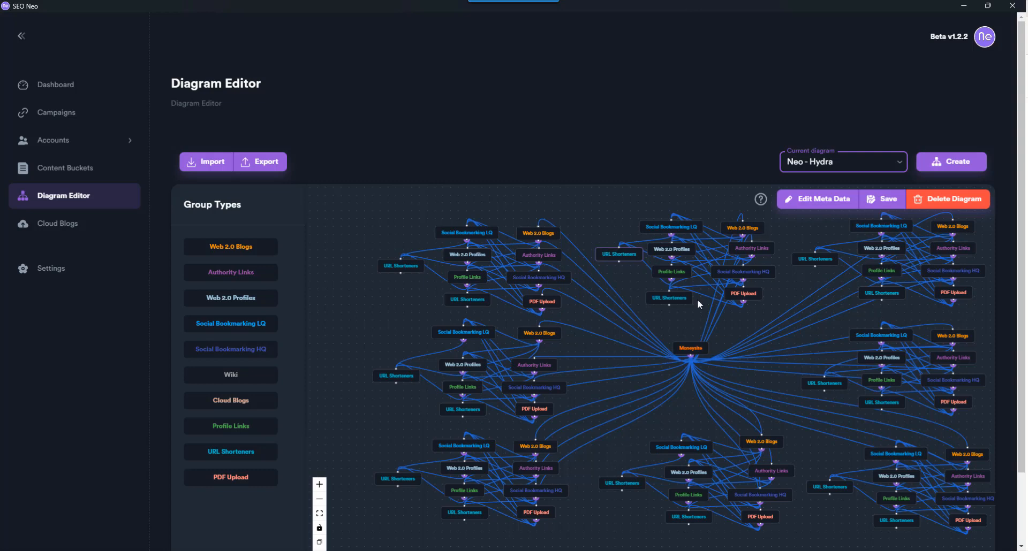
pyautogui.moveTo(779, 269)
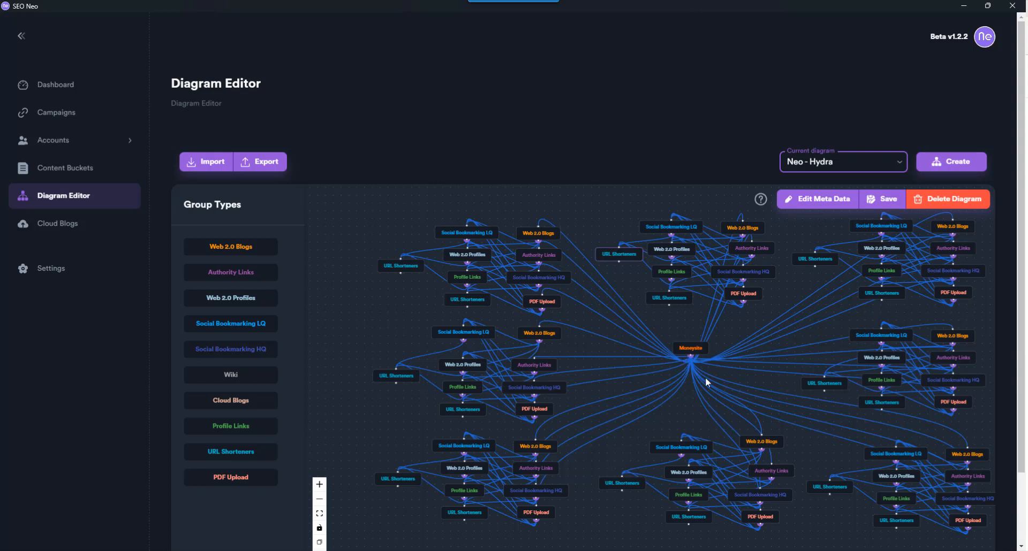
pyautogui.moveTo(919, 305)
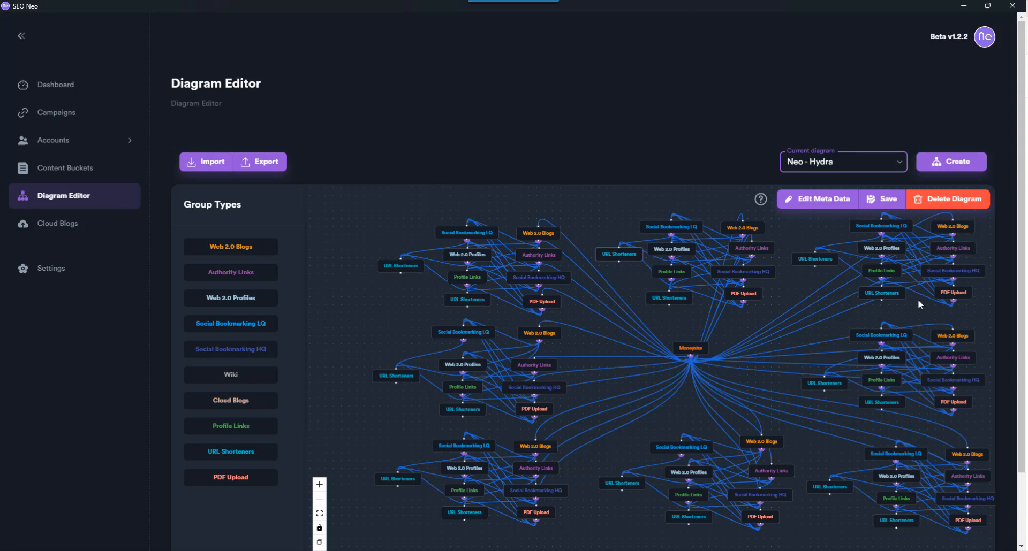
pyautogui.moveTo(600, 332)
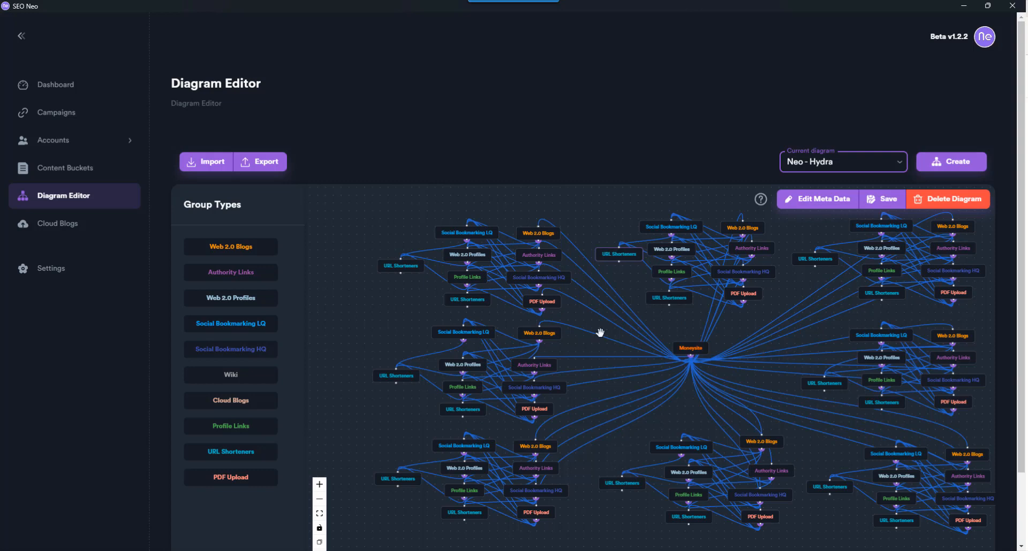
pyautogui.moveTo(725, 346)
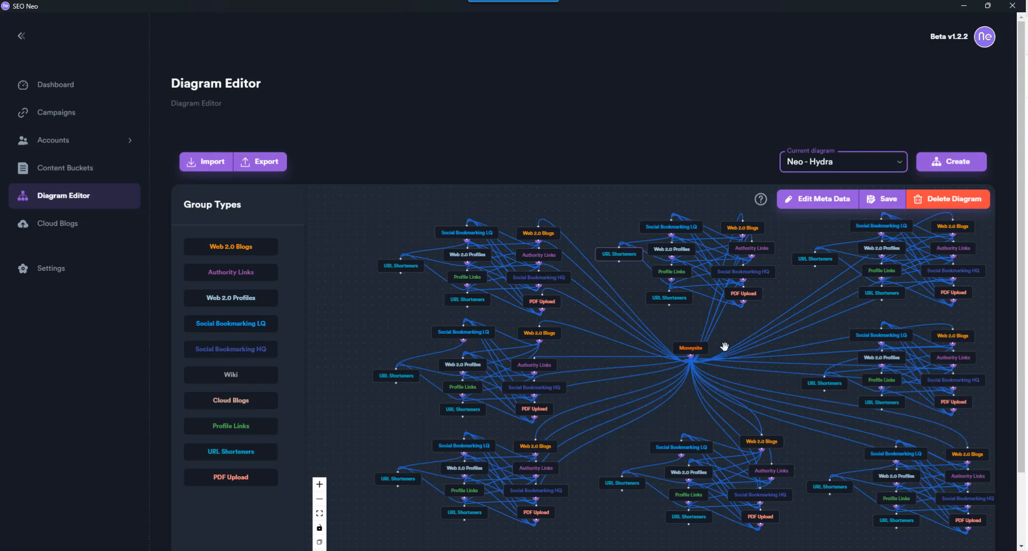
# - Load the Neo - Domain Authority Stacking diagram, then the Neo - T1 Booster diagram
pyautogui.click(843, 161)
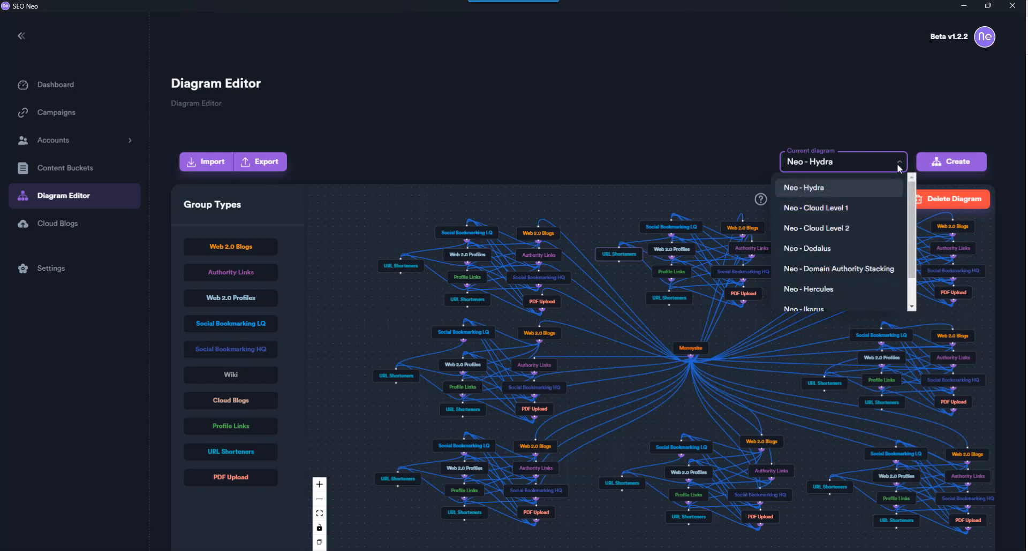
pyautogui.scroll(-3)
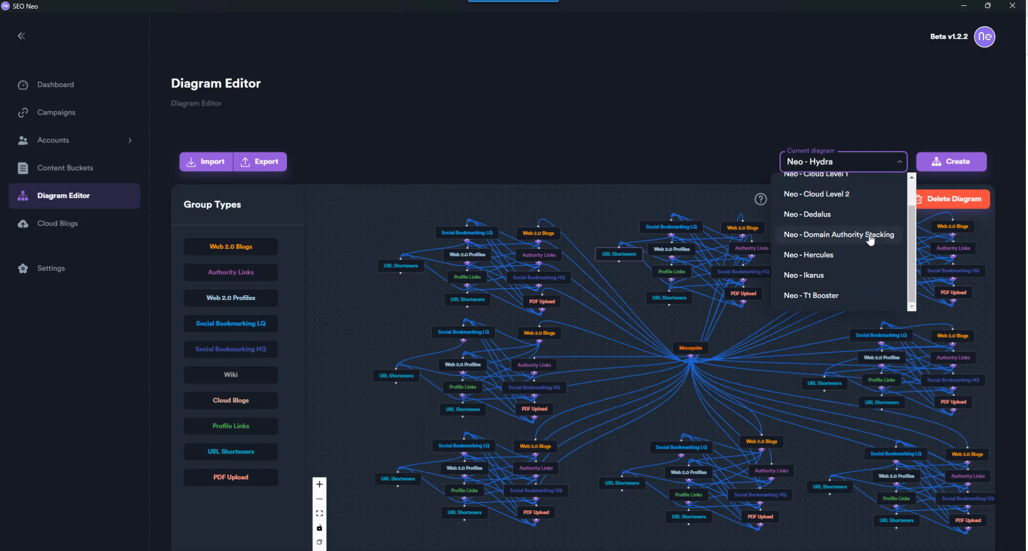
pyautogui.click(838, 234)
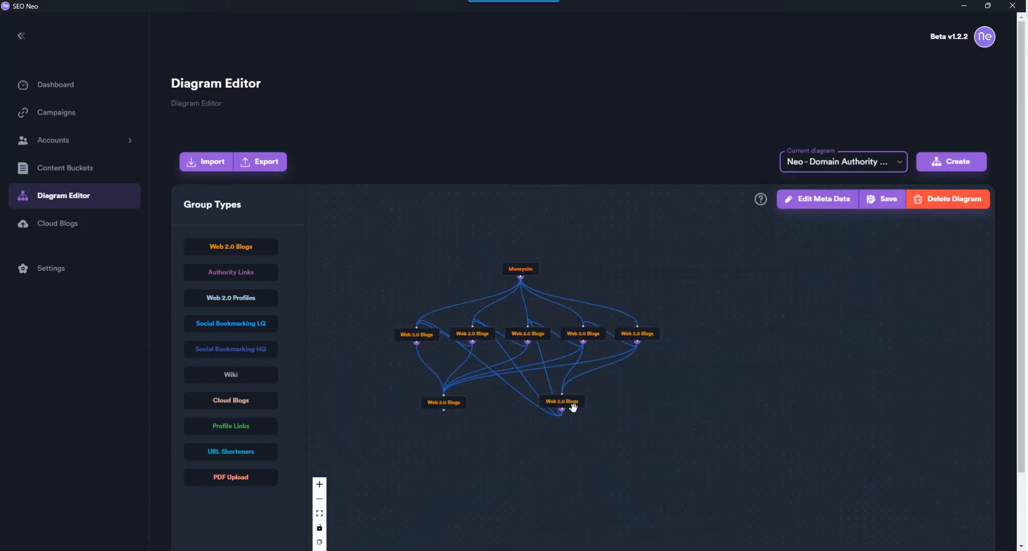
pyautogui.moveTo(439, 407)
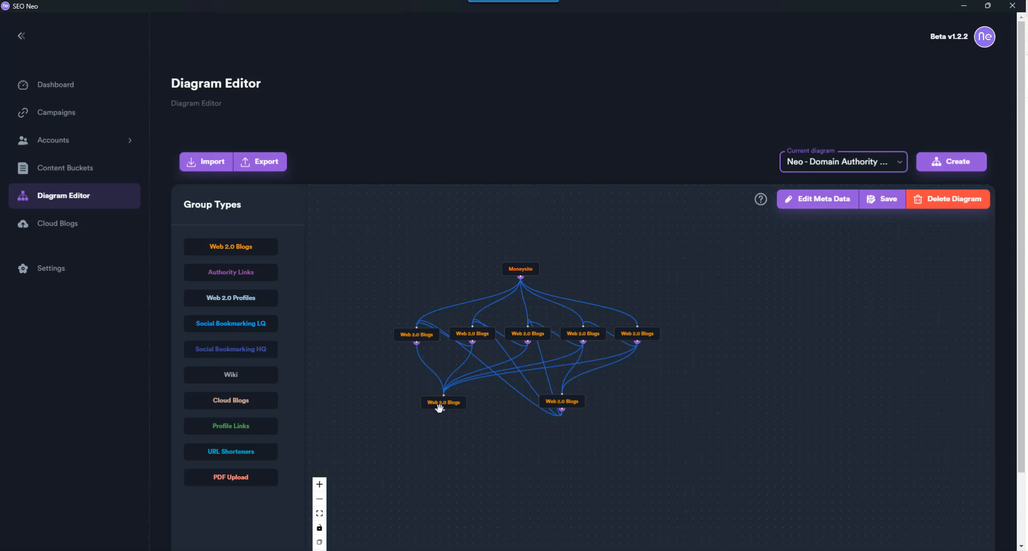
pyautogui.moveTo(559, 414)
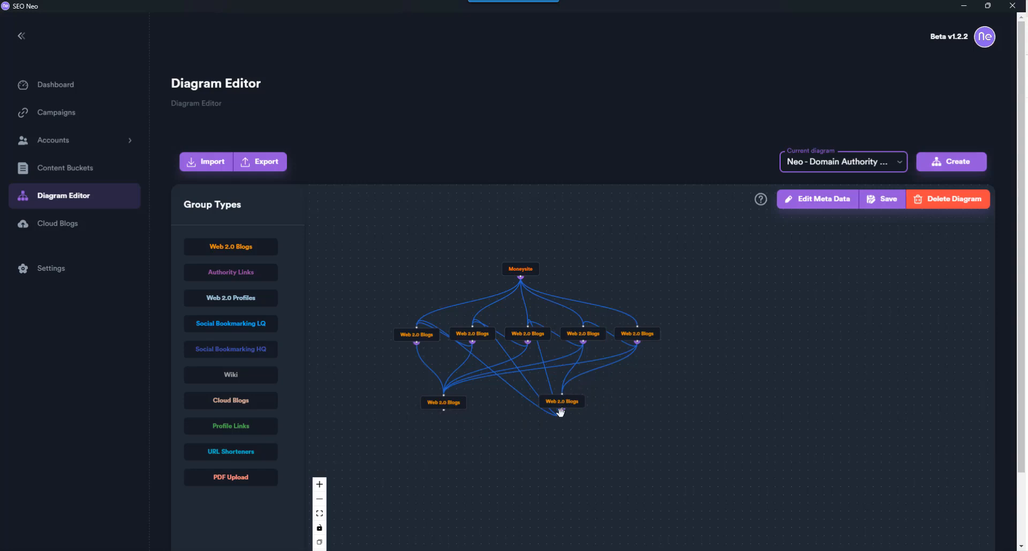
pyautogui.moveTo(515, 317)
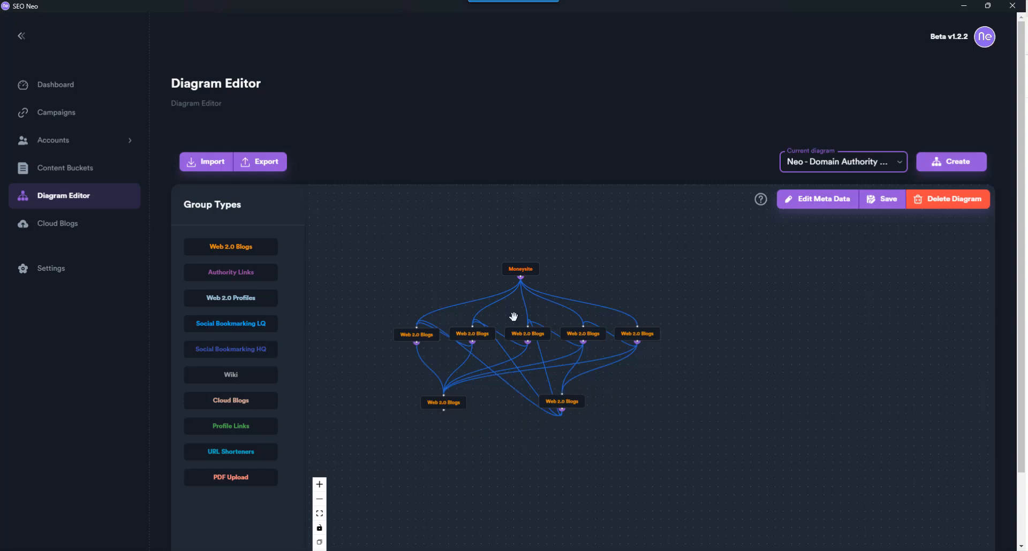
pyautogui.click(843, 162)
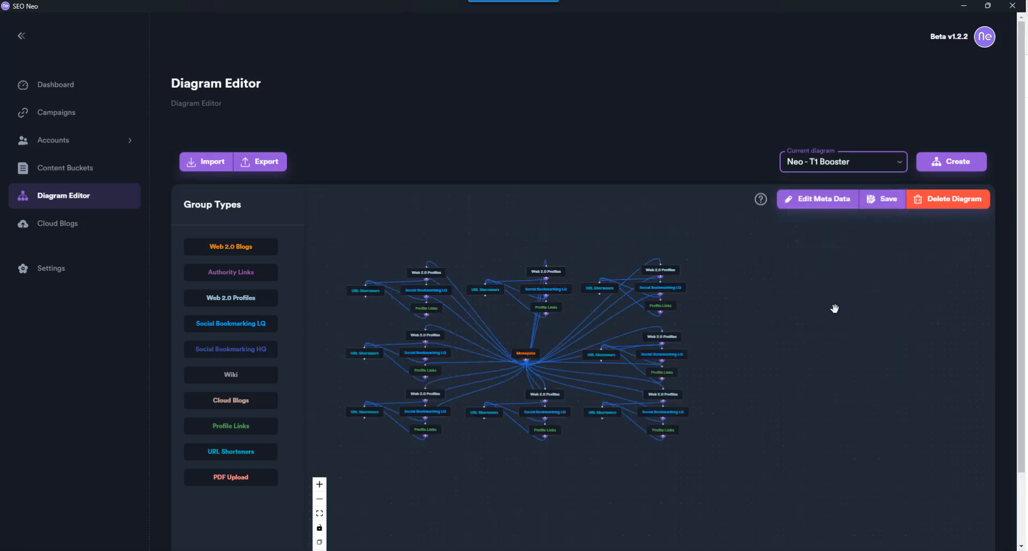
pyautogui.moveTo(842, 197)
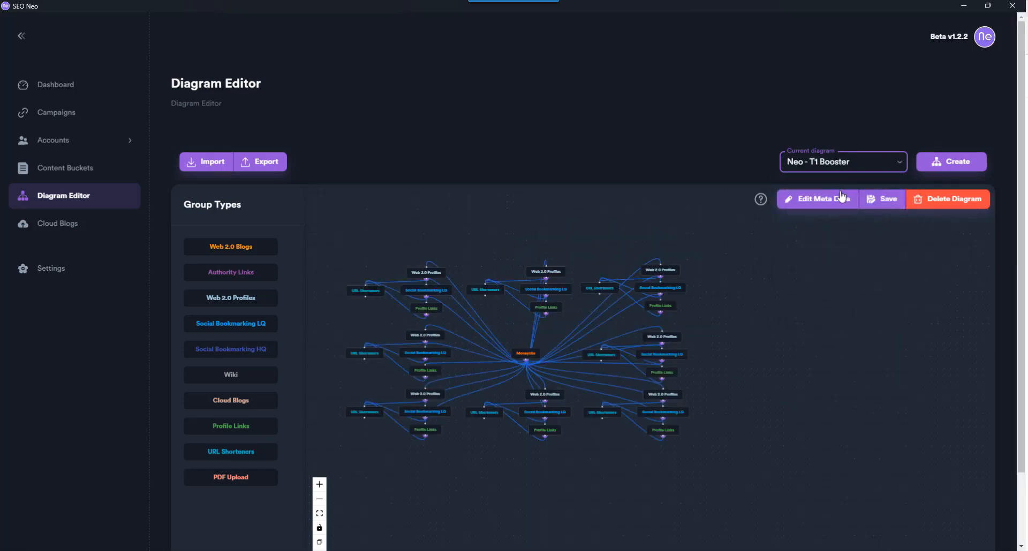
pyautogui.moveTo(497, 214)
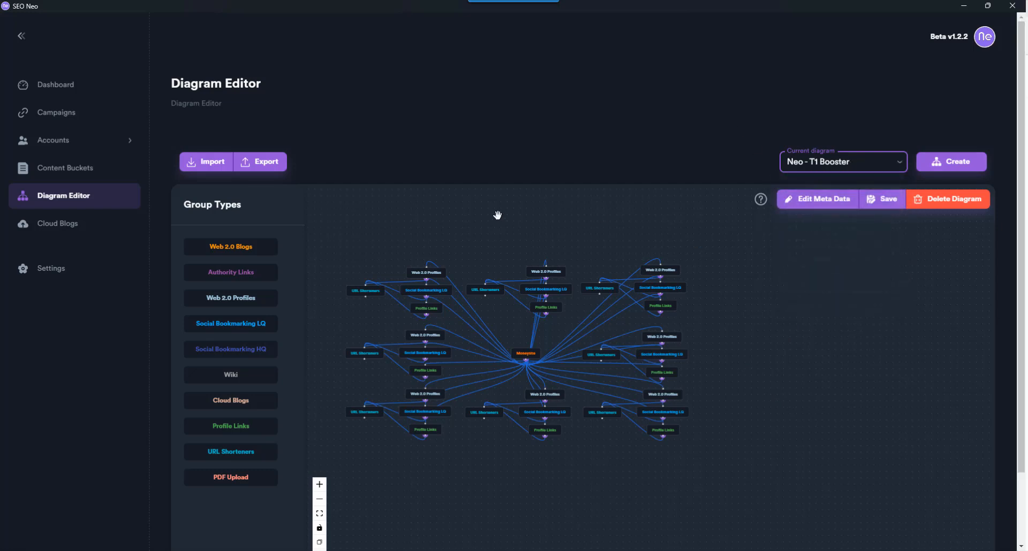
# - Create a new diagram named Test, holding only a Moneysite node
pyautogui.click(950, 162)
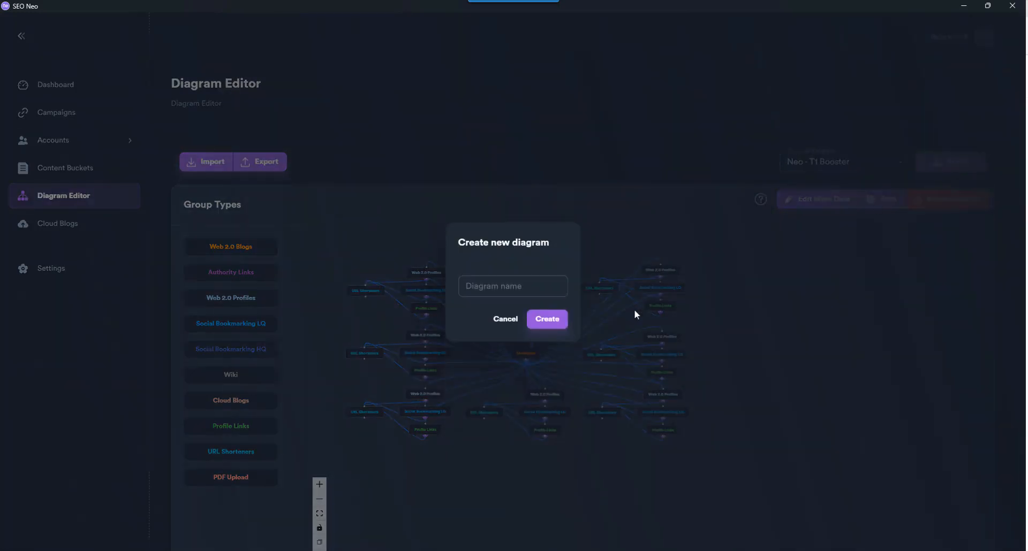
pyautogui.click(513, 286)
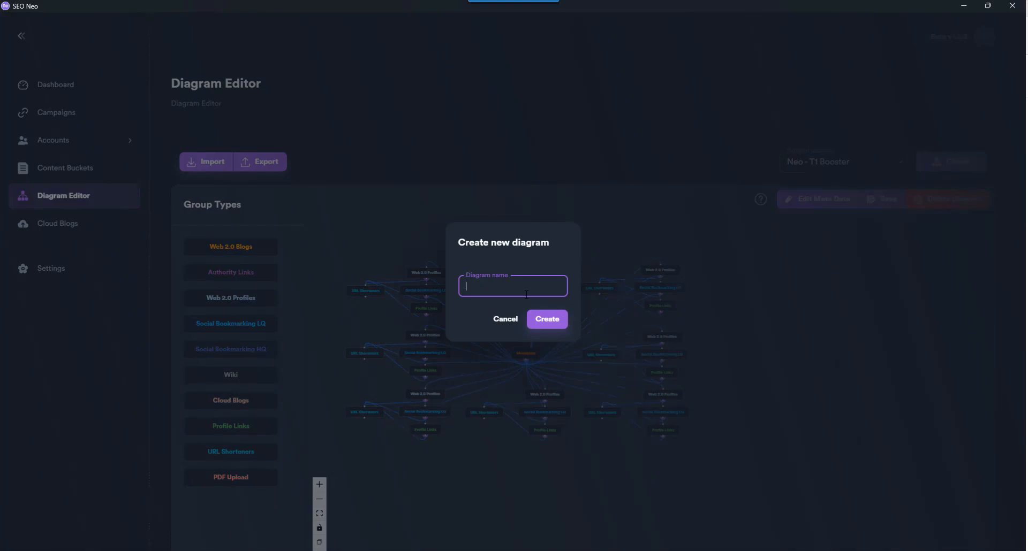
pyautogui.write('Trst')
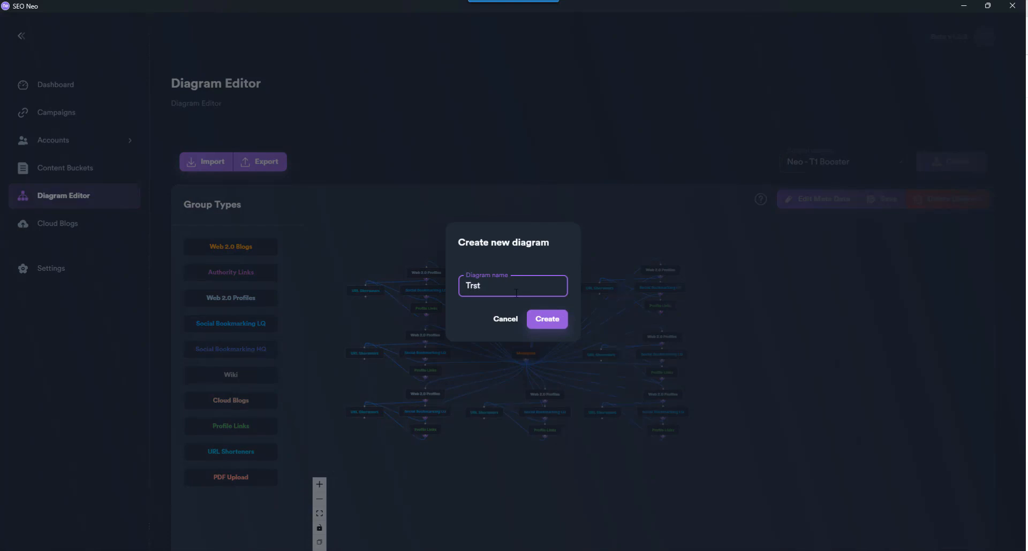
pyautogui.write('Test')
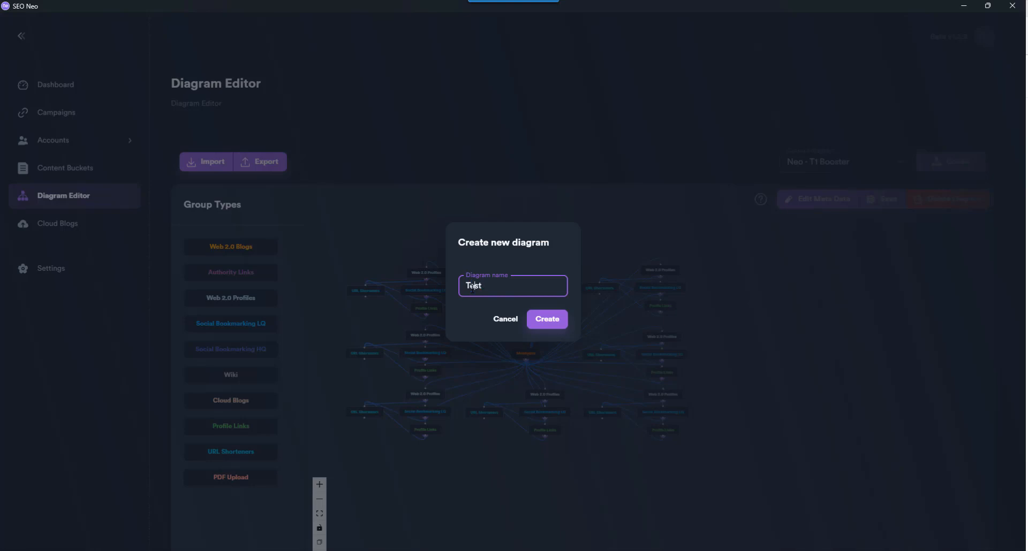
pyautogui.click(546, 319)
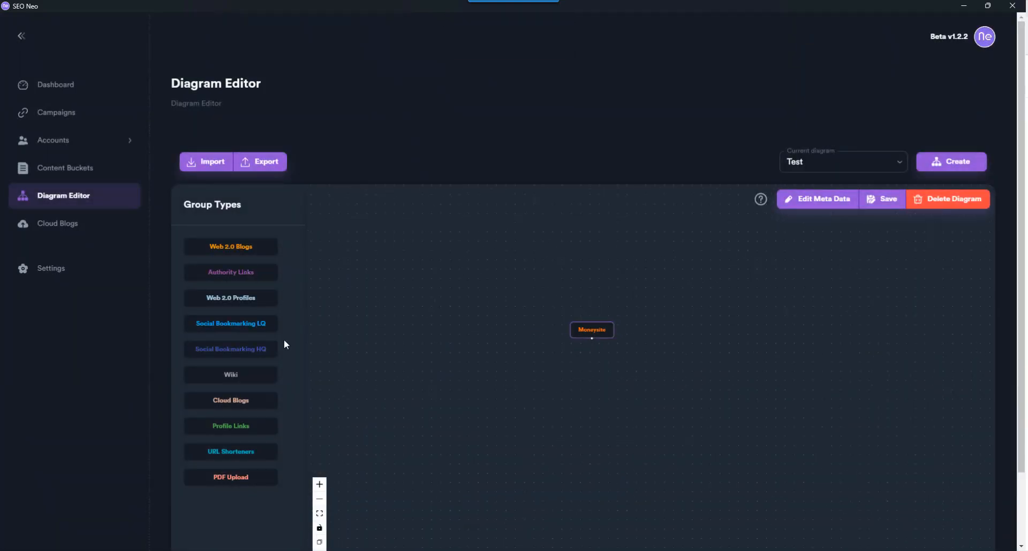
pyautogui.moveTo(249, 476)
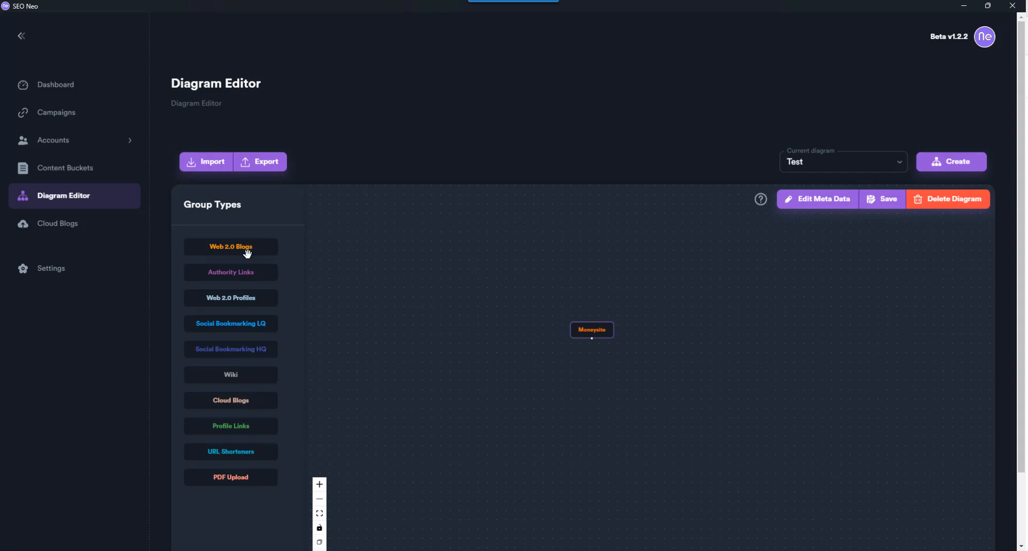
pyautogui.moveTo(271, 291)
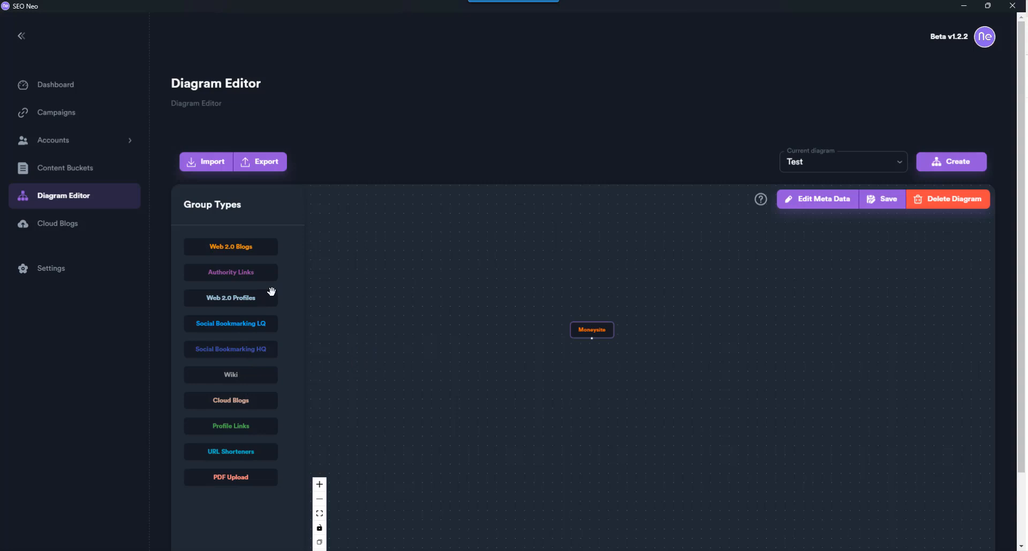
# - Add a Web 2.0 Blogs group linked to Moneysite and an Authority Links group fed by Web 2.0 Blogs
pyautogui.moveTo(230, 246); pyautogui.dragTo(518, 347)
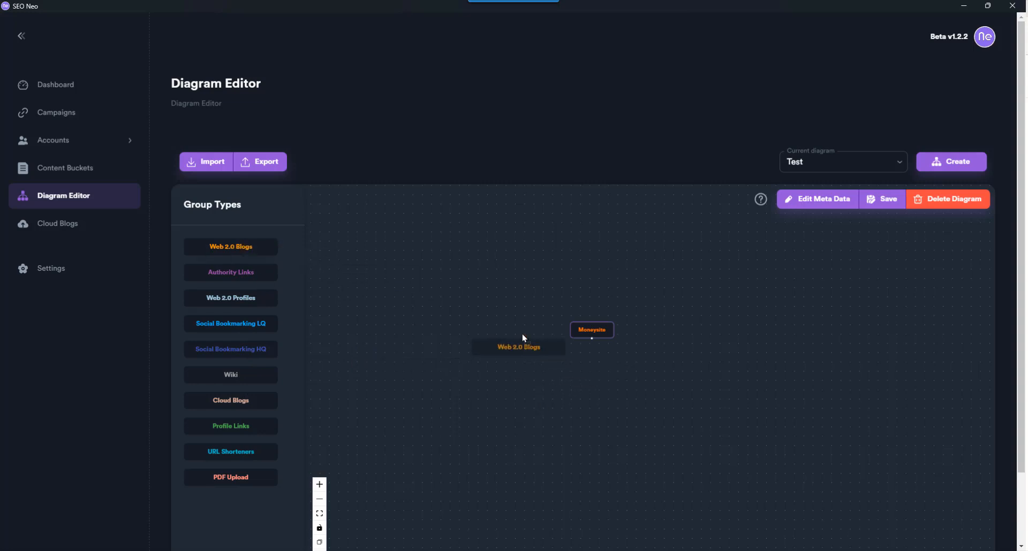
pyautogui.moveTo(518, 347); pyautogui.dragTo(523, 334)
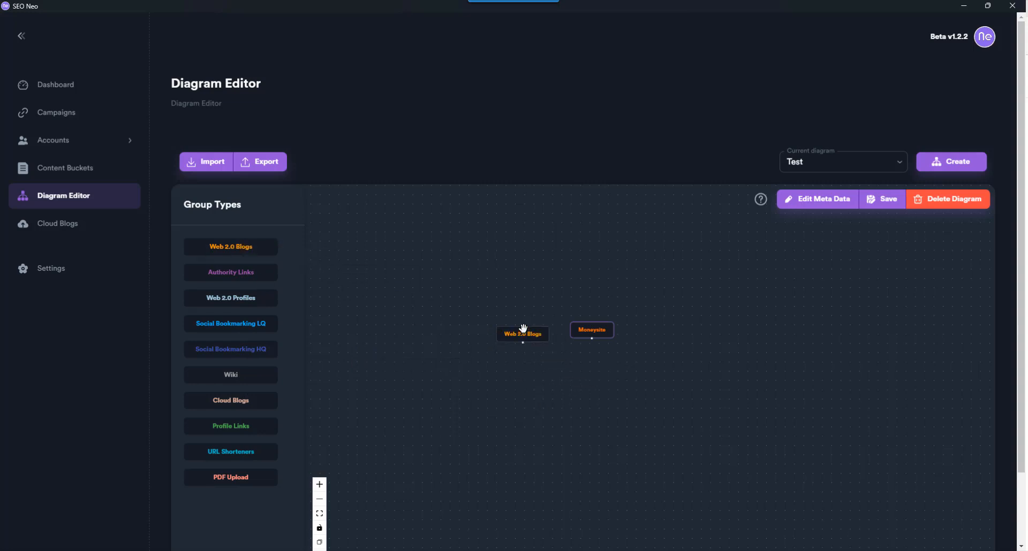
pyautogui.moveTo(523, 320)
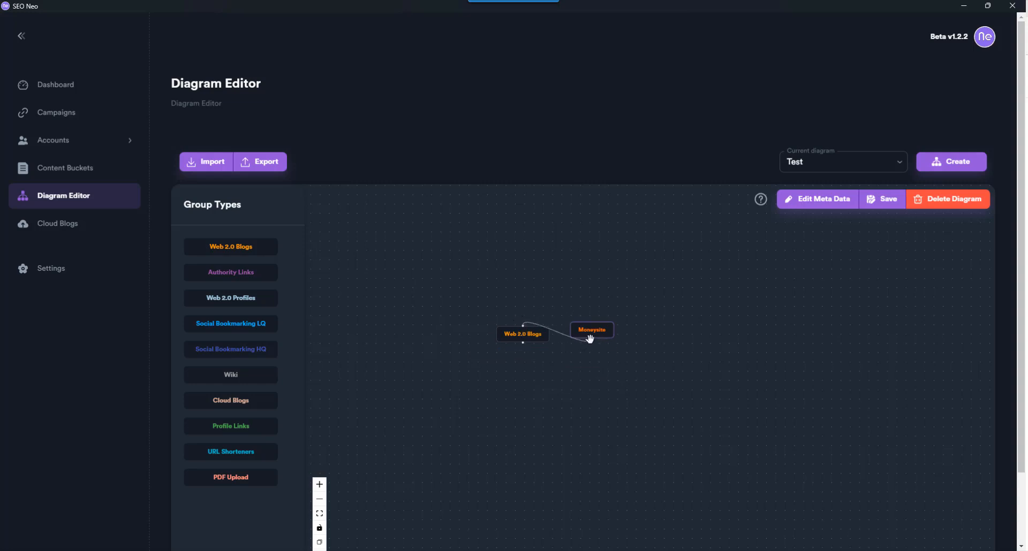
pyautogui.moveTo(522, 334); pyautogui.dragTo(544, 354)
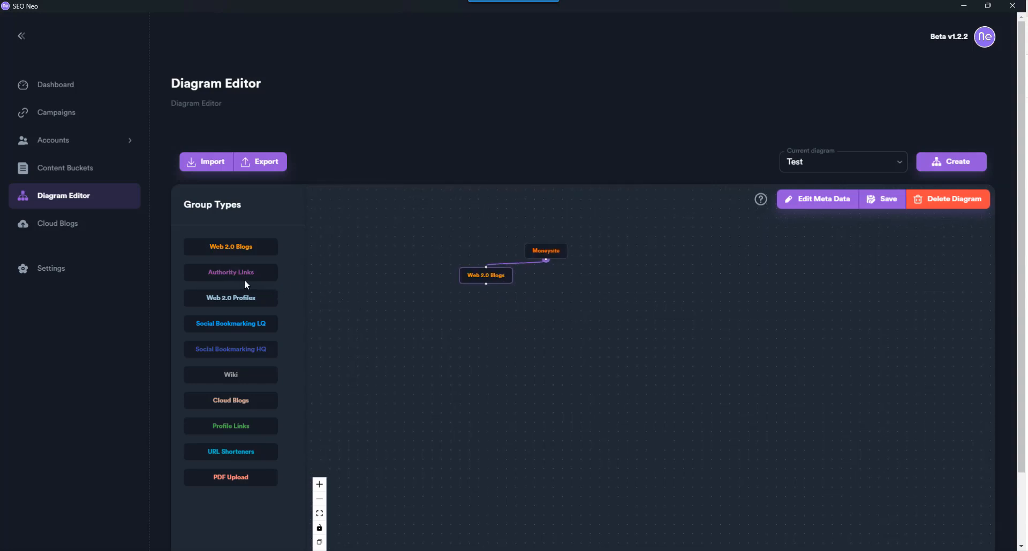
pyautogui.moveTo(230, 272); pyautogui.dragTo(566, 279)
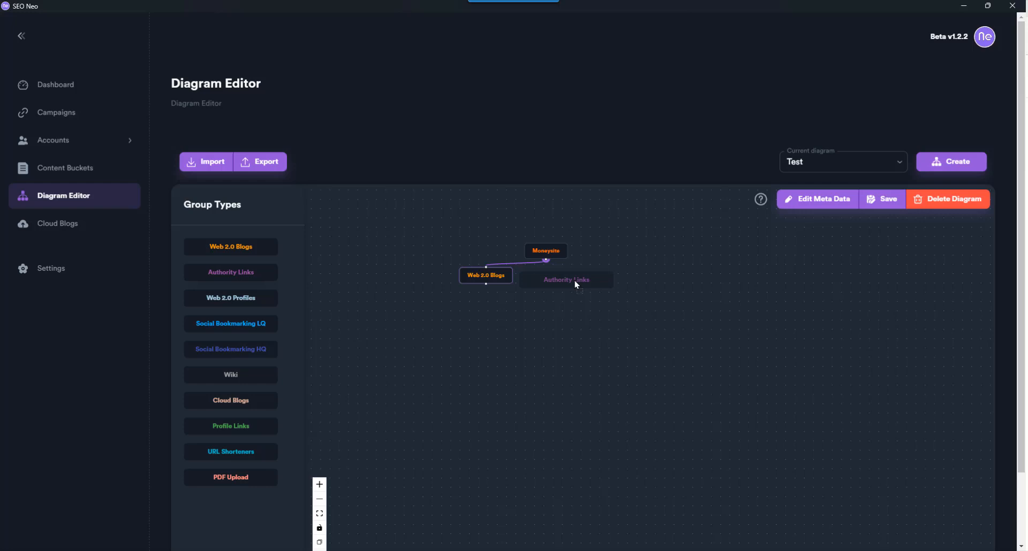
pyautogui.moveTo(565, 279); pyautogui.dragTo(520, 331)
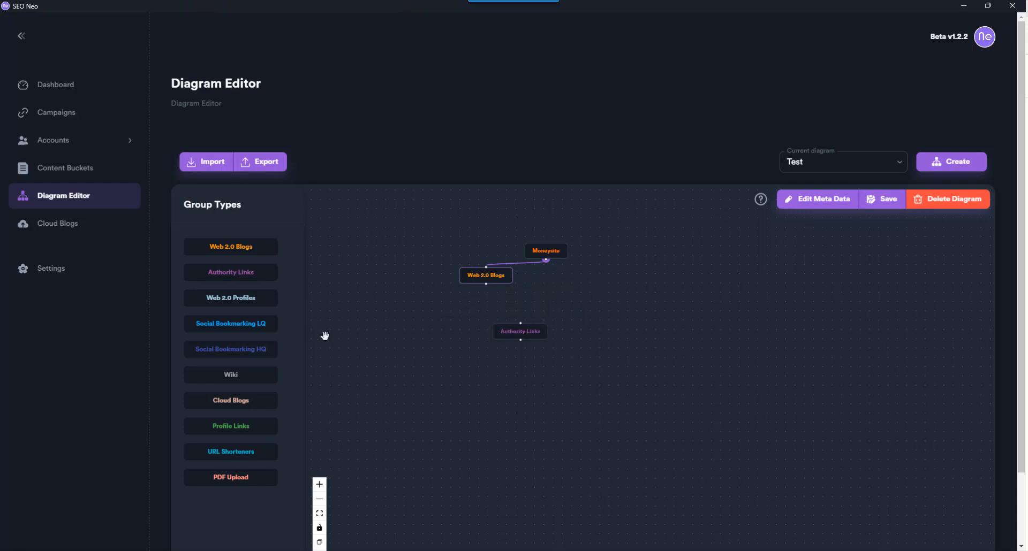
pyautogui.moveTo(249, 371)
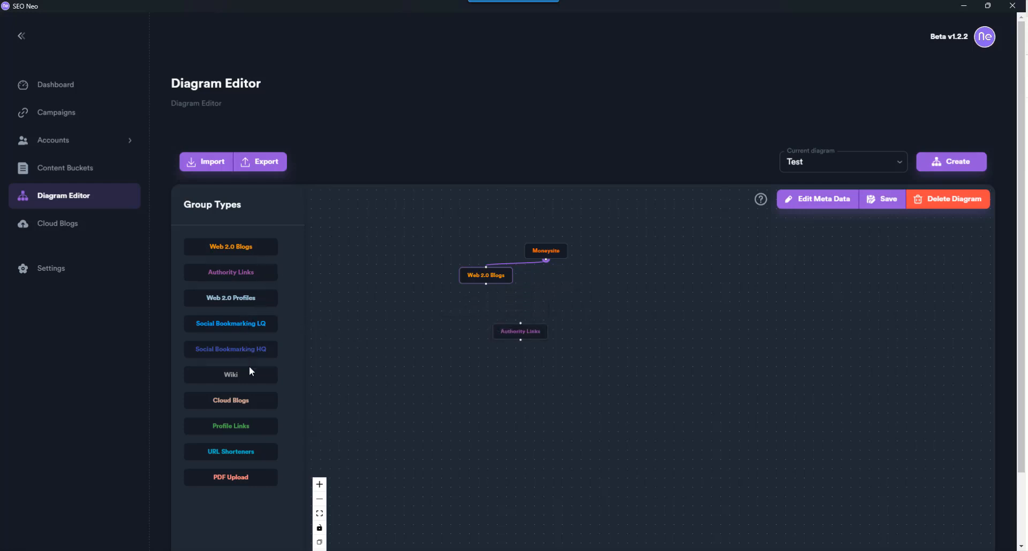
pyautogui.moveTo(230, 374); pyautogui.dragTo(570, 283)
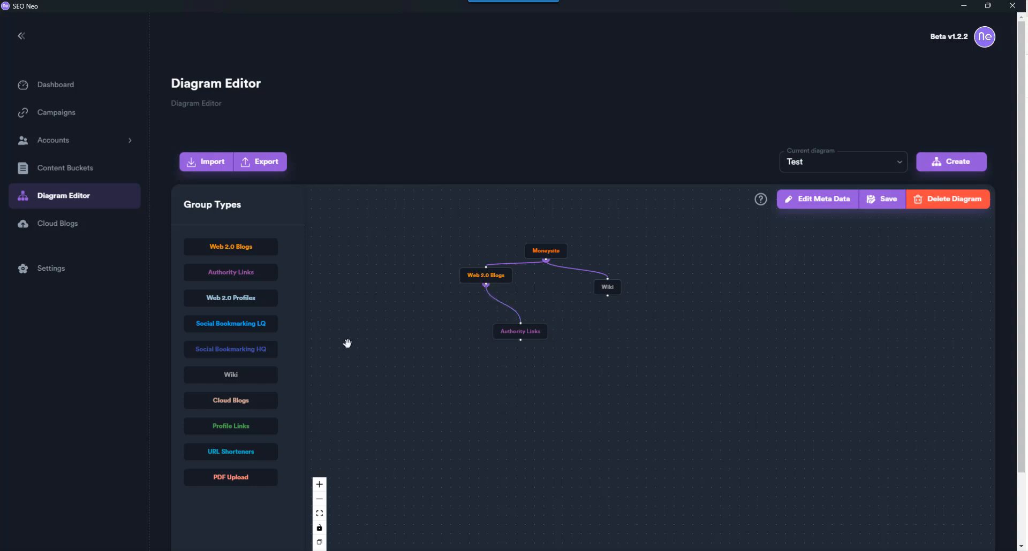
# - Add a Cloud Blogs group linked from Wiki and placed directly under it
pyautogui.moveTo(230, 401); pyautogui.dragTo(623, 348)
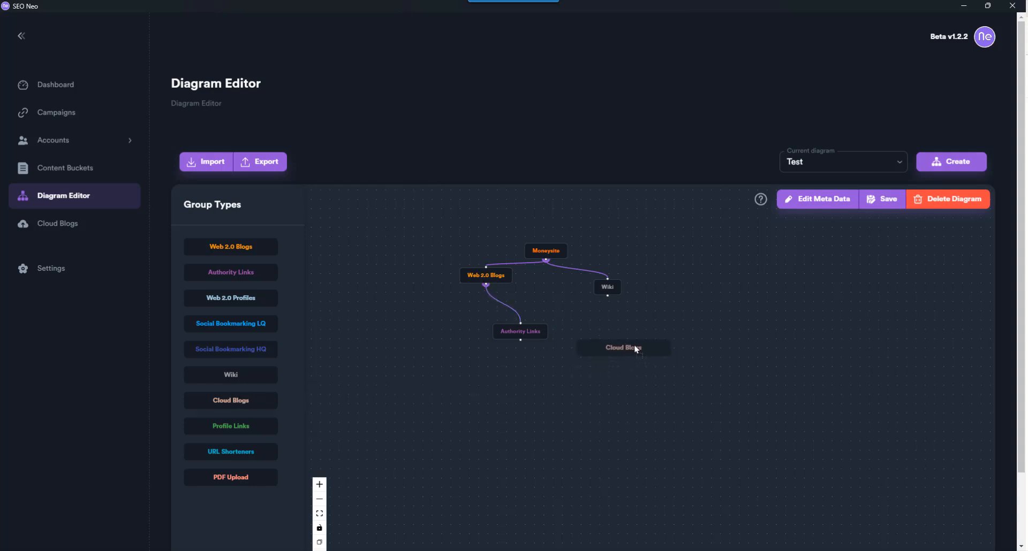
pyautogui.moveTo(624, 348); pyautogui.dragTo(655, 352)
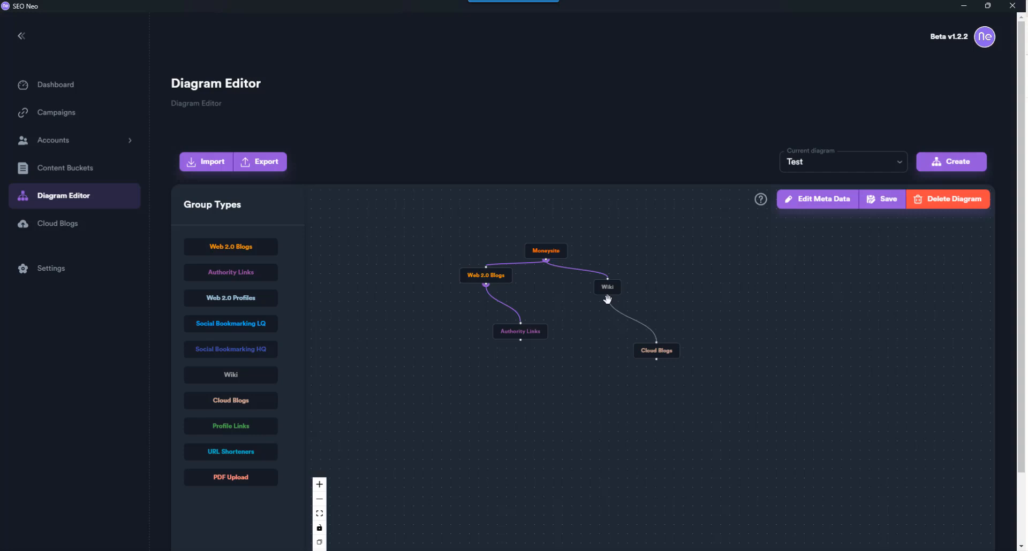
pyautogui.moveTo(655, 350); pyautogui.dragTo(668, 294)
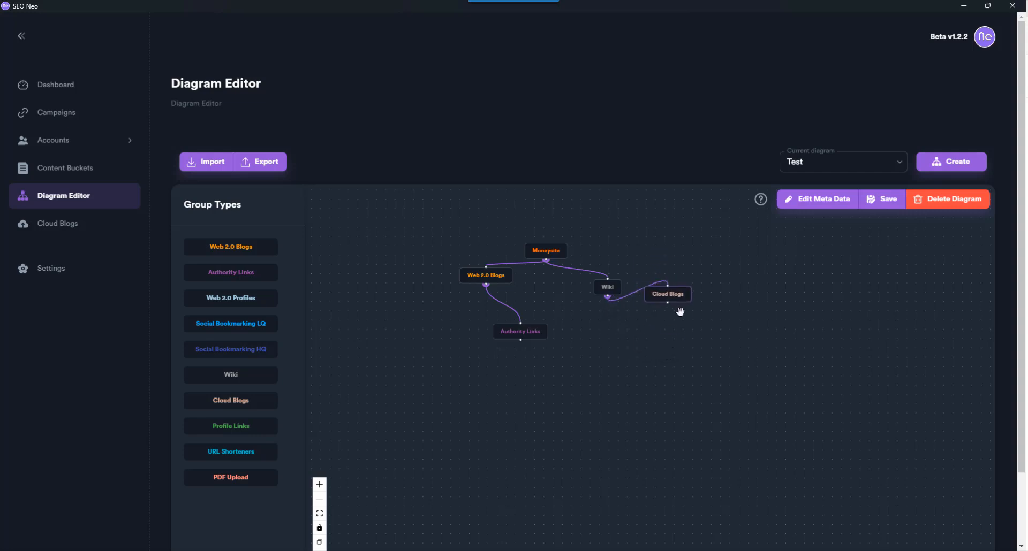
pyautogui.moveTo(667, 294); pyautogui.dragTo(609, 331)
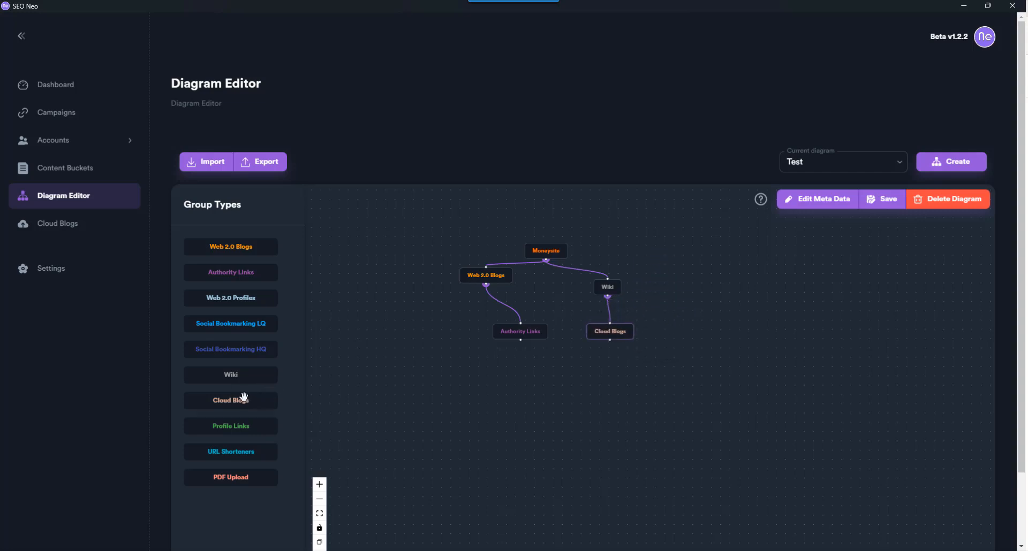
# - Add a second Cloud Blogs, a PDF Upload and two URL Shorteners groups, with Moneysite moved to the top
pyautogui.moveTo(230, 400); pyautogui.dragTo(460, 255)
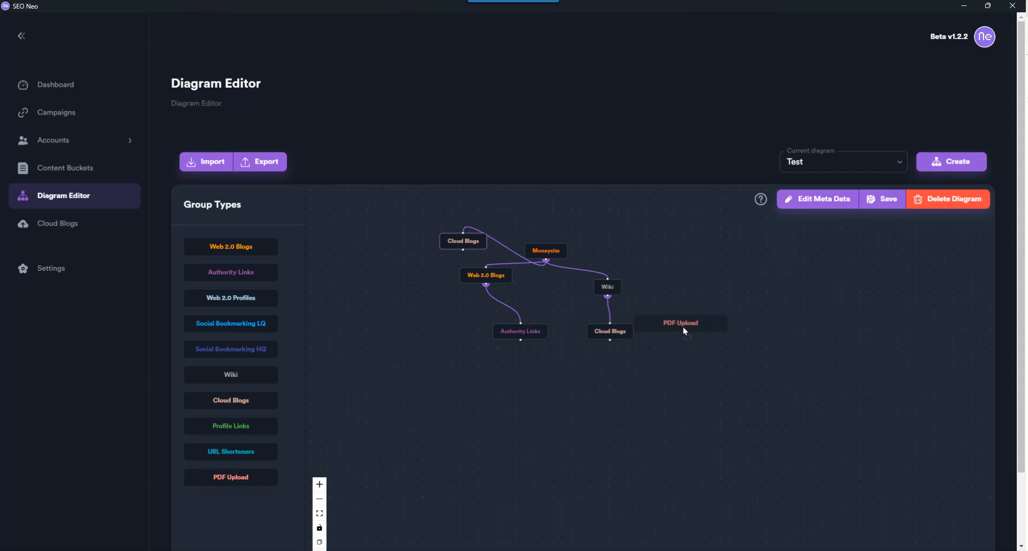
pyautogui.moveTo(680, 322); pyautogui.dragTo(705, 253)
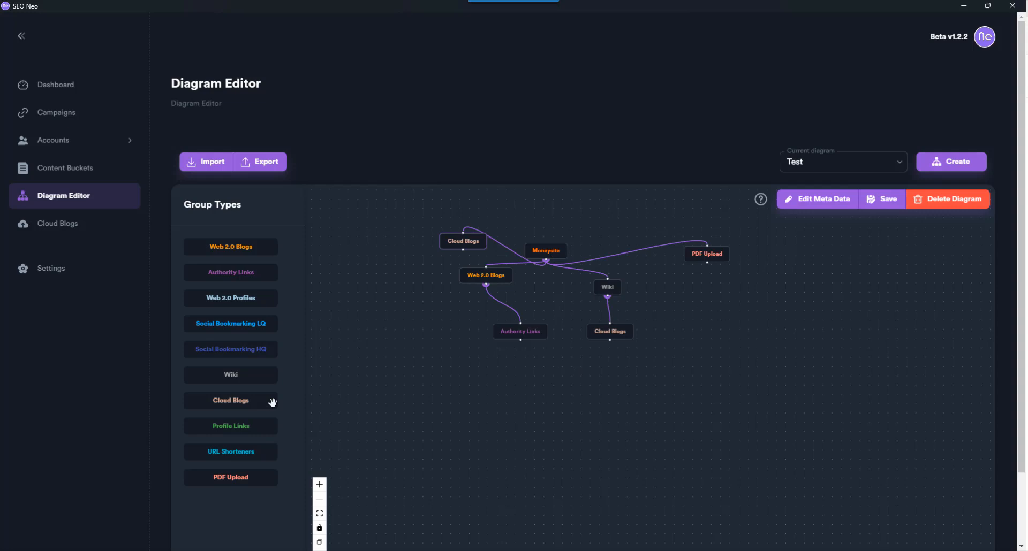
pyautogui.moveTo(230, 451); pyautogui.dragTo(536, 392)
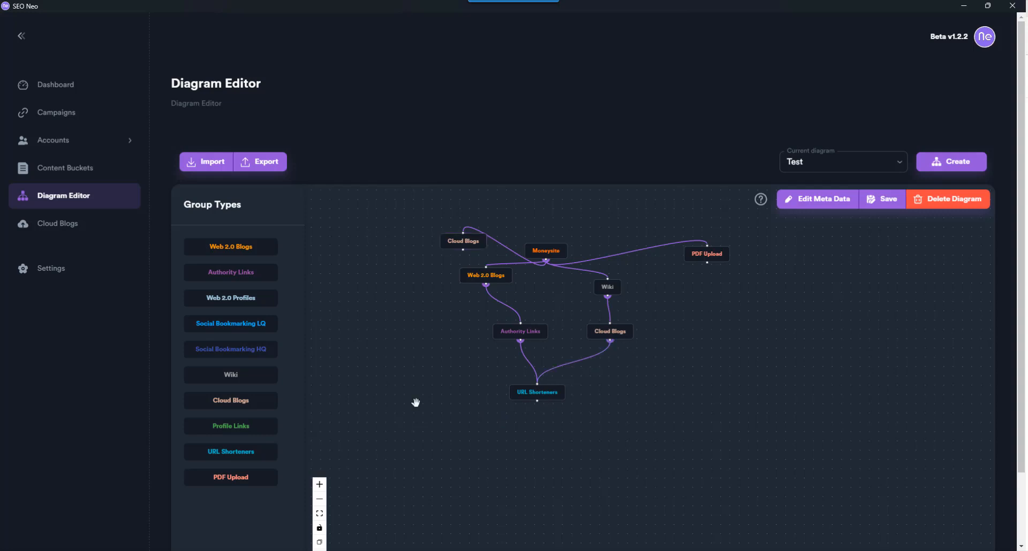
pyautogui.moveTo(231, 452); pyautogui.dragTo(708, 411)
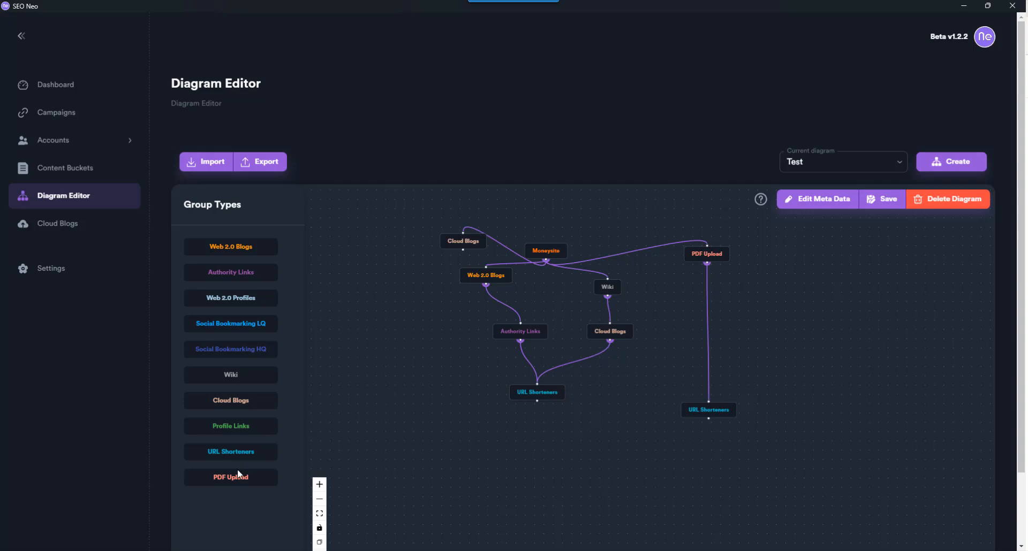
pyautogui.moveTo(369, 375)
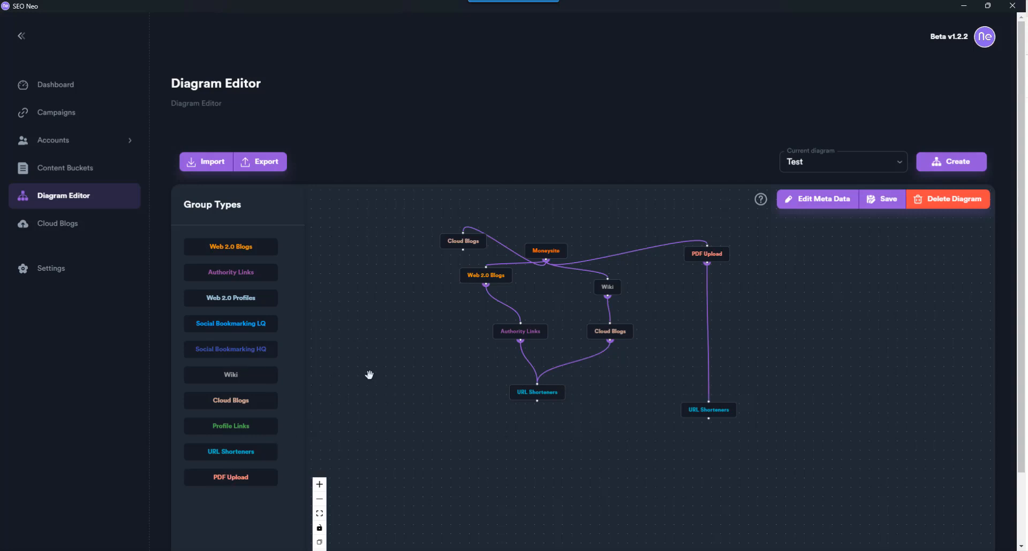
pyautogui.moveTo(58, 224)
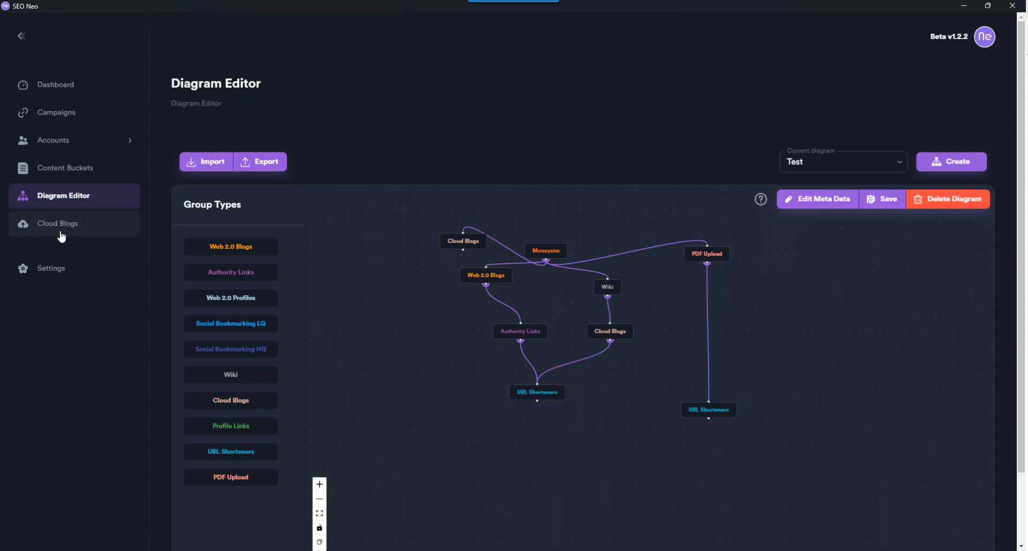
pyautogui.click(58, 224)
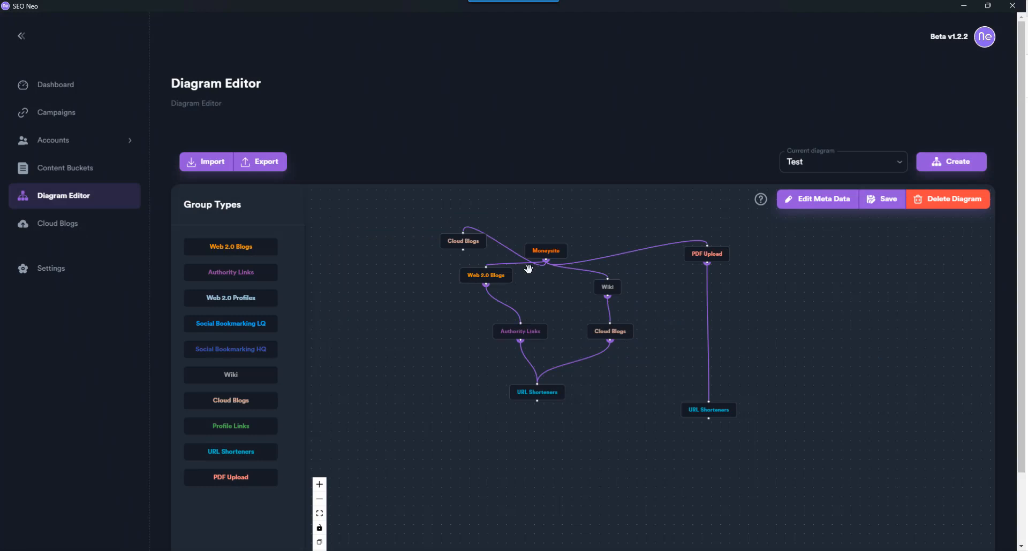
pyautogui.moveTo(545, 251); pyautogui.dragTo(576, 222)
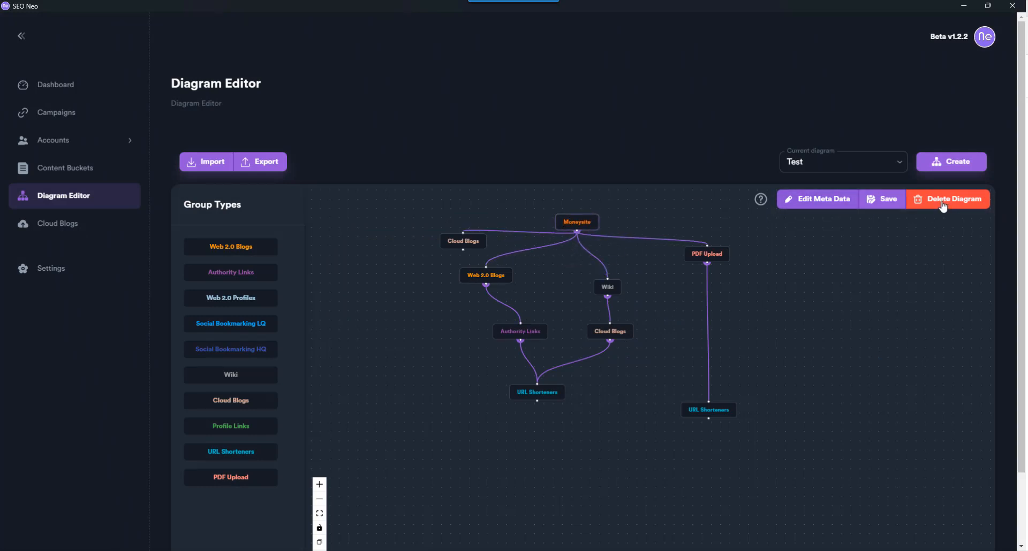
# - Delete the Test diagram, discard unsaved changes and land on the empty Cloud Blogs page
pyautogui.click(947, 199)
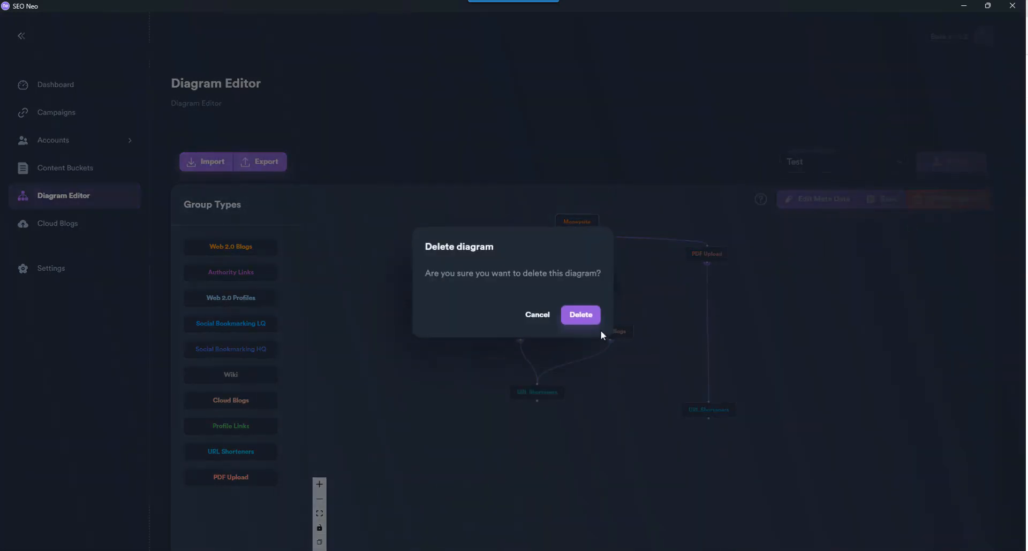
pyautogui.click(579, 315)
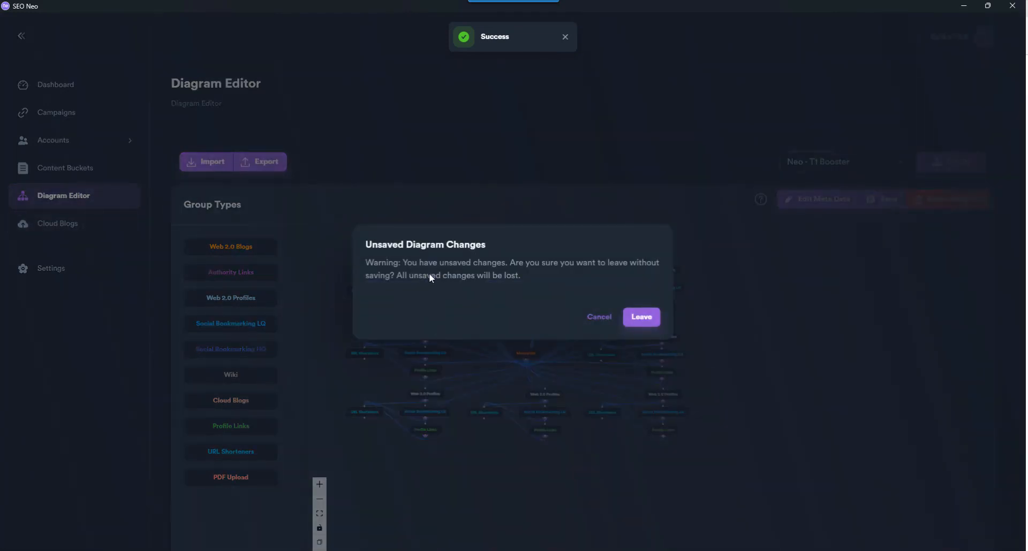
pyautogui.click(641, 317)
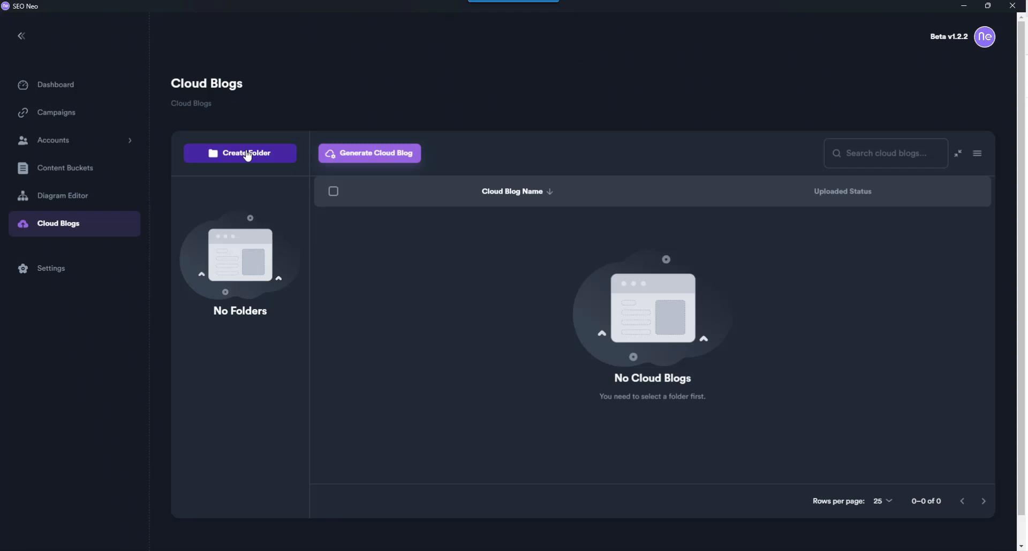
pyautogui.moveTo(394, 158)
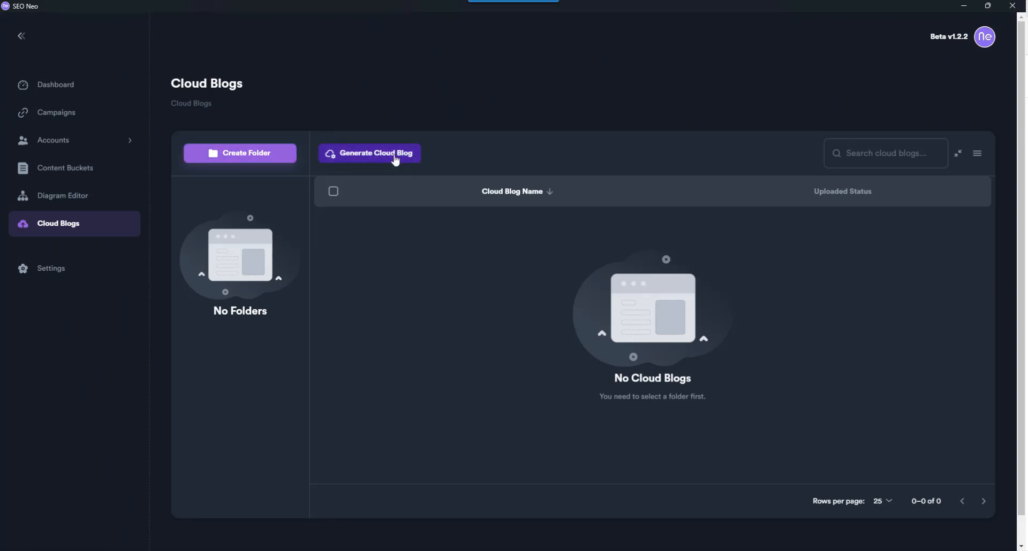
pyautogui.click(371, 153)
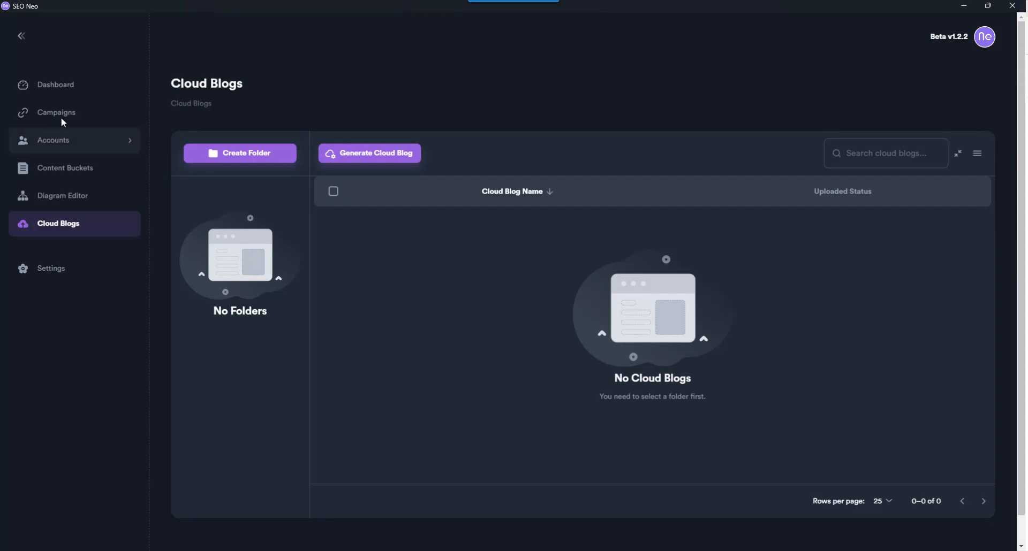
pyautogui.click(53, 139)
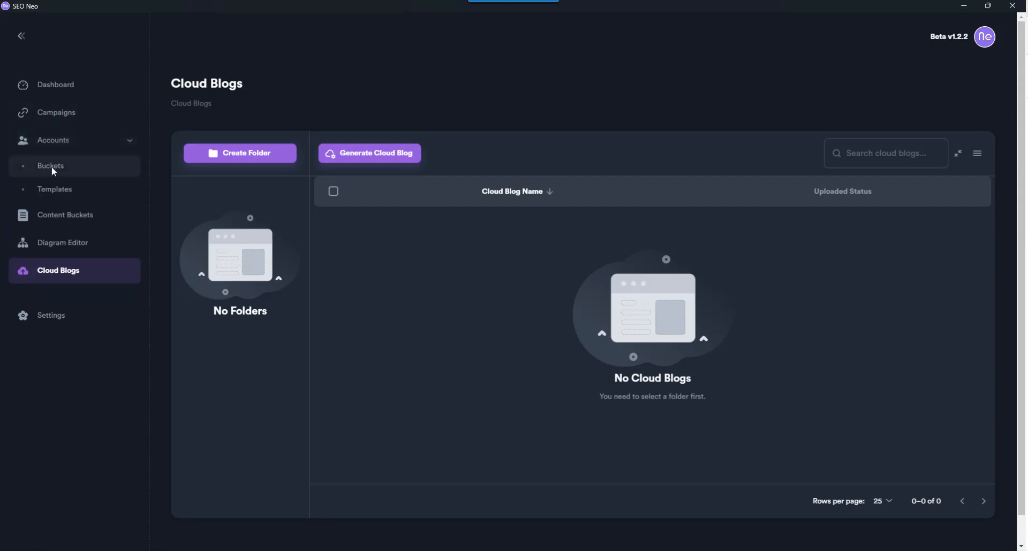
pyautogui.moveTo(493, 309)
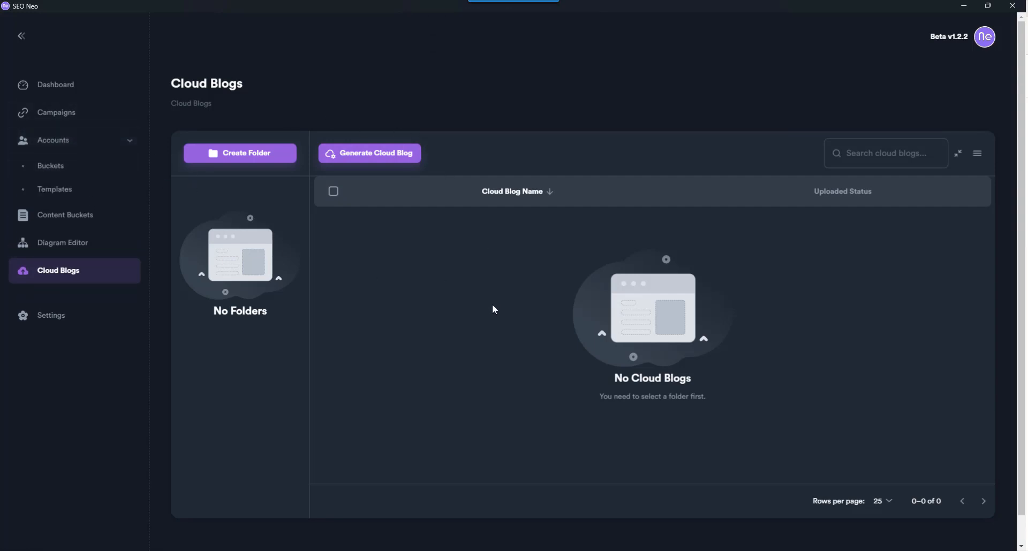
pyautogui.moveTo(364, 277)
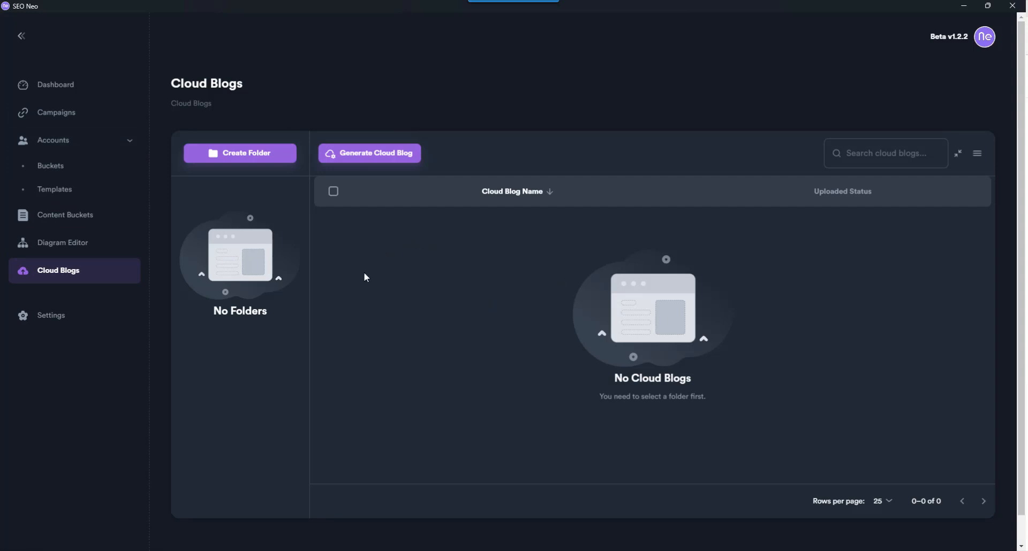
pyautogui.moveTo(793, 353)
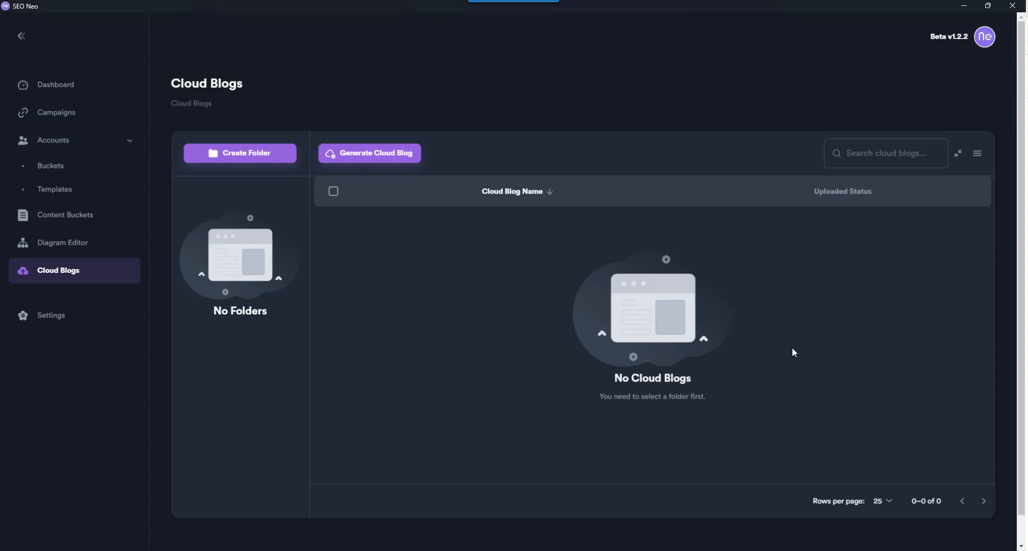
pyautogui.moveTo(769, 237)
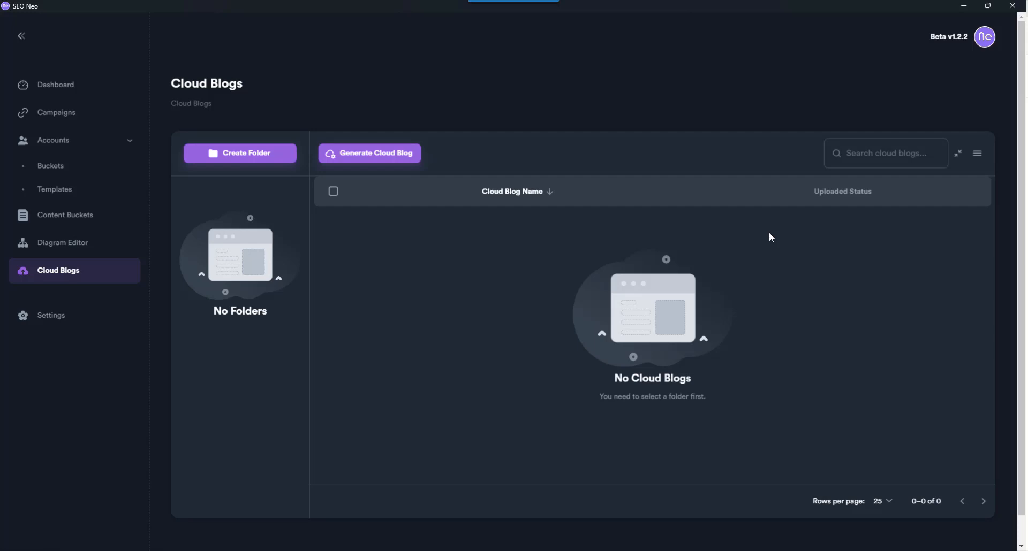
pyautogui.moveTo(422, 238)
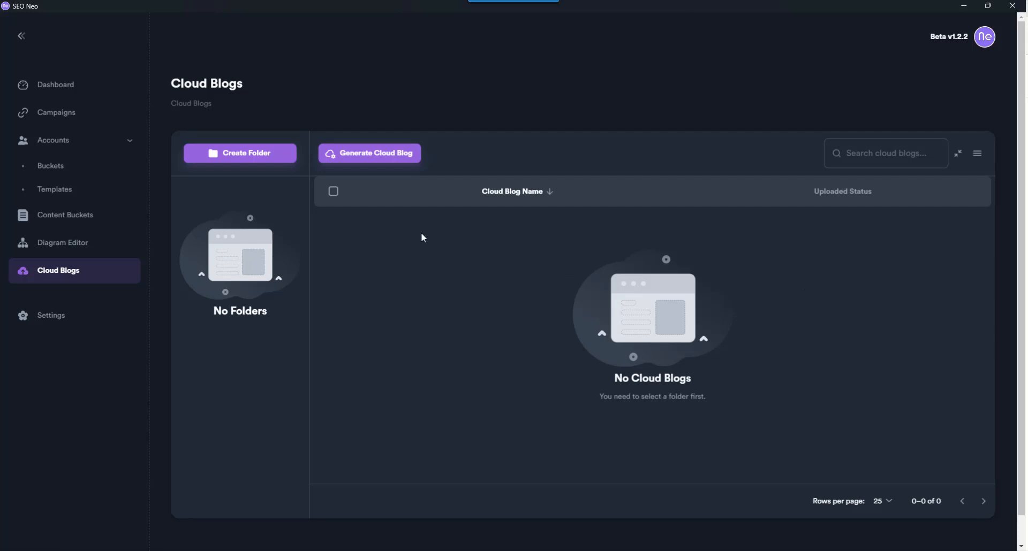
pyautogui.moveTo(359, 278)
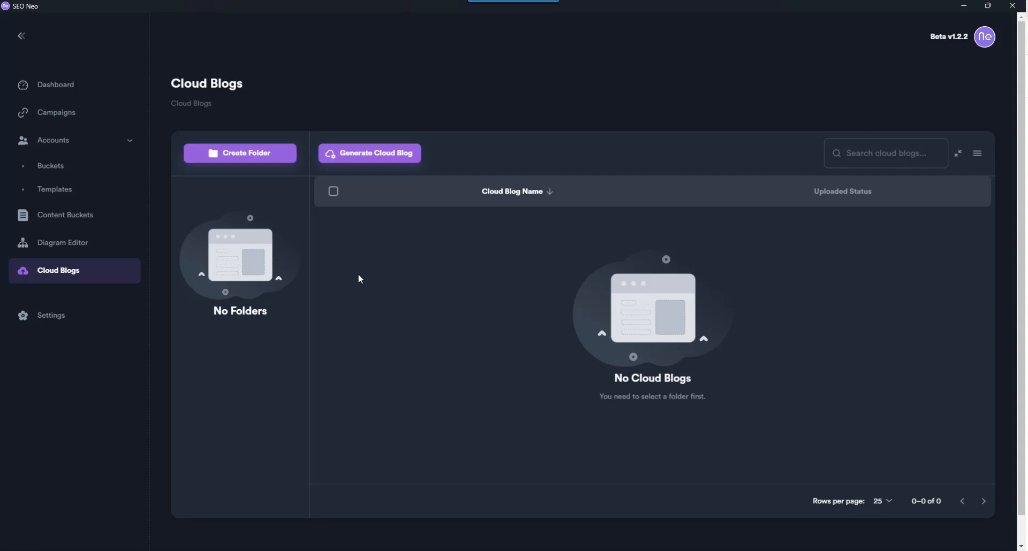
pyautogui.moveTo(491, 322)
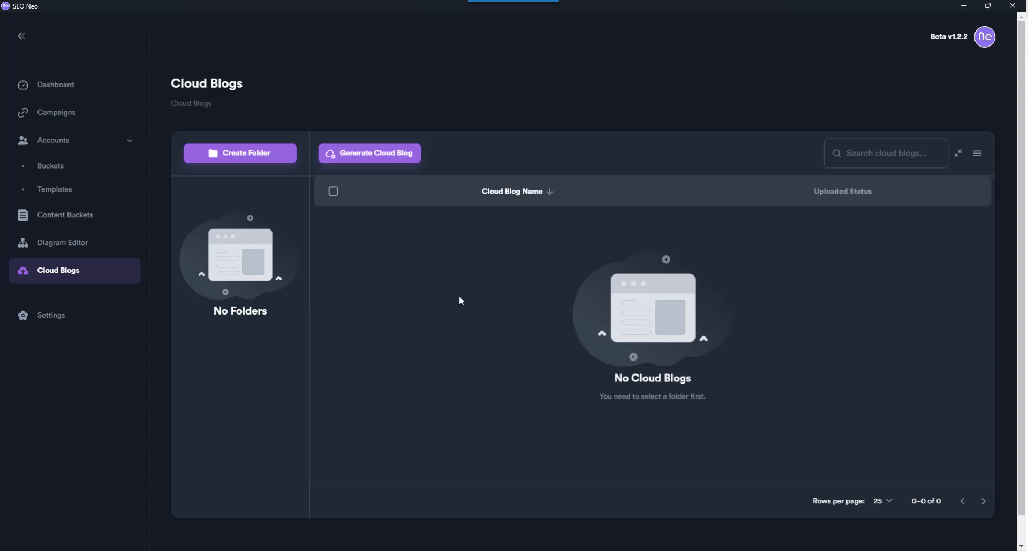
pyautogui.moveTo(247, 153)
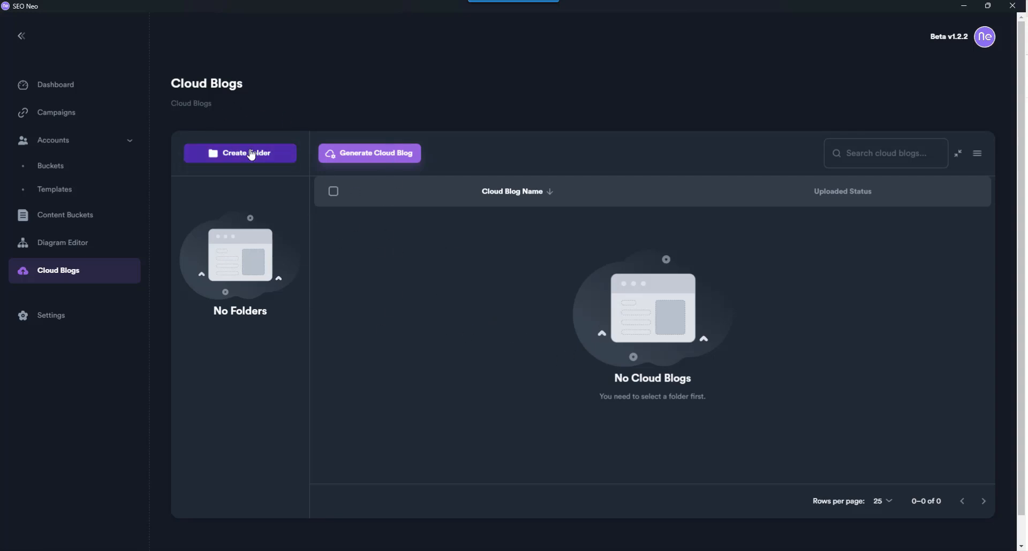
pyautogui.moveTo(553, 323)
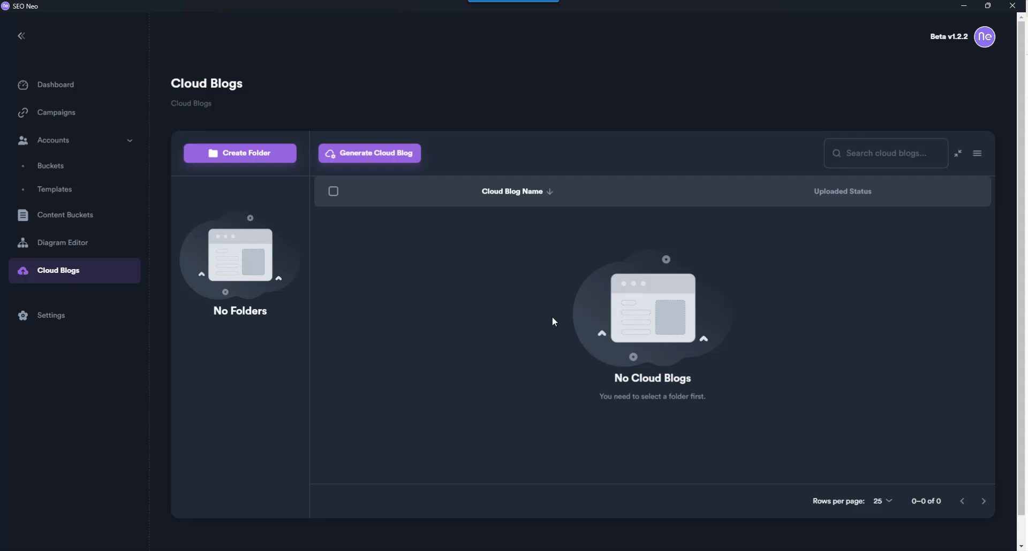
pyautogui.moveTo(468, 321)
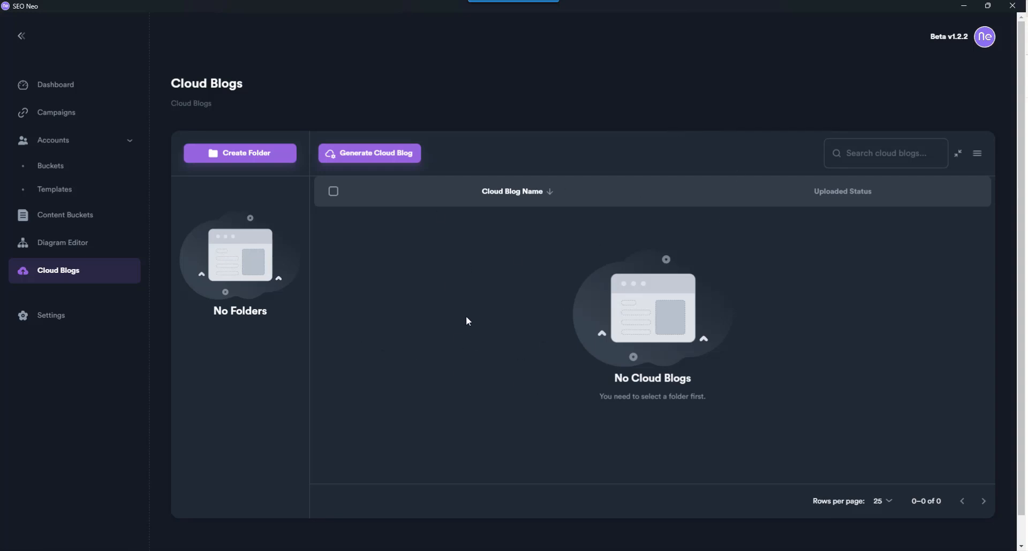
pyautogui.moveTo(332, 348)
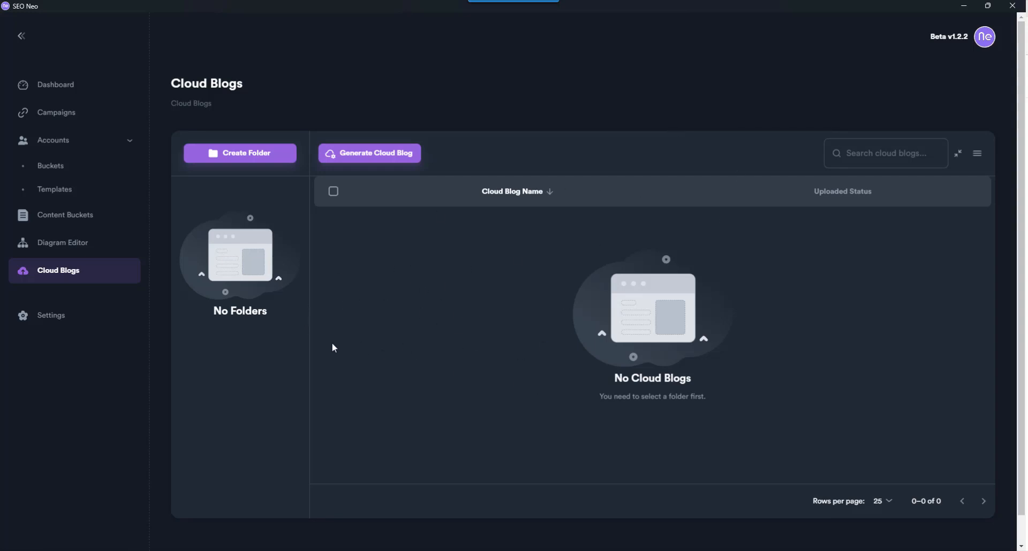
pyautogui.moveTo(450, 244)
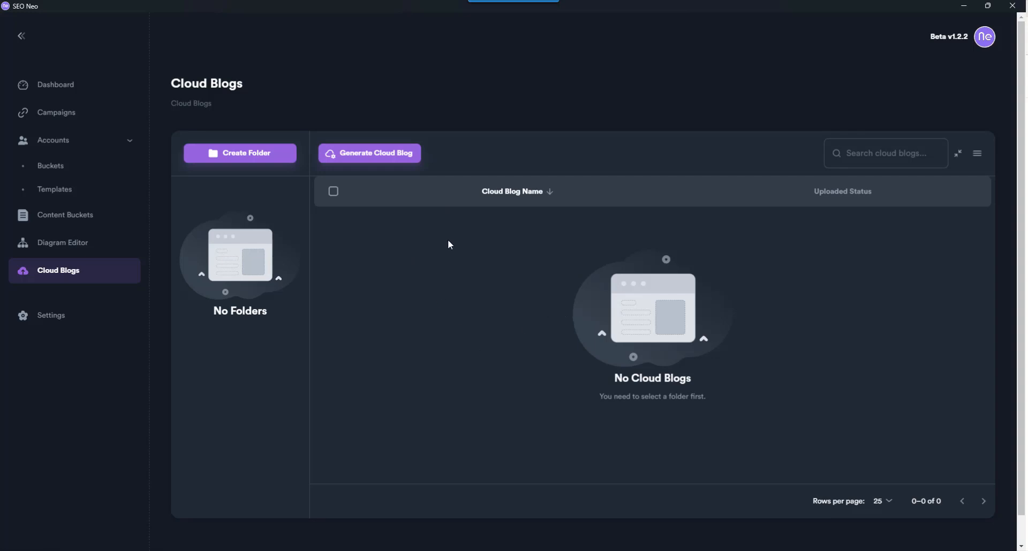
pyautogui.moveTo(341, 247)
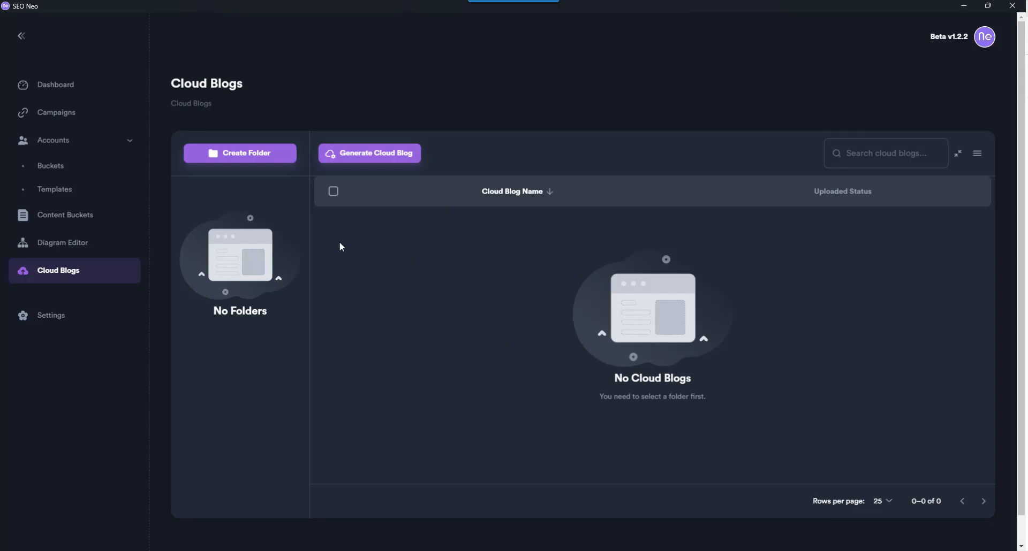
pyautogui.moveTo(441, 275)
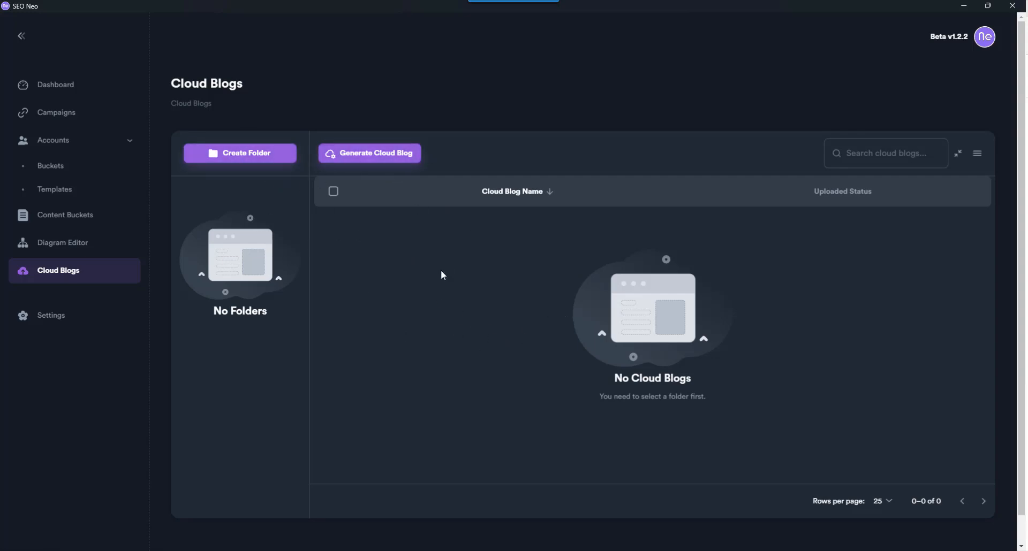
pyautogui.moveTo(413, 318)
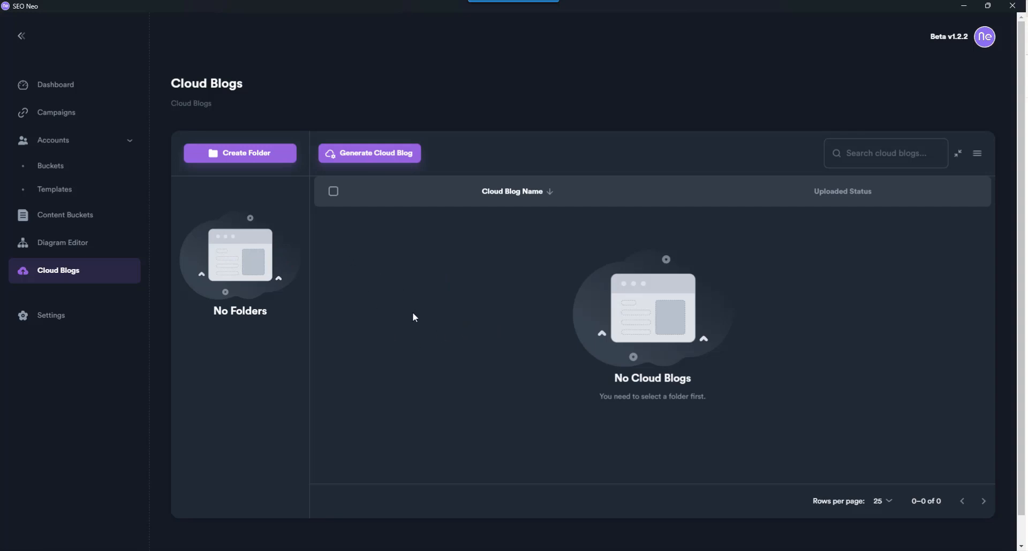
pyautogui.moveTo(407, 242)
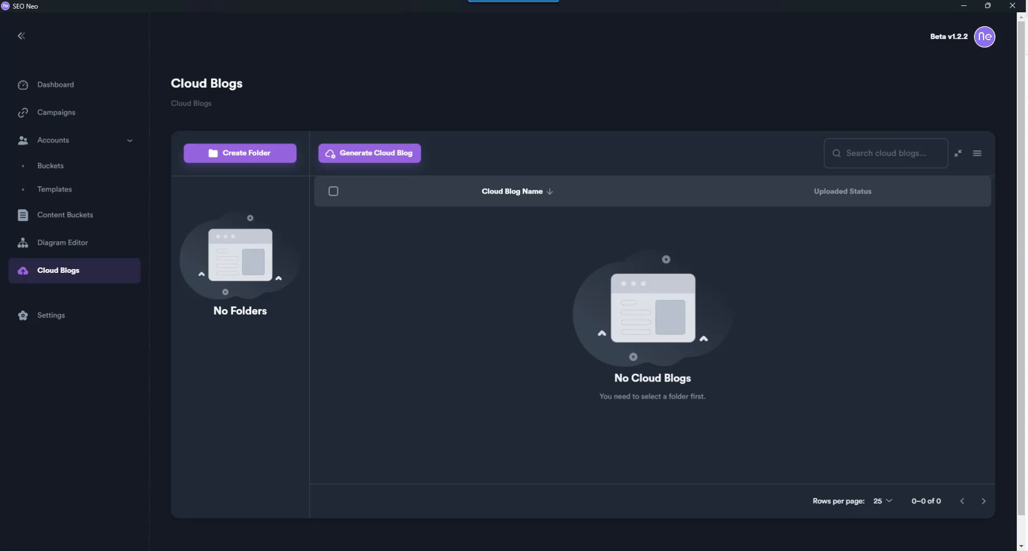
pyautogui.moveTo(785, 334)
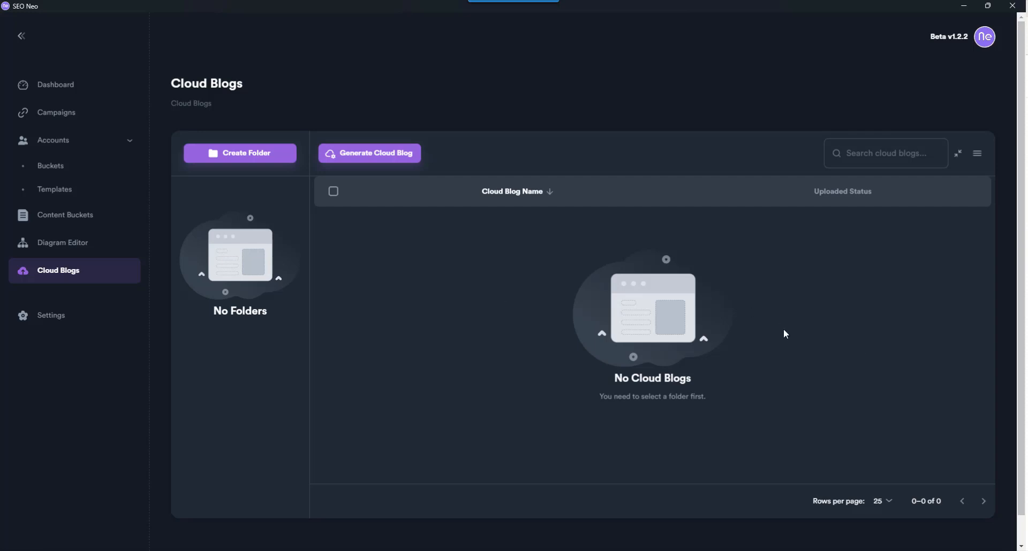
pyautogui.moveTo(372, 234)
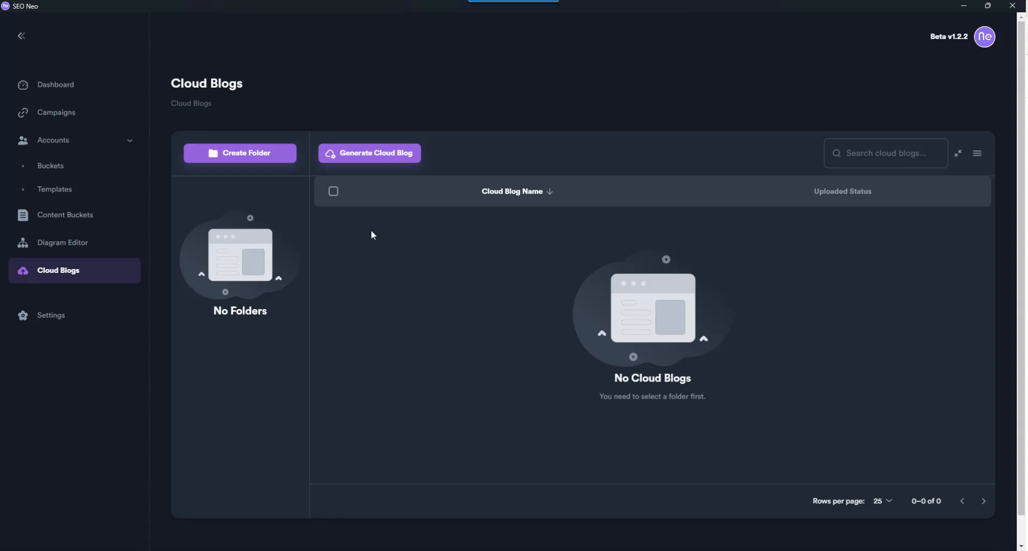
pyautogui.moveTo(639, 343)
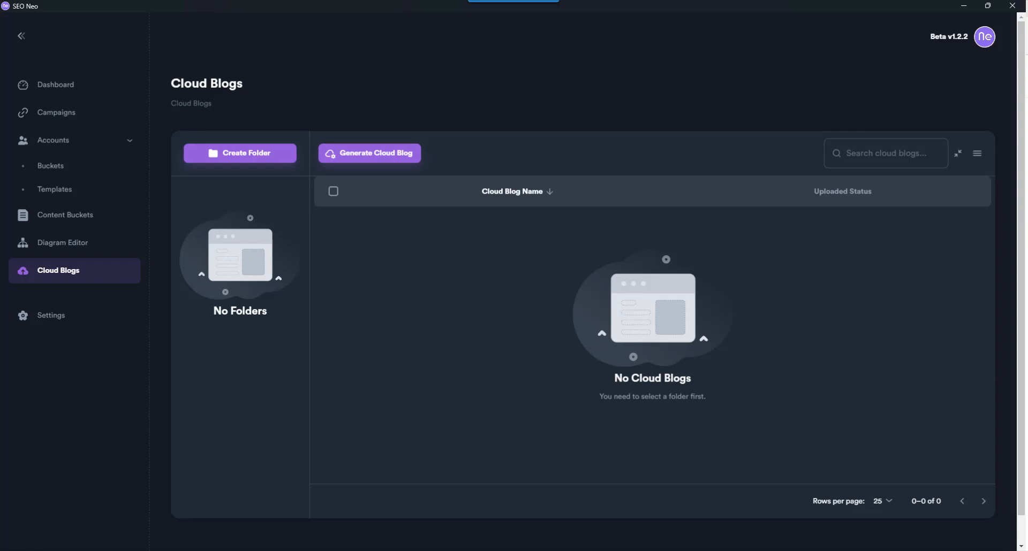
pyautogui.moveTo(352, 313)
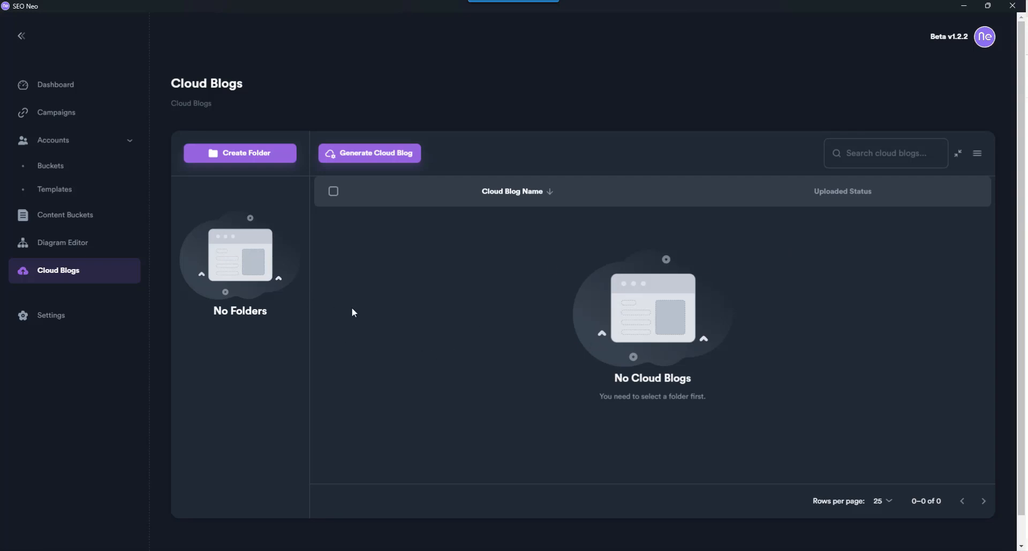
# - Review Settings' Proxies tab and the Third Party API captcha keys, including the empty XEvil field
pyautogui.click(50, 316)
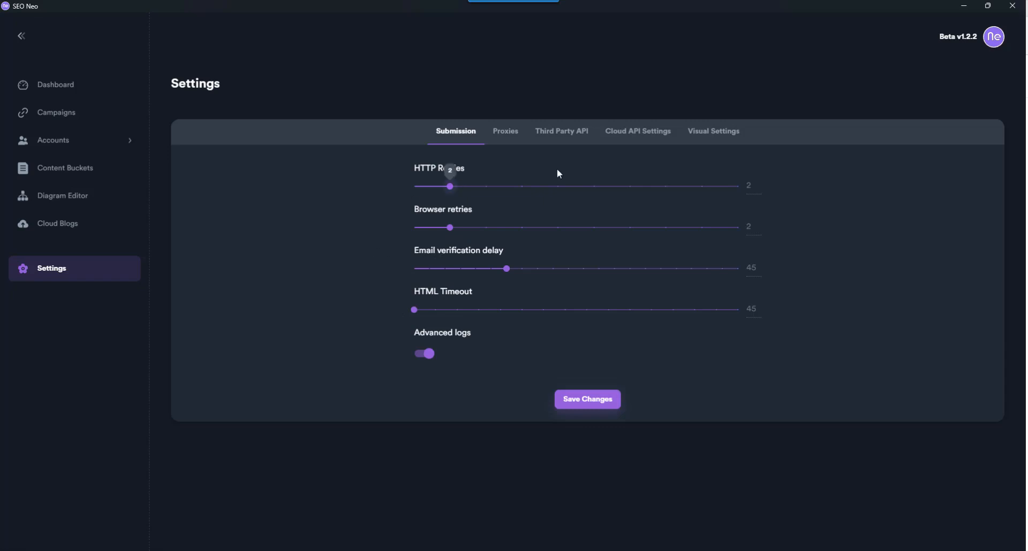
pyautogui.click(504, 130)
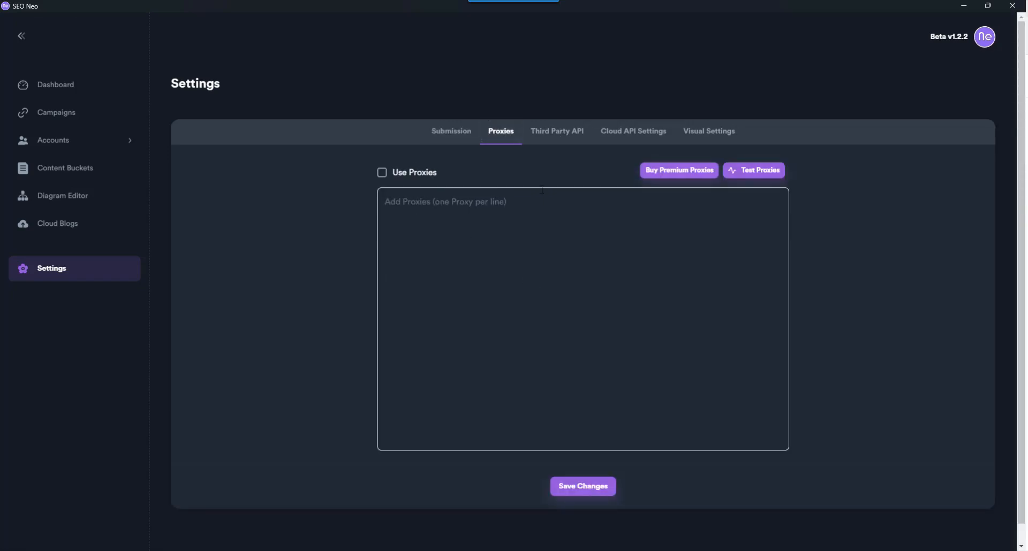
pyautogui.click(557, 131)
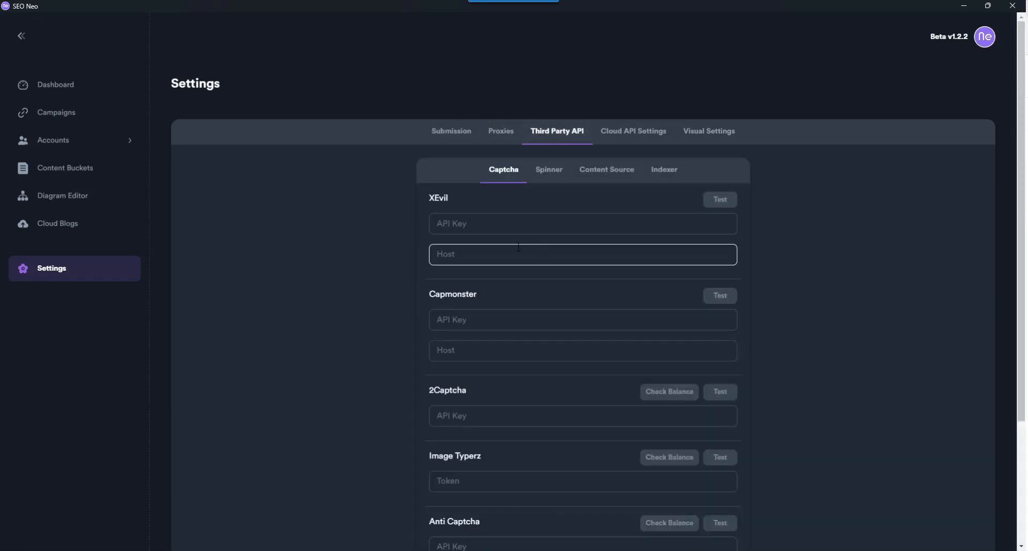
pyautogui.click(582, 224)
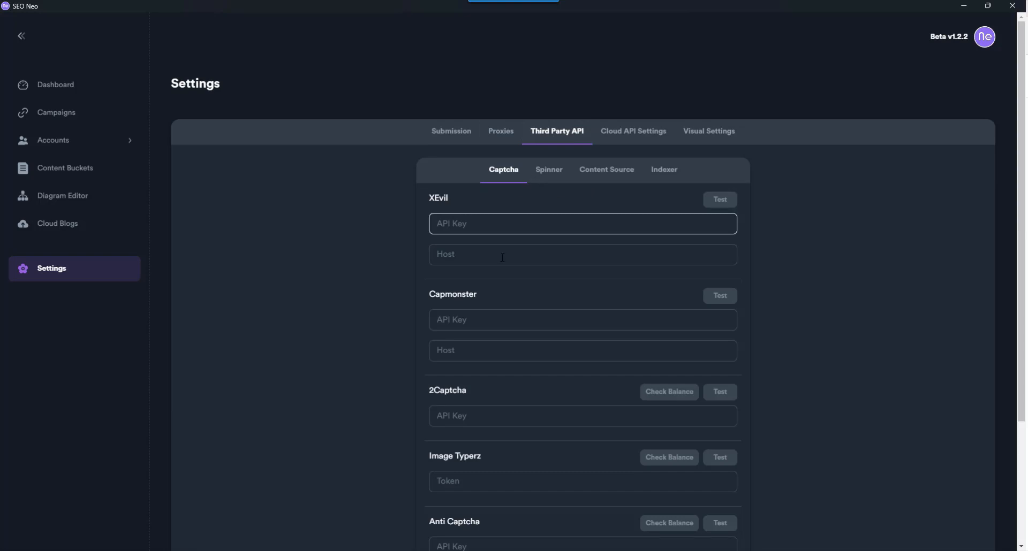
# - Review the Content Source Open AI key and the Indexer keys for Colinkri, Omega, Speedlinks and Index Inject, all empty
pyautogui.click(548, 171)
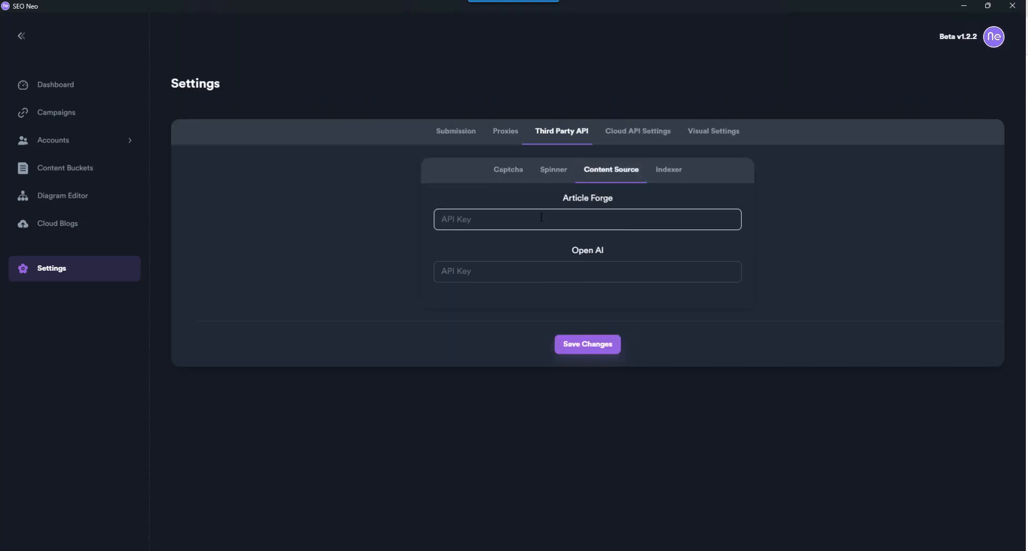
pyautogui.click(586, 272)
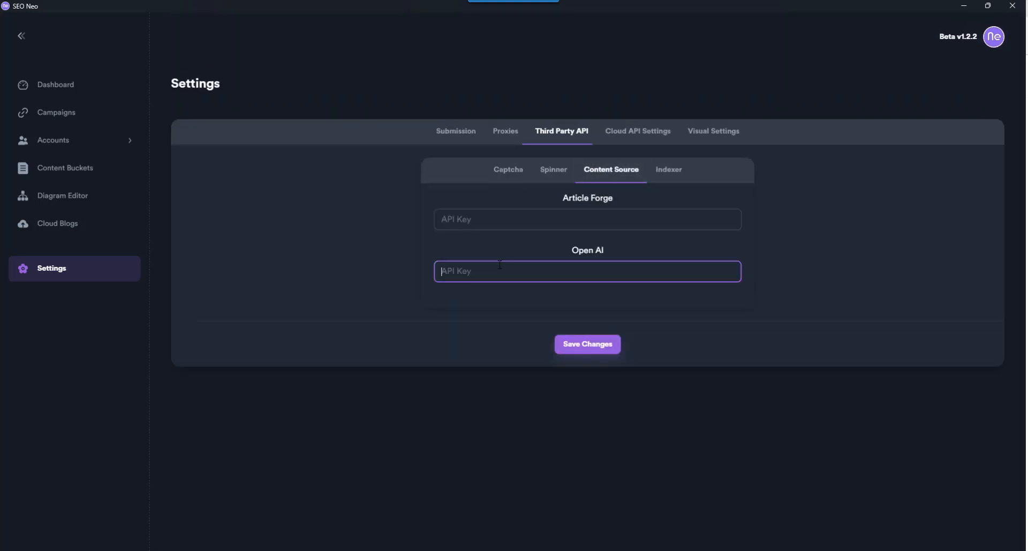
pyautogui.click(668, 170)
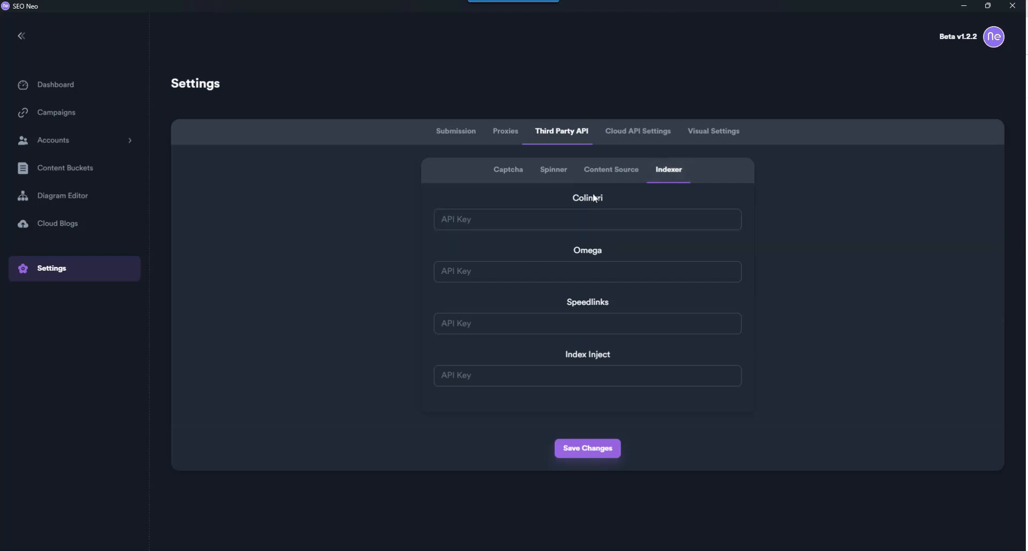
pyautogui.click(587, 272)
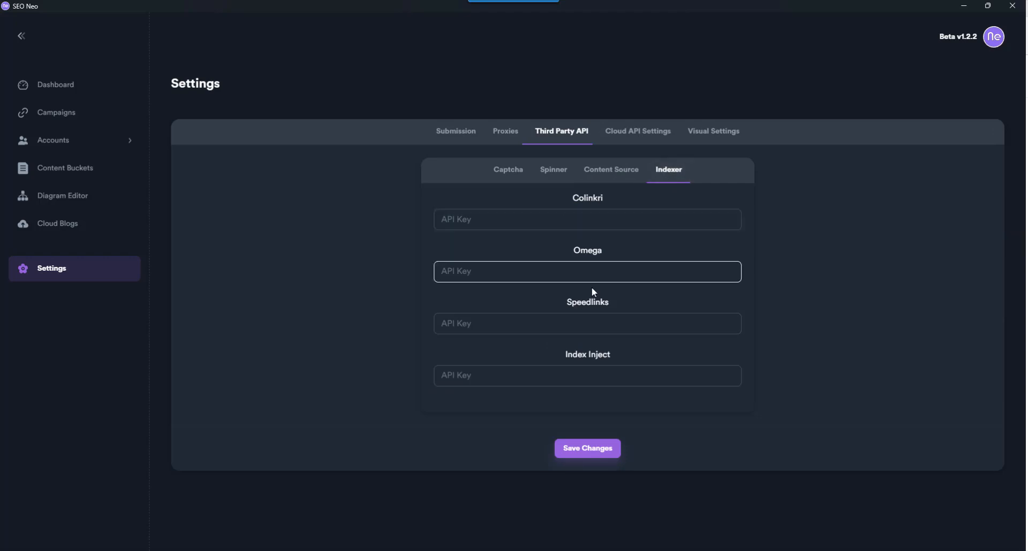
pyautogui.click(587, 323)
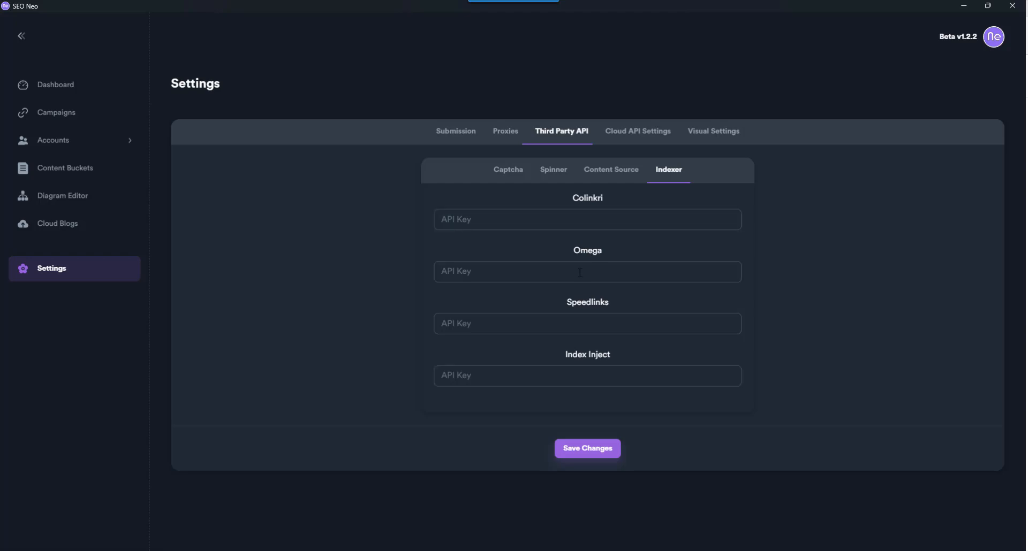
# - Review the Cloud API providers, then move to the Visual Settings with Mode, Direction, Layout and Presets
pyautogui.click(636, 130)
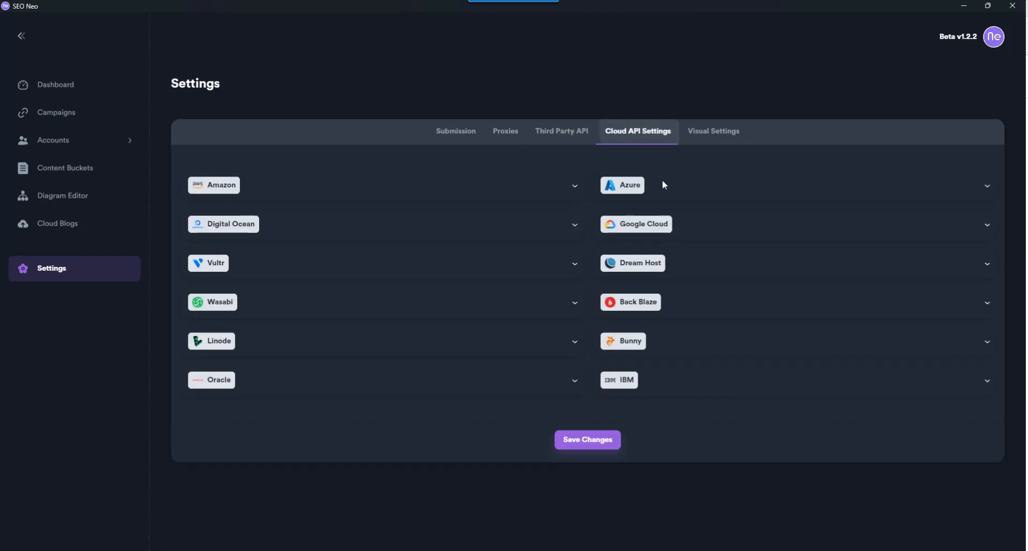
pyautogui.moveTo(865, 244)
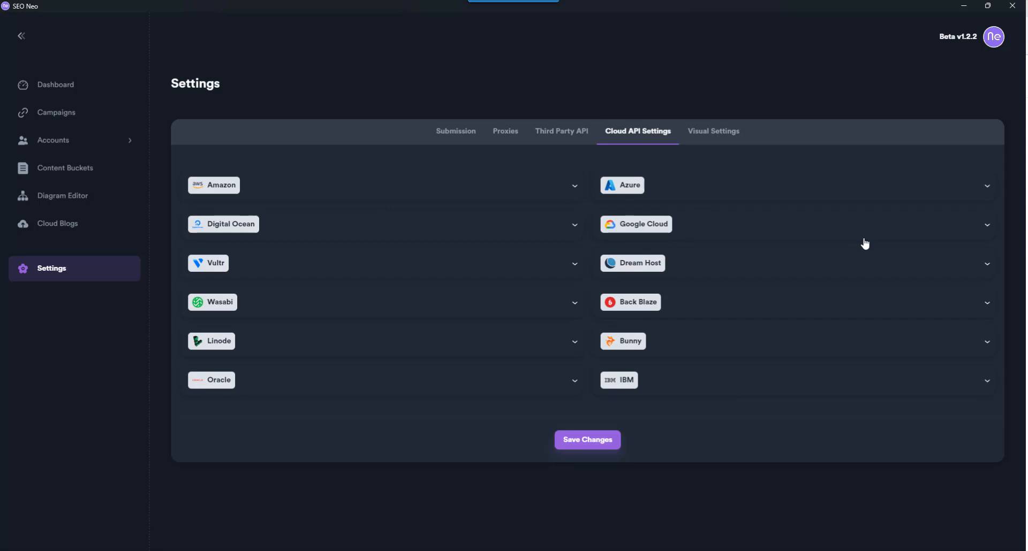
pyautogui.moveTo(711, 366)
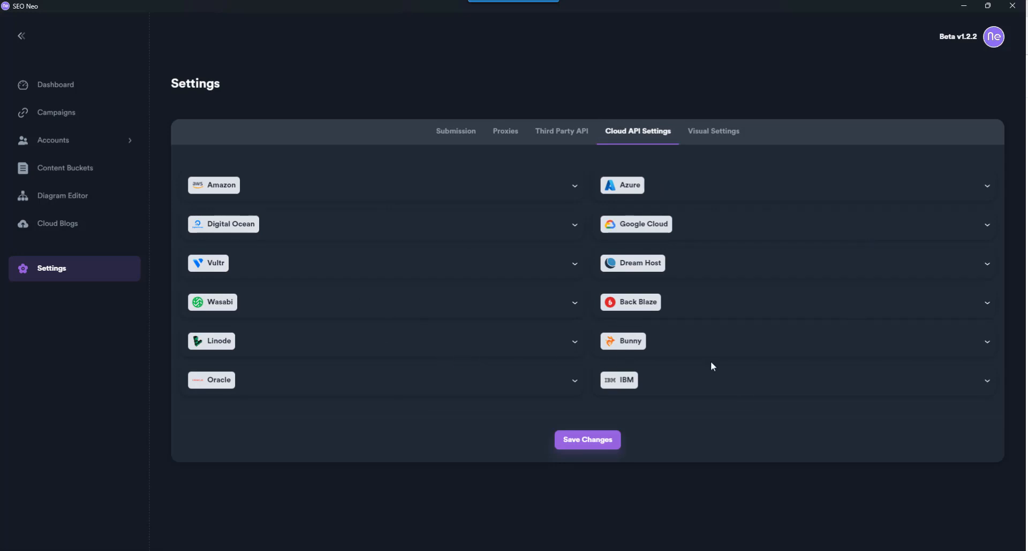
pyautogui.moveTo(639, 229)
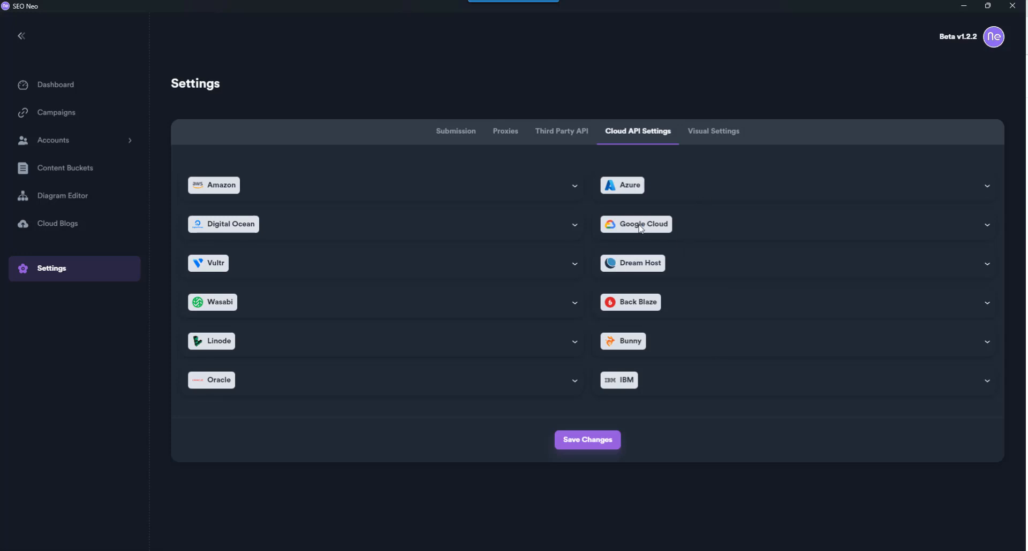
pyautogui.moveTo(307, 284)
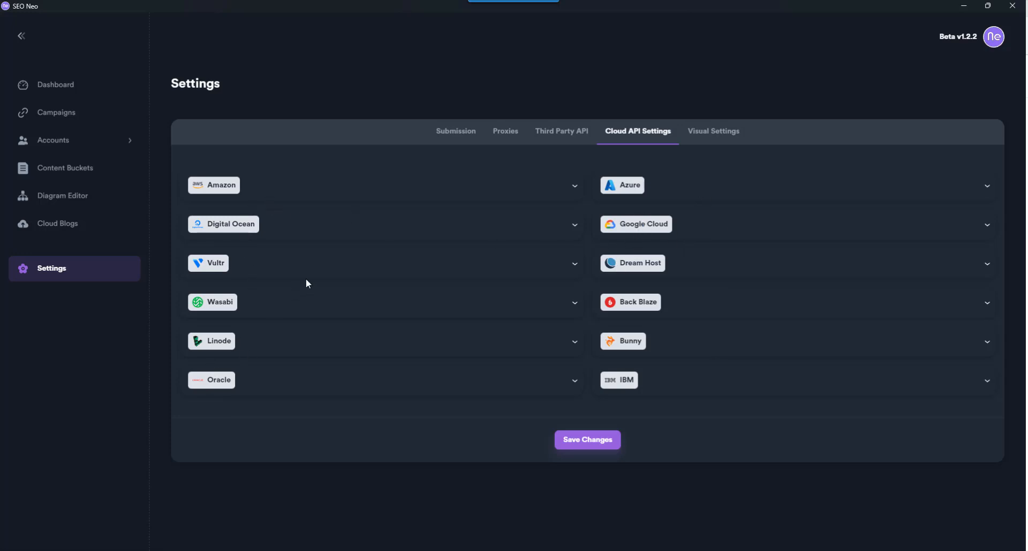
pyautogui.moveTo(633, 383)
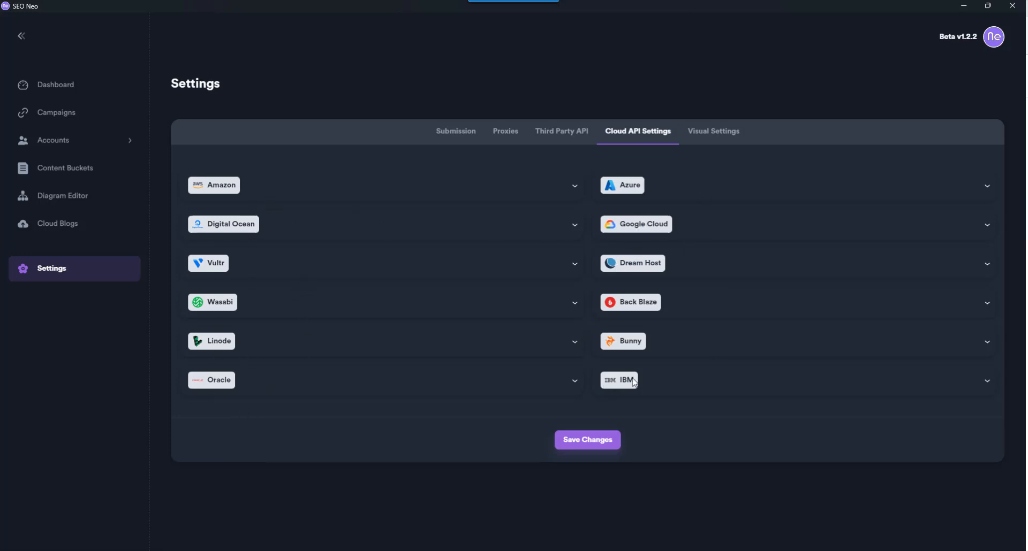
pyautogui.moveTo(544, 272)
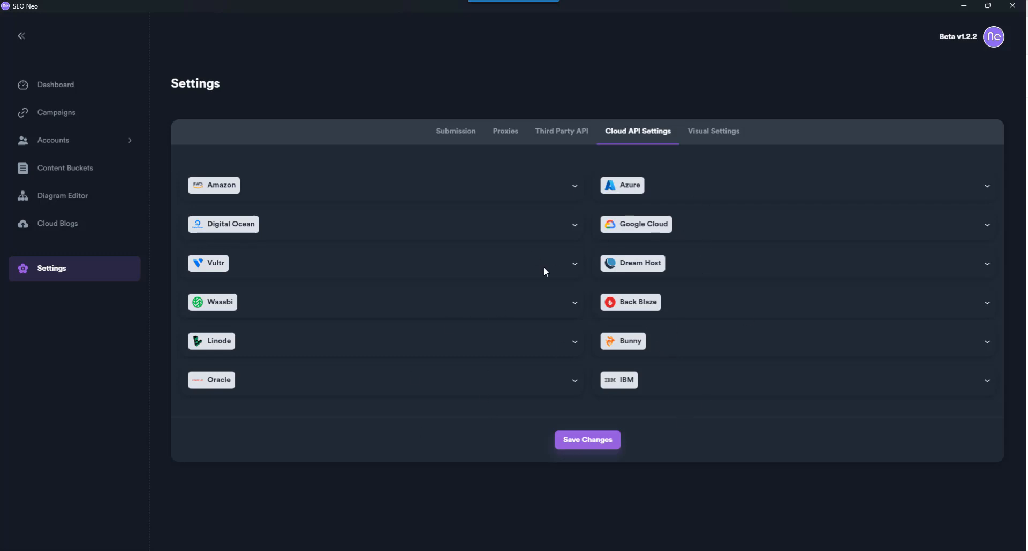
pyautogui.click(713, 131)
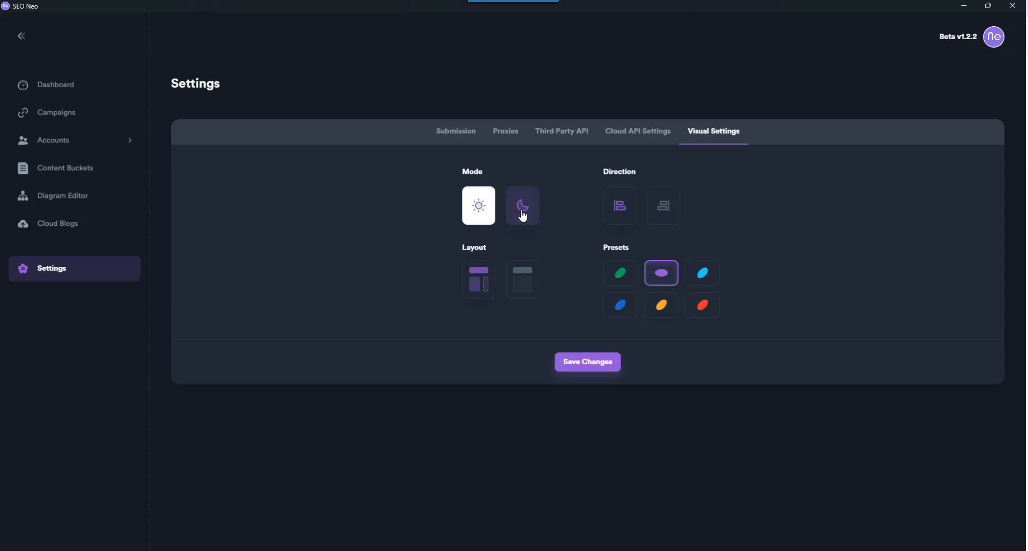
# - Try the green and red colour presets, settle on purple, and return to Cloud API Settings
pyautogui.click(478, 206)
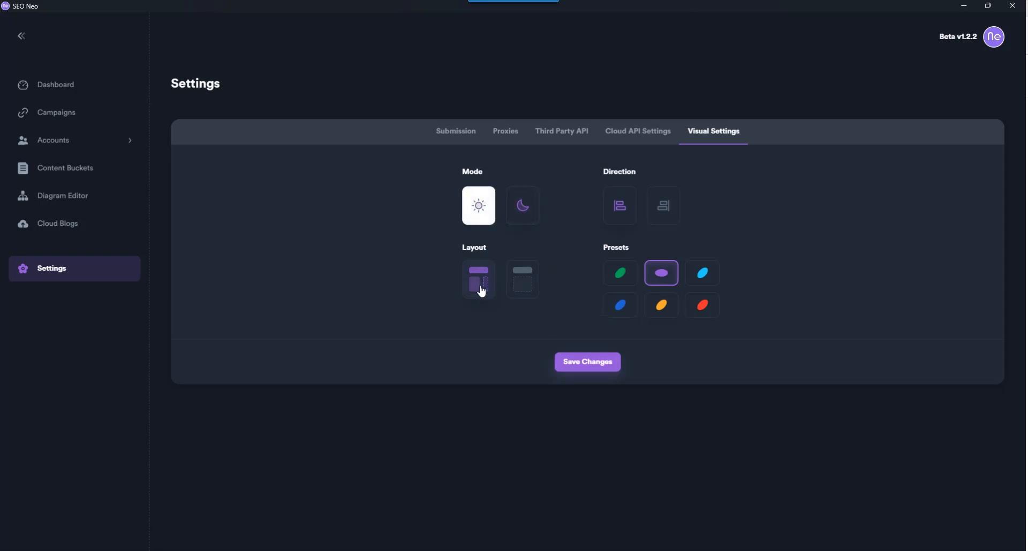
pyautogui.moveTo(648, 158)
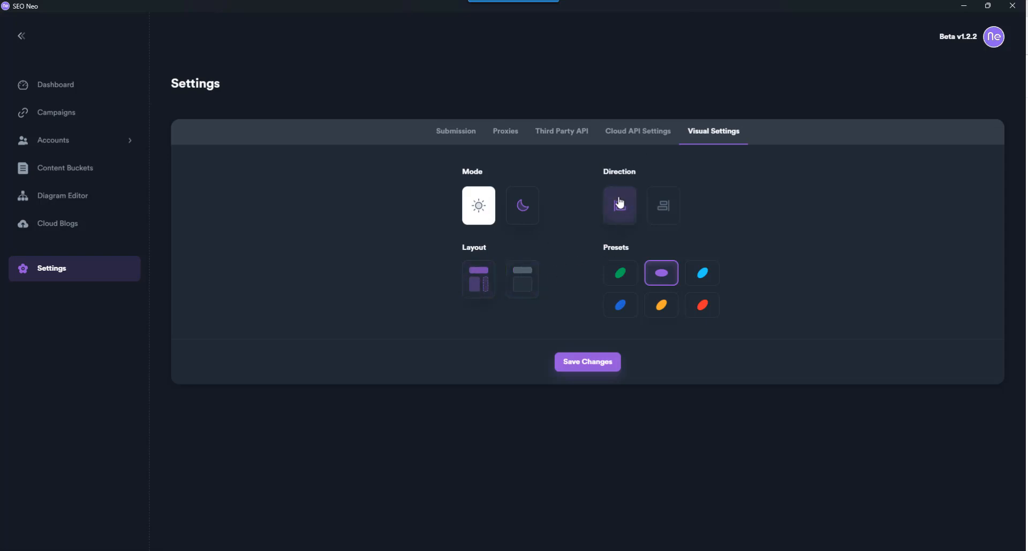
pyautogui.click(620, 273)
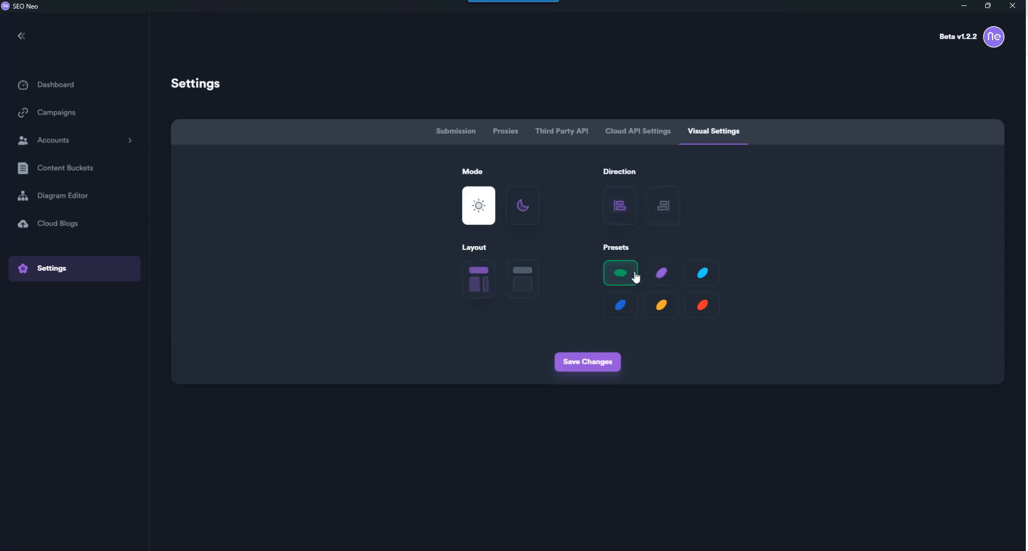
pyautogui.click(701, 305)
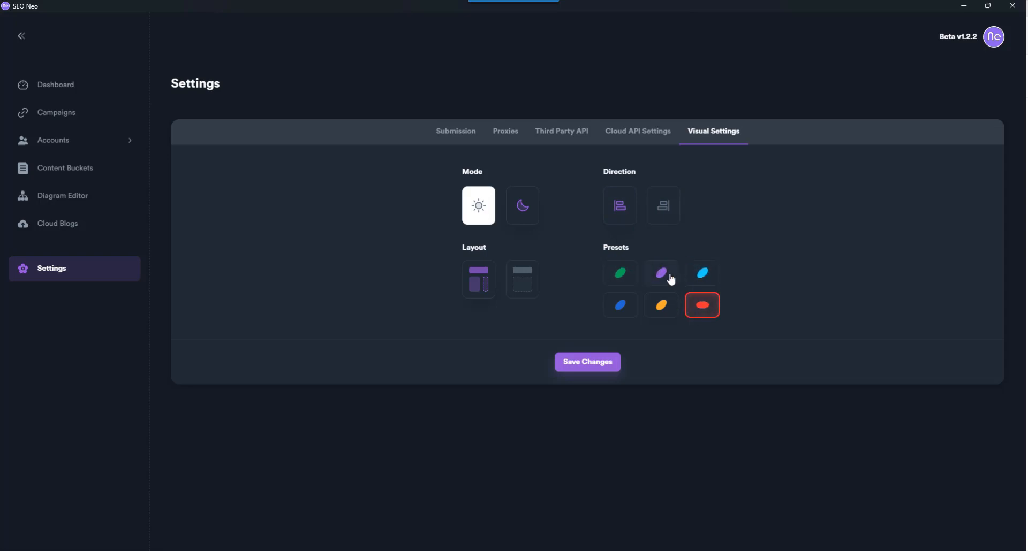
pyautogui.click(661, 273)
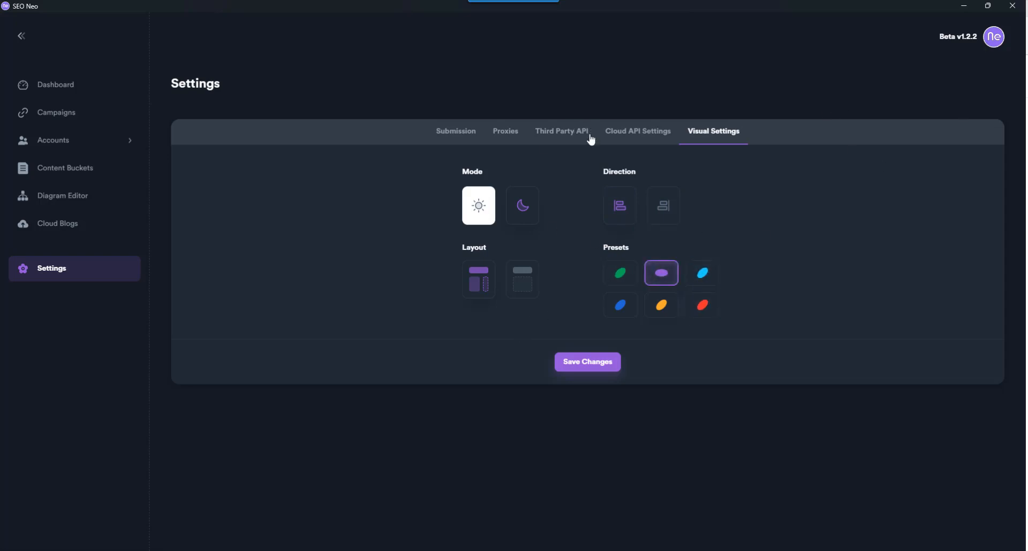
pyautogui.click(637, 131)
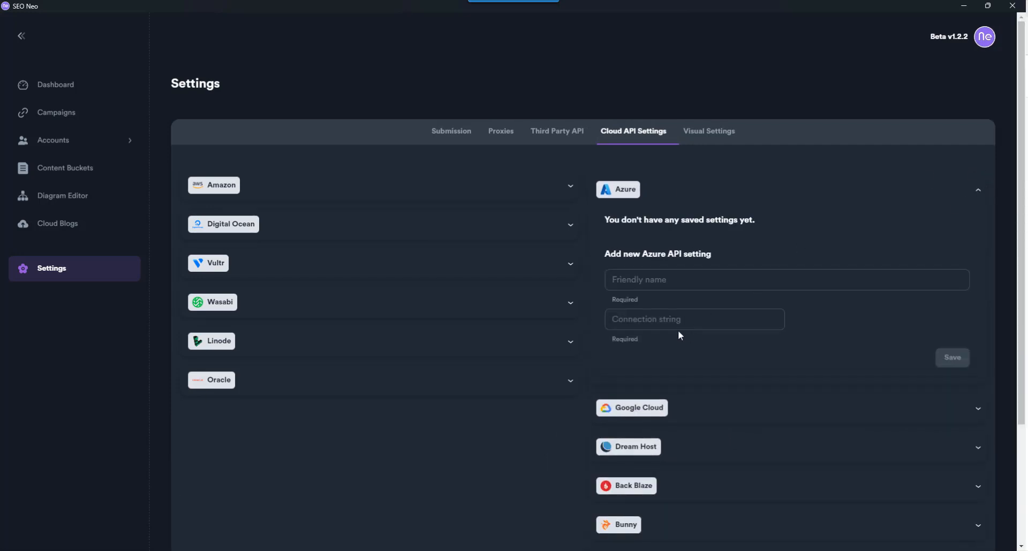
# - Browse the provider list, collapse Azure, expand Oracle, and switch to the Submission settings
pyautogui.scroll(-3)
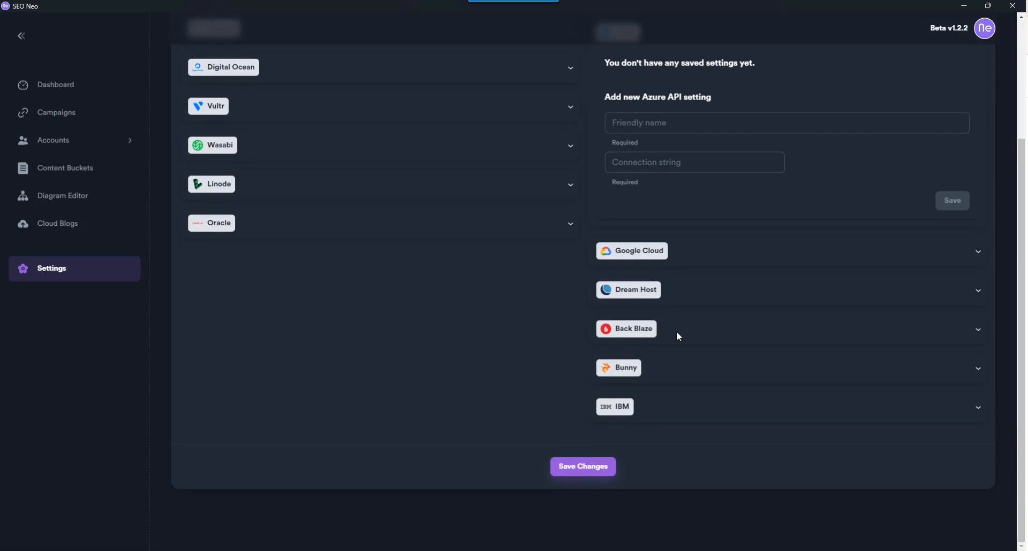
pyautogui.scroll(3)
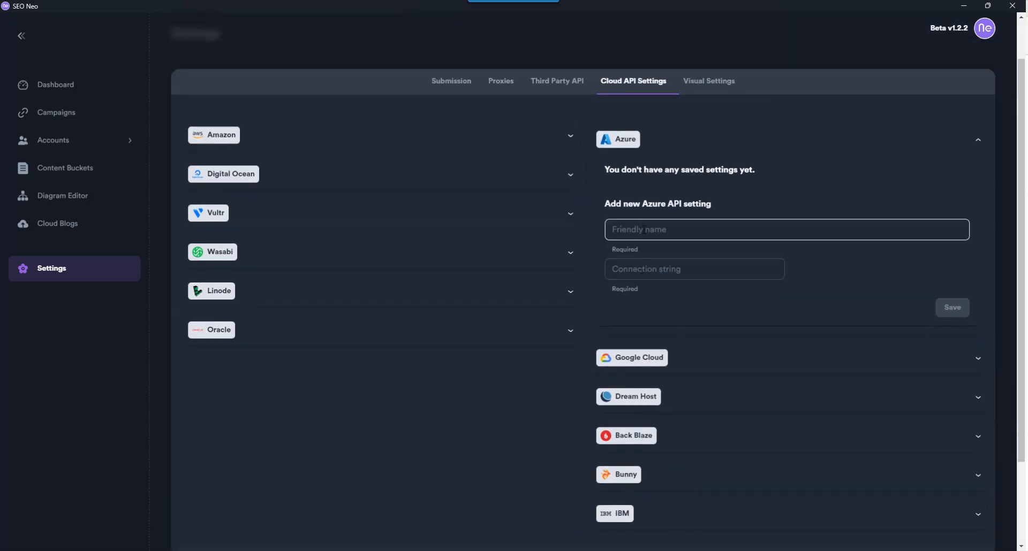
pyautogui.click(786, 229)
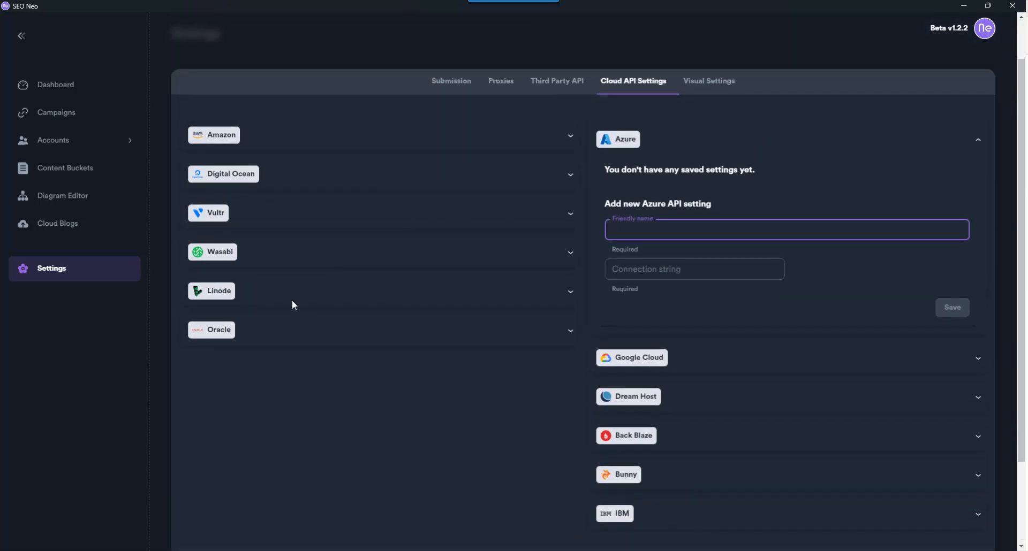
pyautogui.moveTo(555, 136)
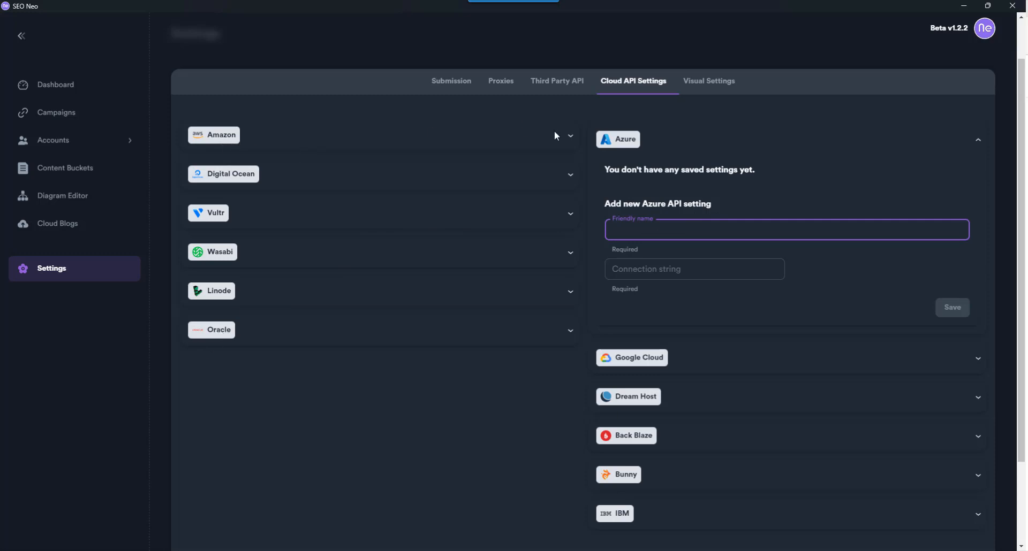
pyautogui.moveTo(969, 136)
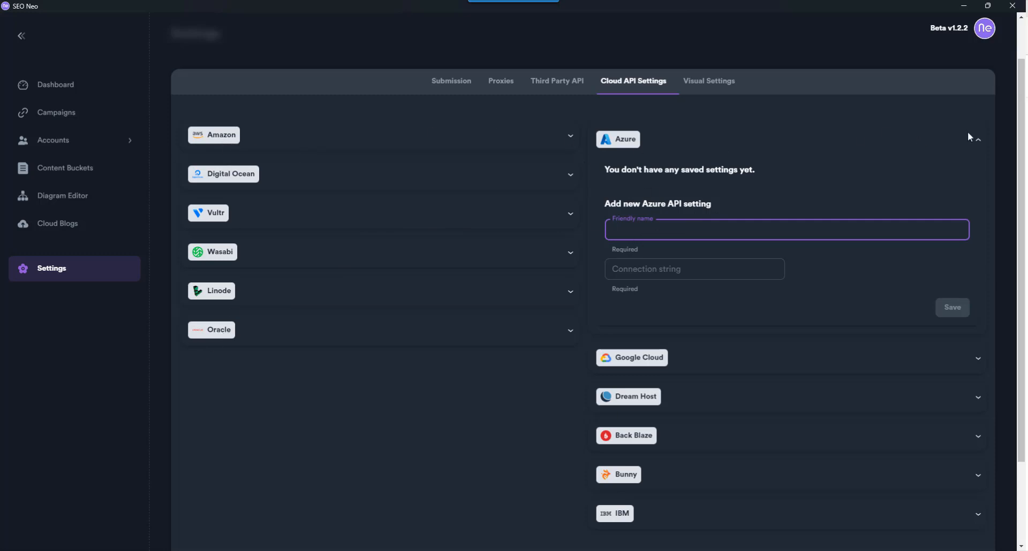
pyautogui.click(976, 139)
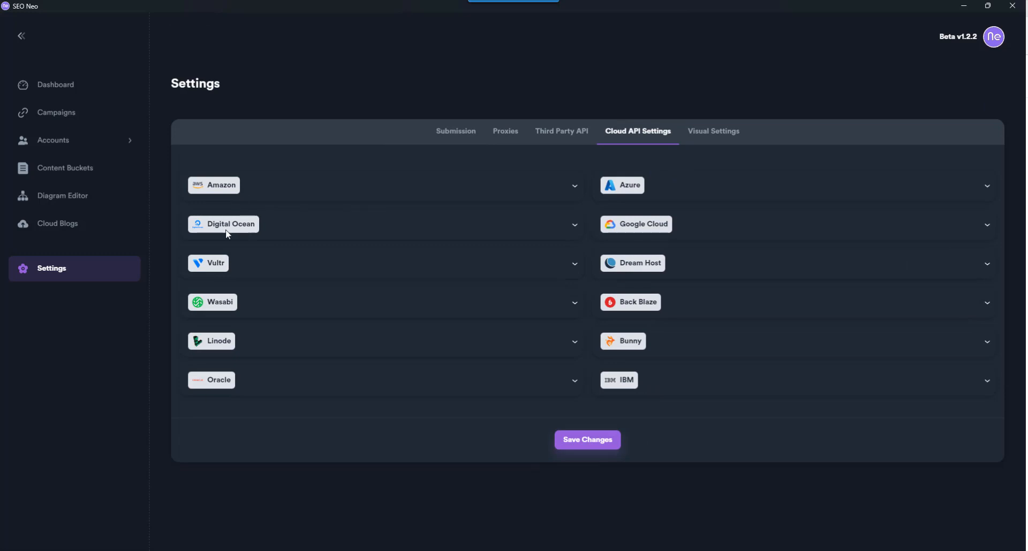
pyautogui.moveTo(211, 380)
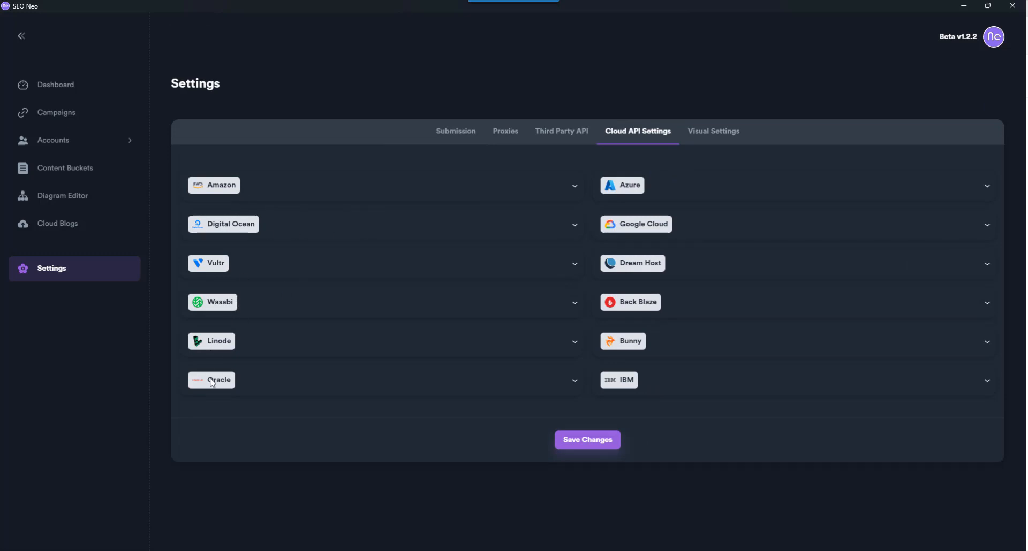
pyautogui.click(218, 380)
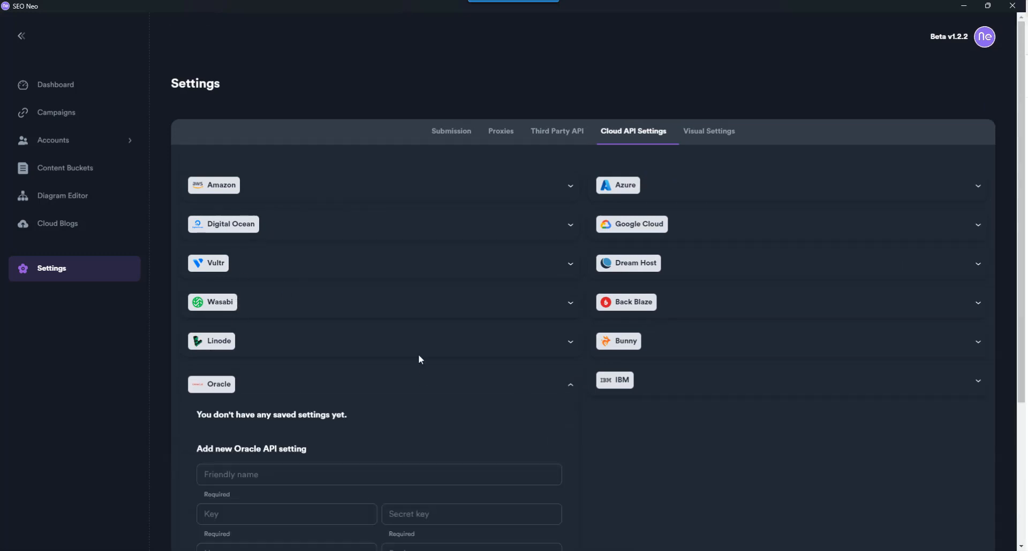
pyautogui.scroll(-3)
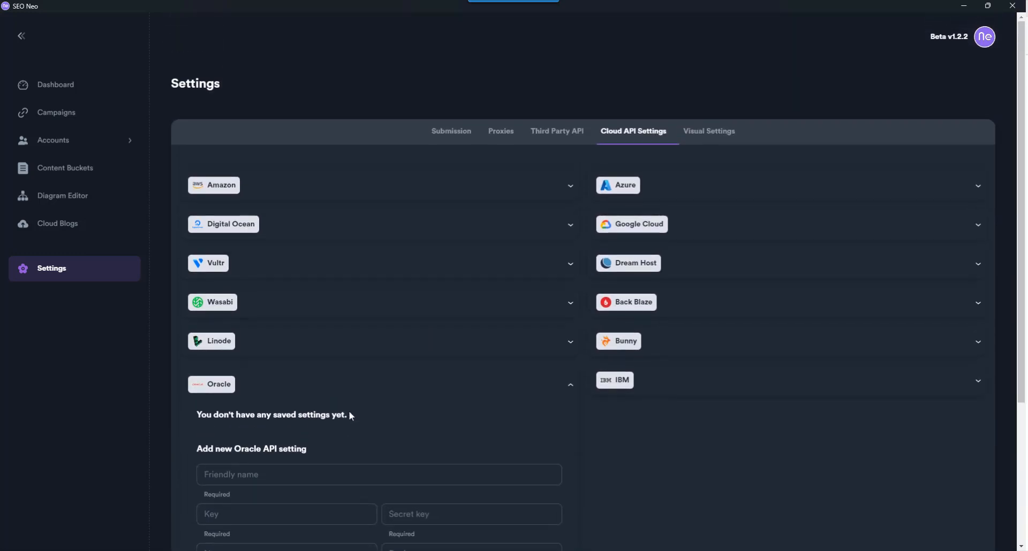
pyautogui.click(455, 130)
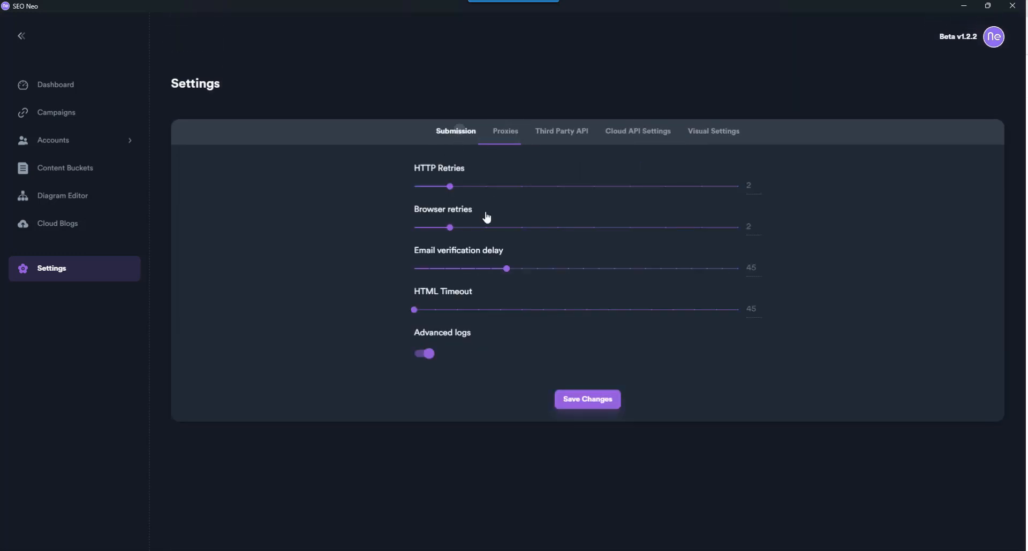
pyautogui.moveTo(713, 398)
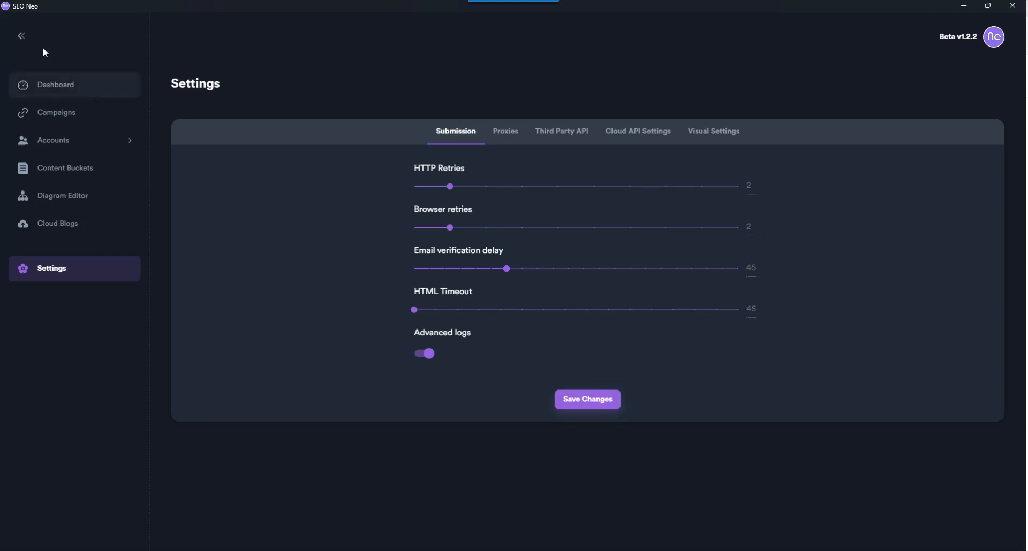
pyautogui.moveTo(589, 234)
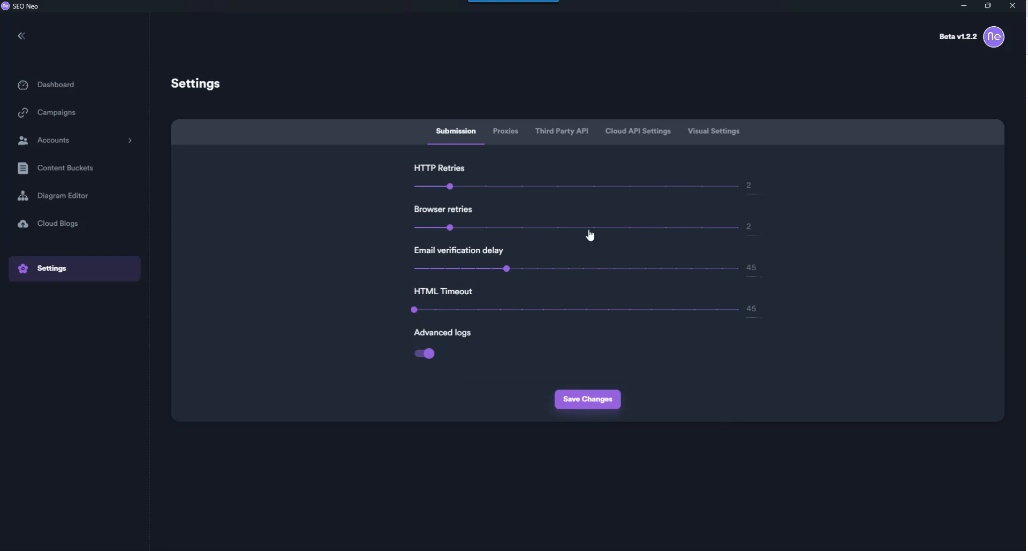
pyautogui.moveTo(765, 383)
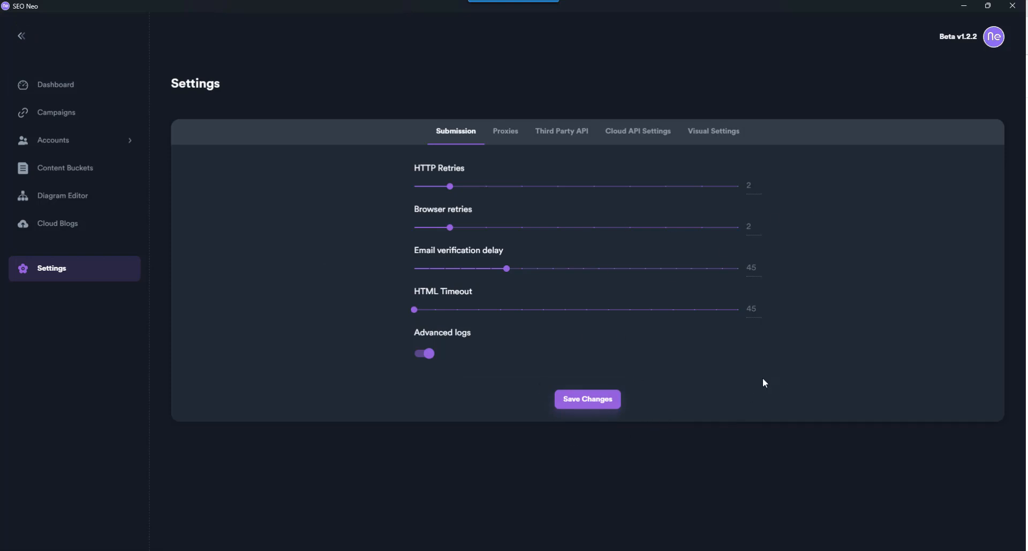
pyautogui.moveTo(69, 227)
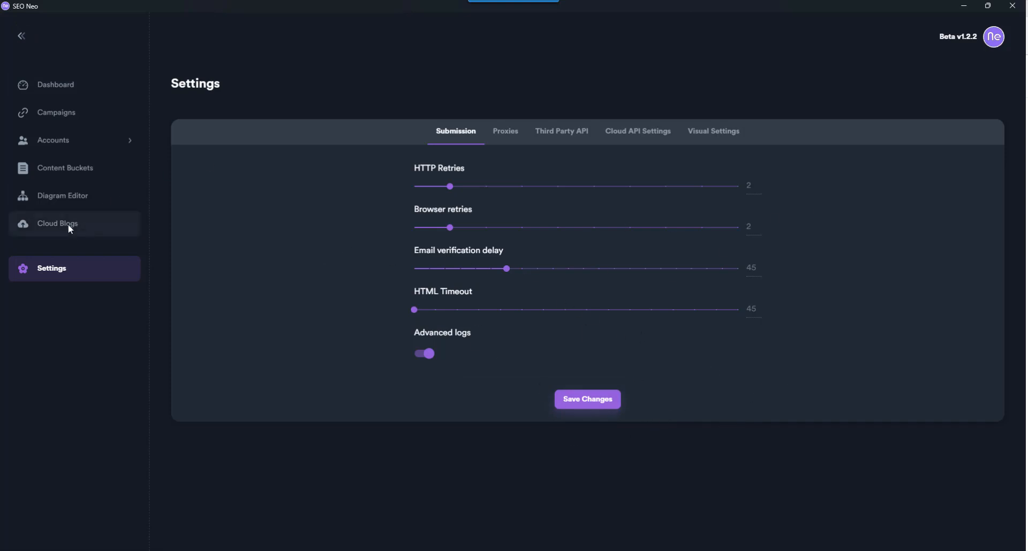
pyautogui.moveTo(841, 111)
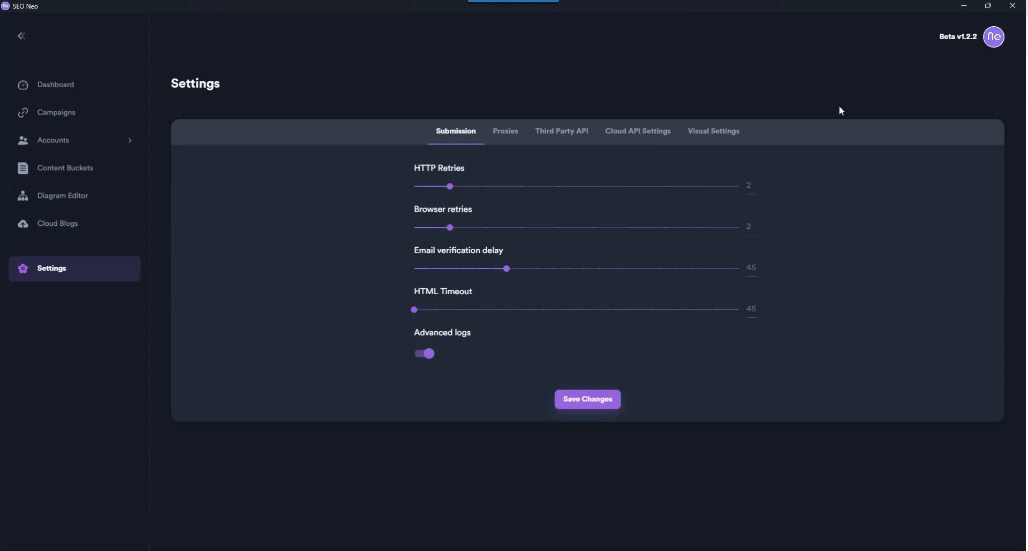
pyautogui.moveTo(861, 206)
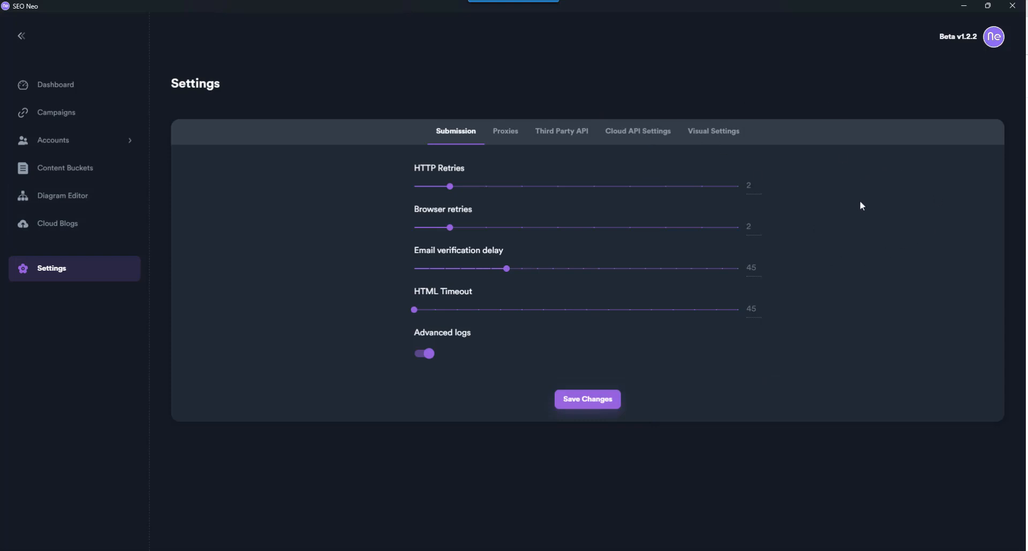
pyautogui.moveTo(759, 43)
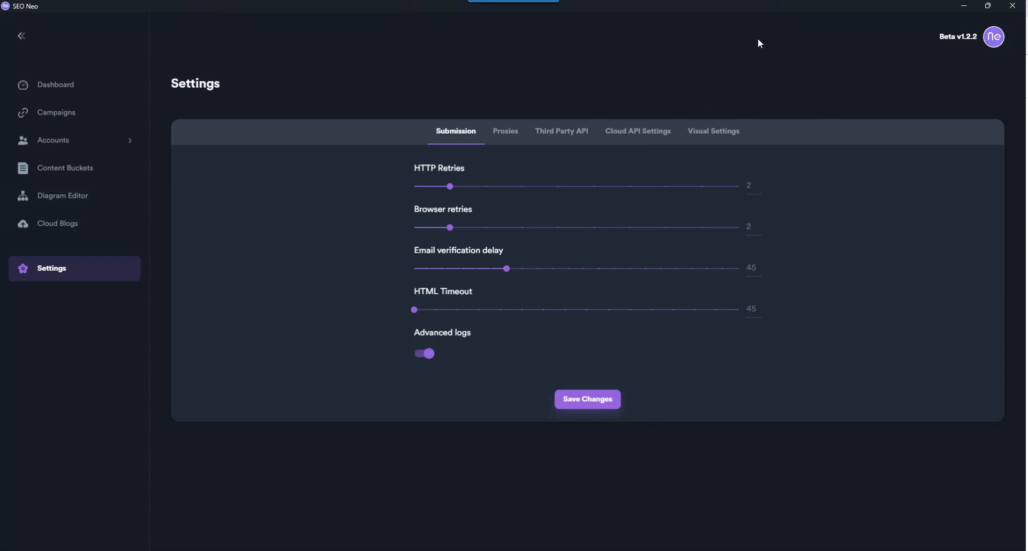
pyautogui.moveTo(721, 437)
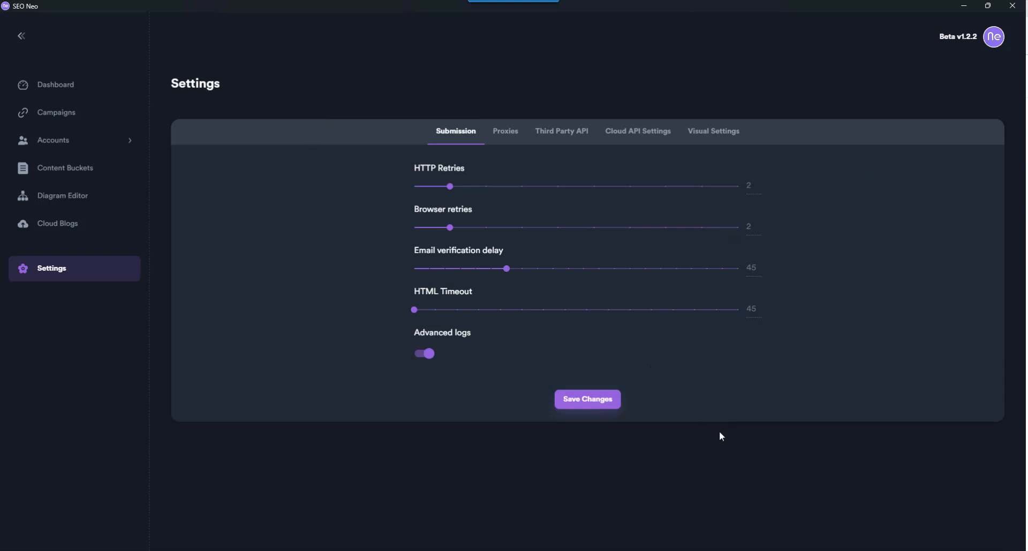
pyautogui.moveTo(652, 299)
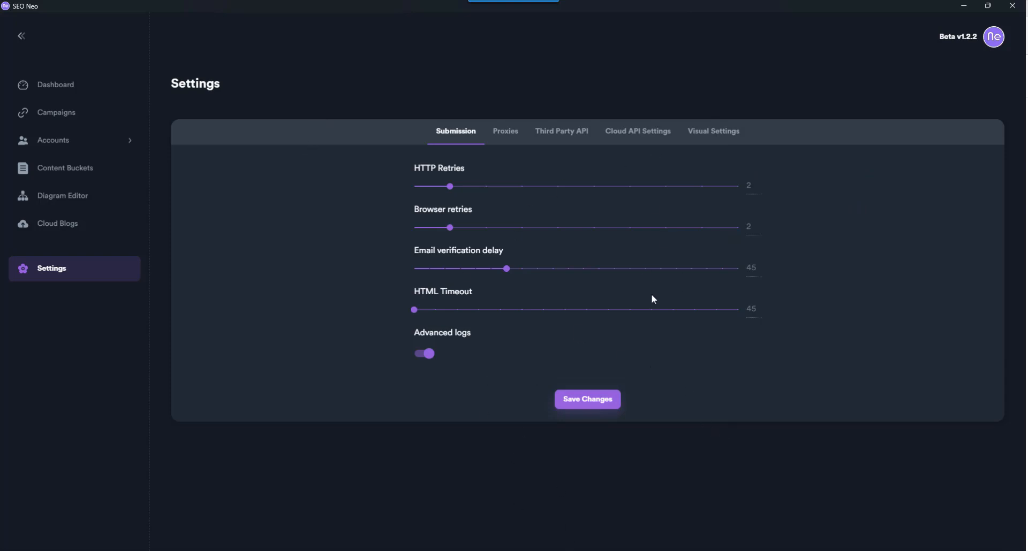
pyautogui.moveTo(737, 298)
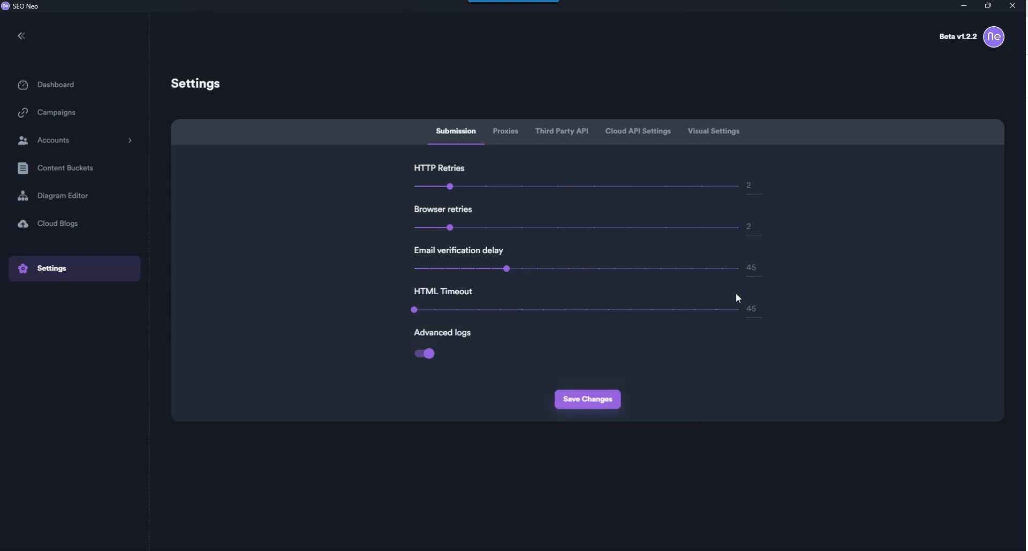